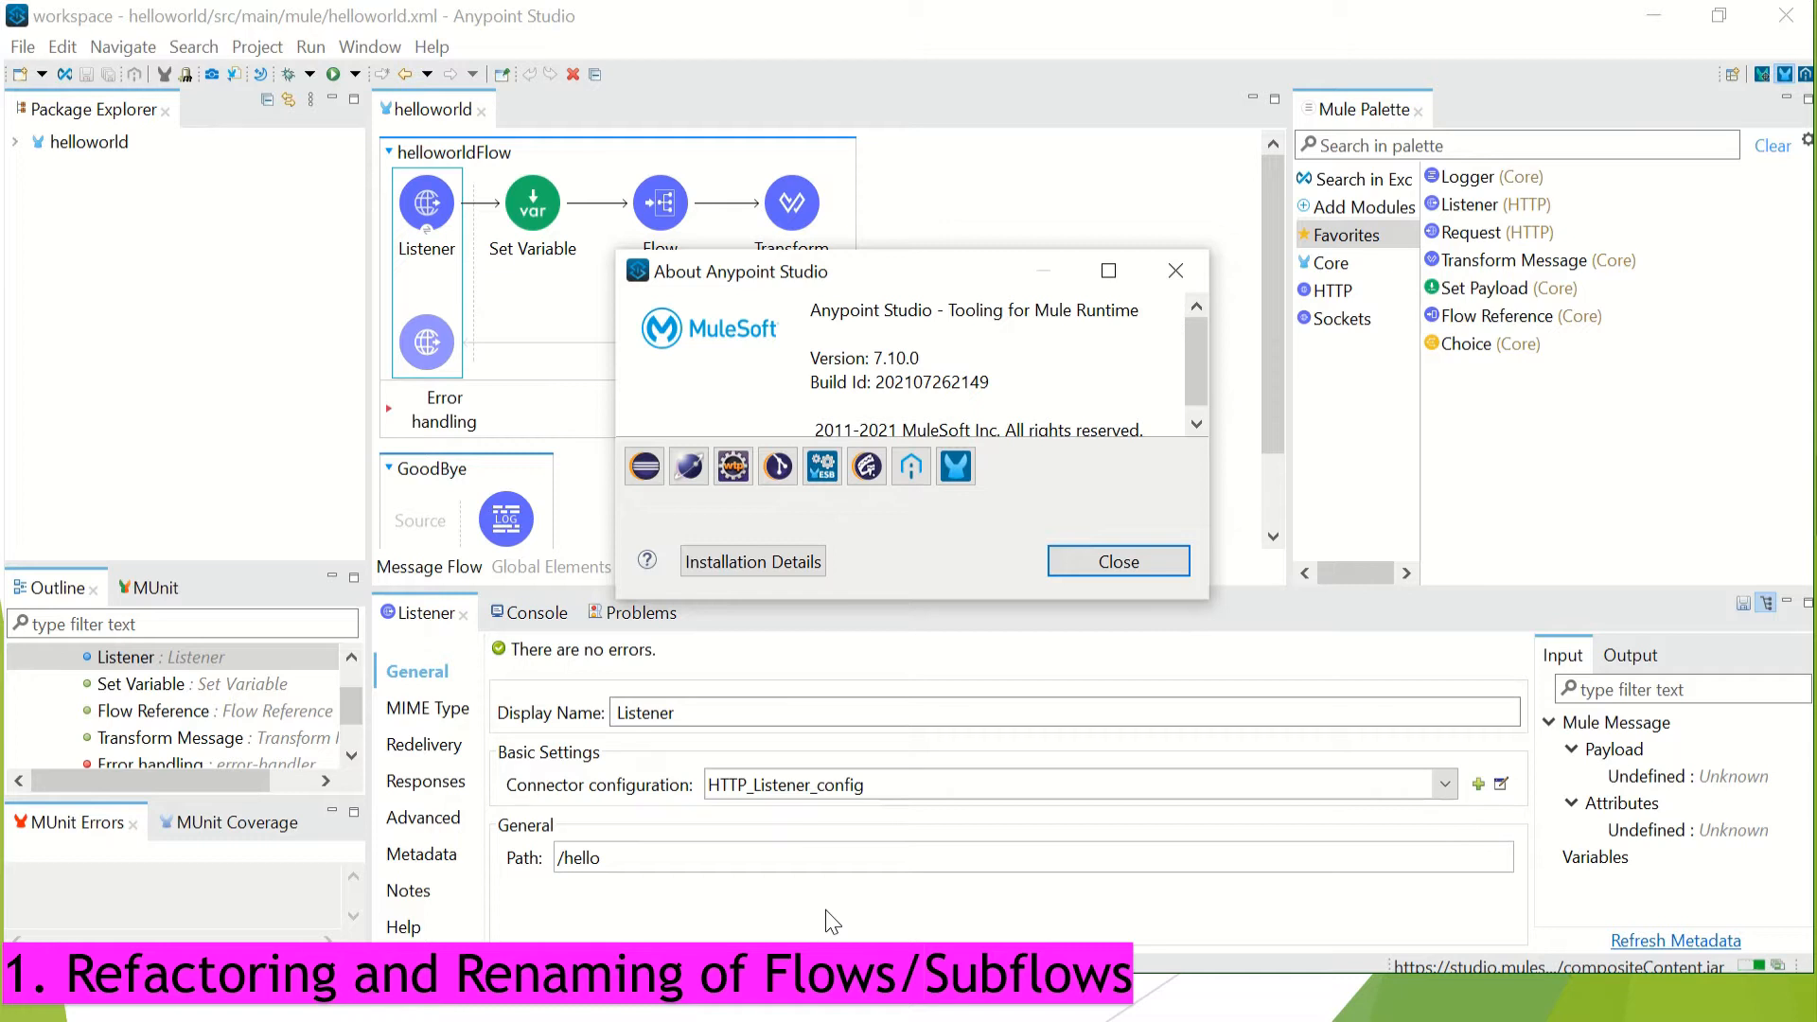
- Close the About Anypoint Studio 7.10.0 window to reveal the helloworld flow canvas
click(1116, 562)
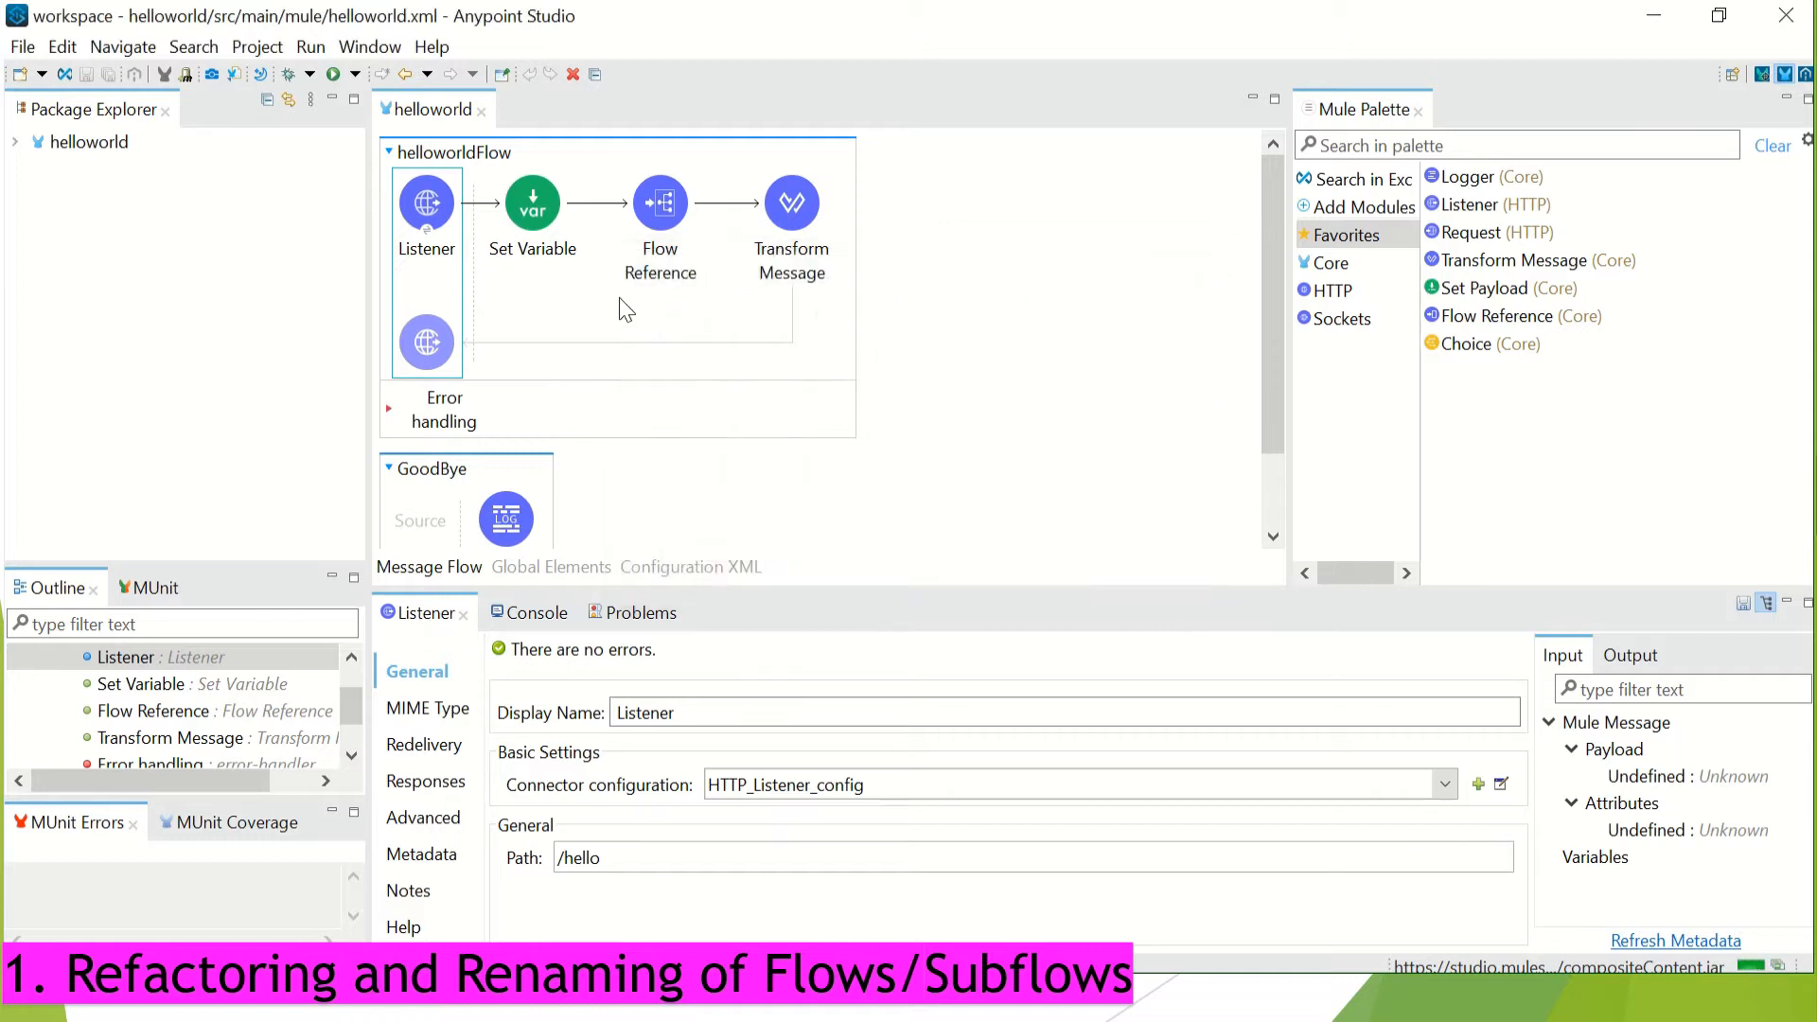
mouse_move(965, 442)
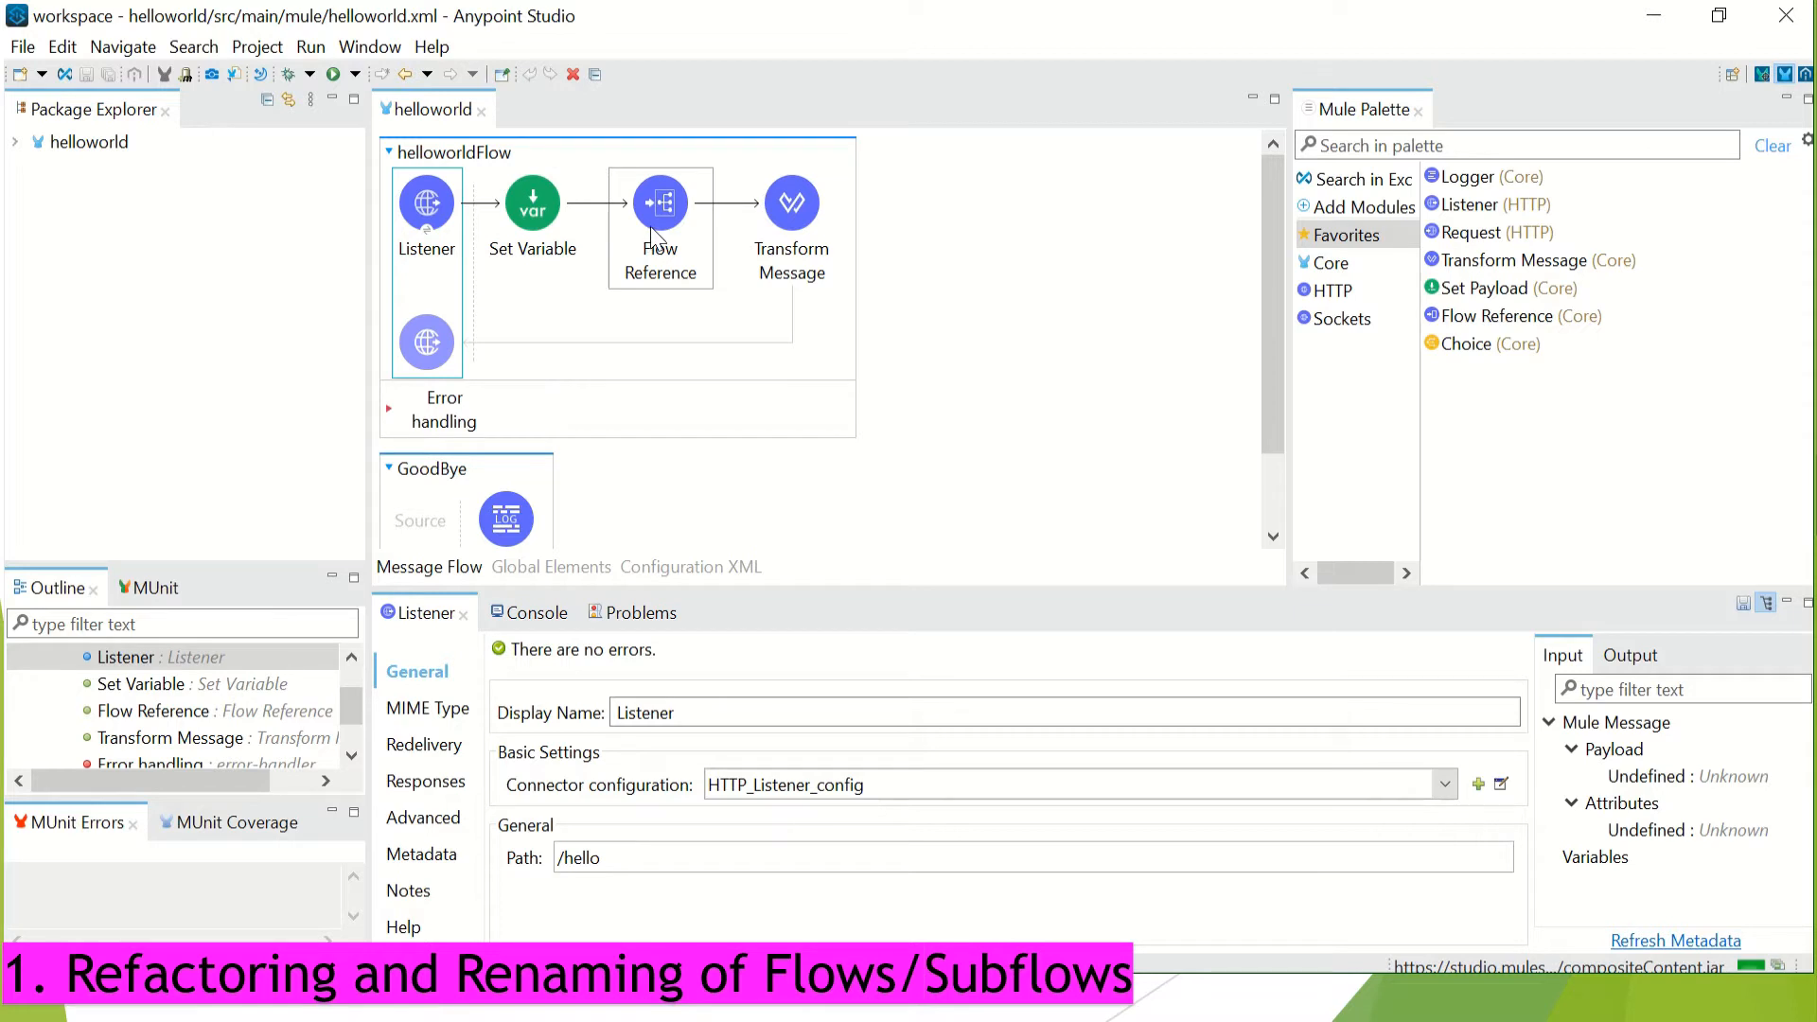
- Select the Flow Reference in helloworldFlow to see that it calls the GoodBye flow
click(660, 203)
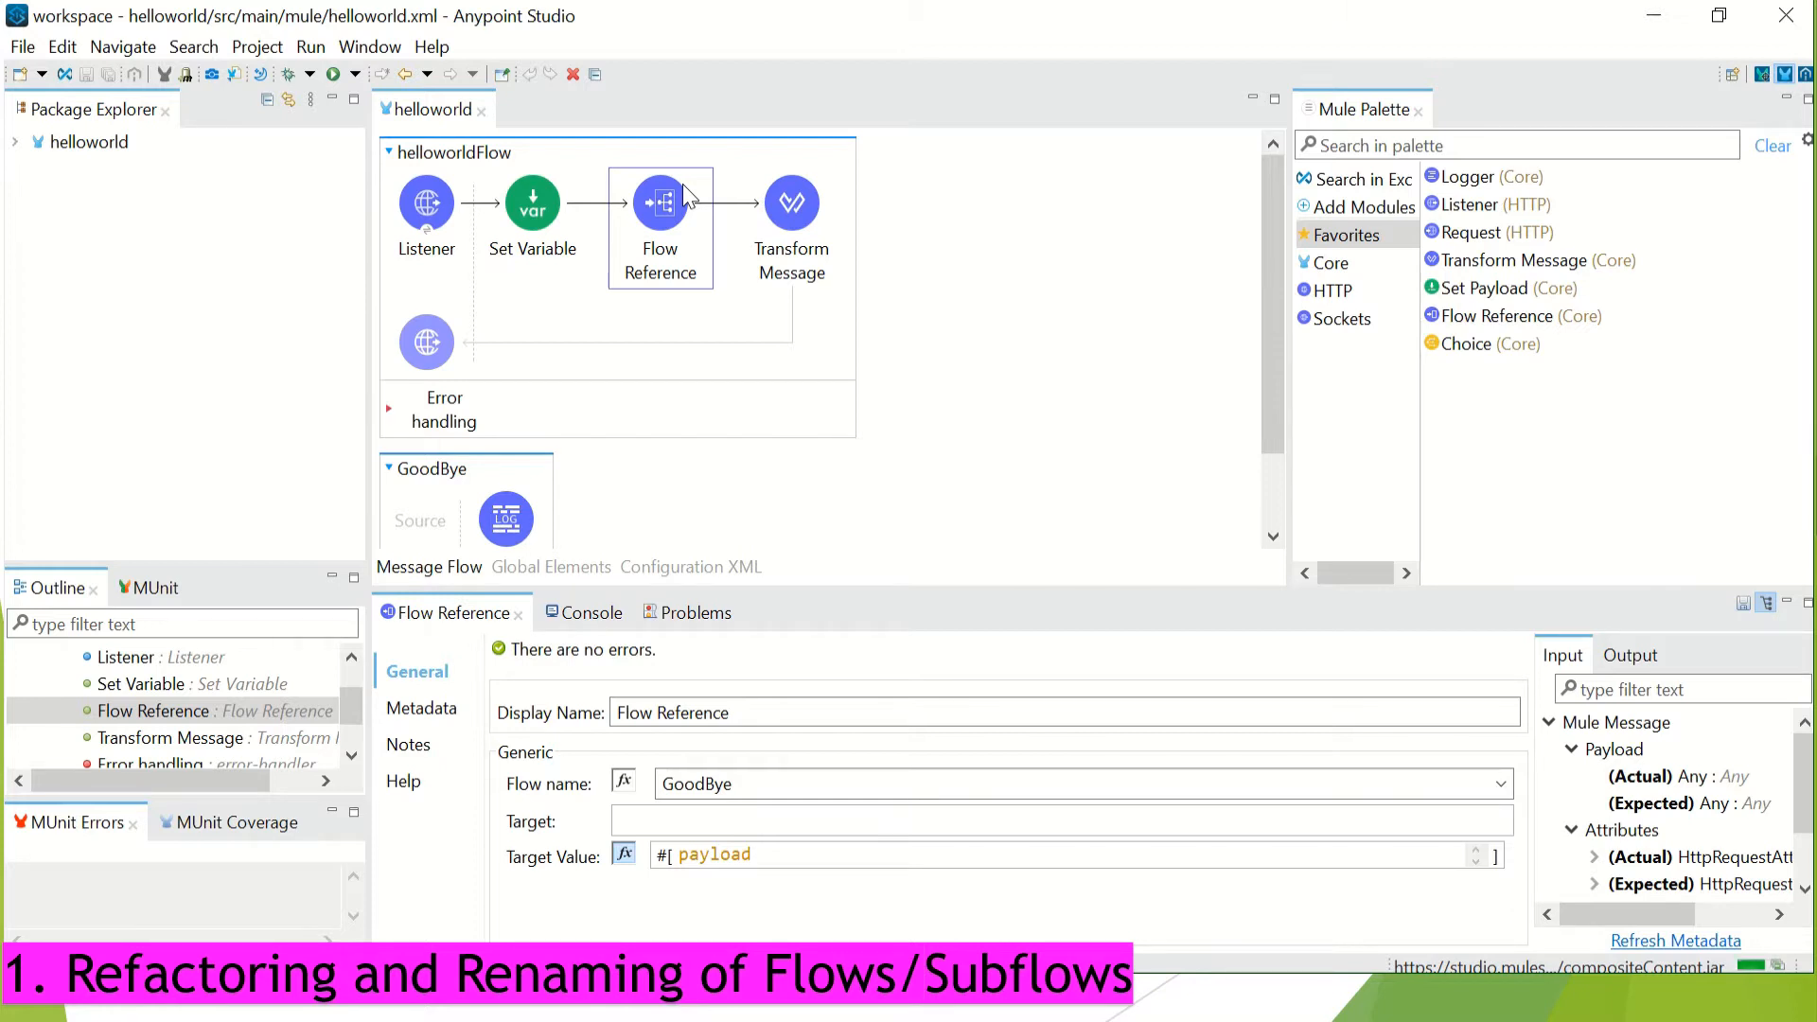
mouse_move(683, 301)
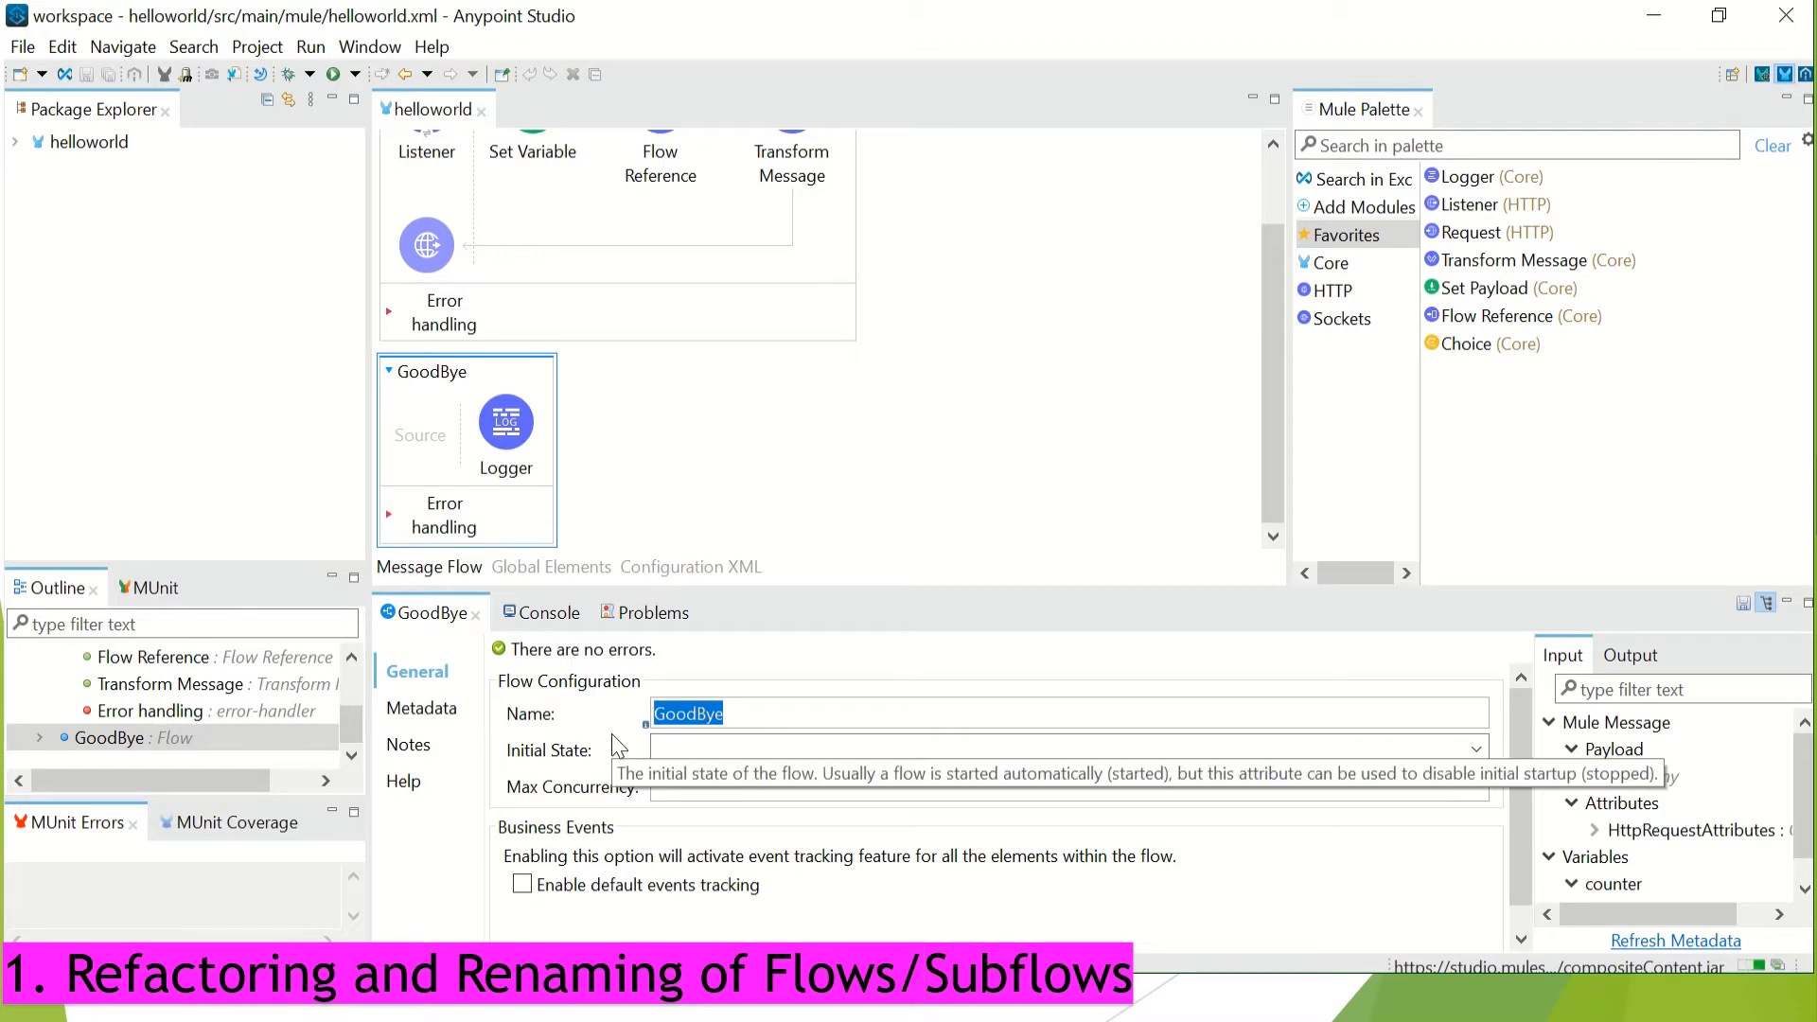
- Rename the GoodBye flow to UpdatedNameFlow, check the Flow Reference, then rename it back to GoodBye
text(UpdatedName)
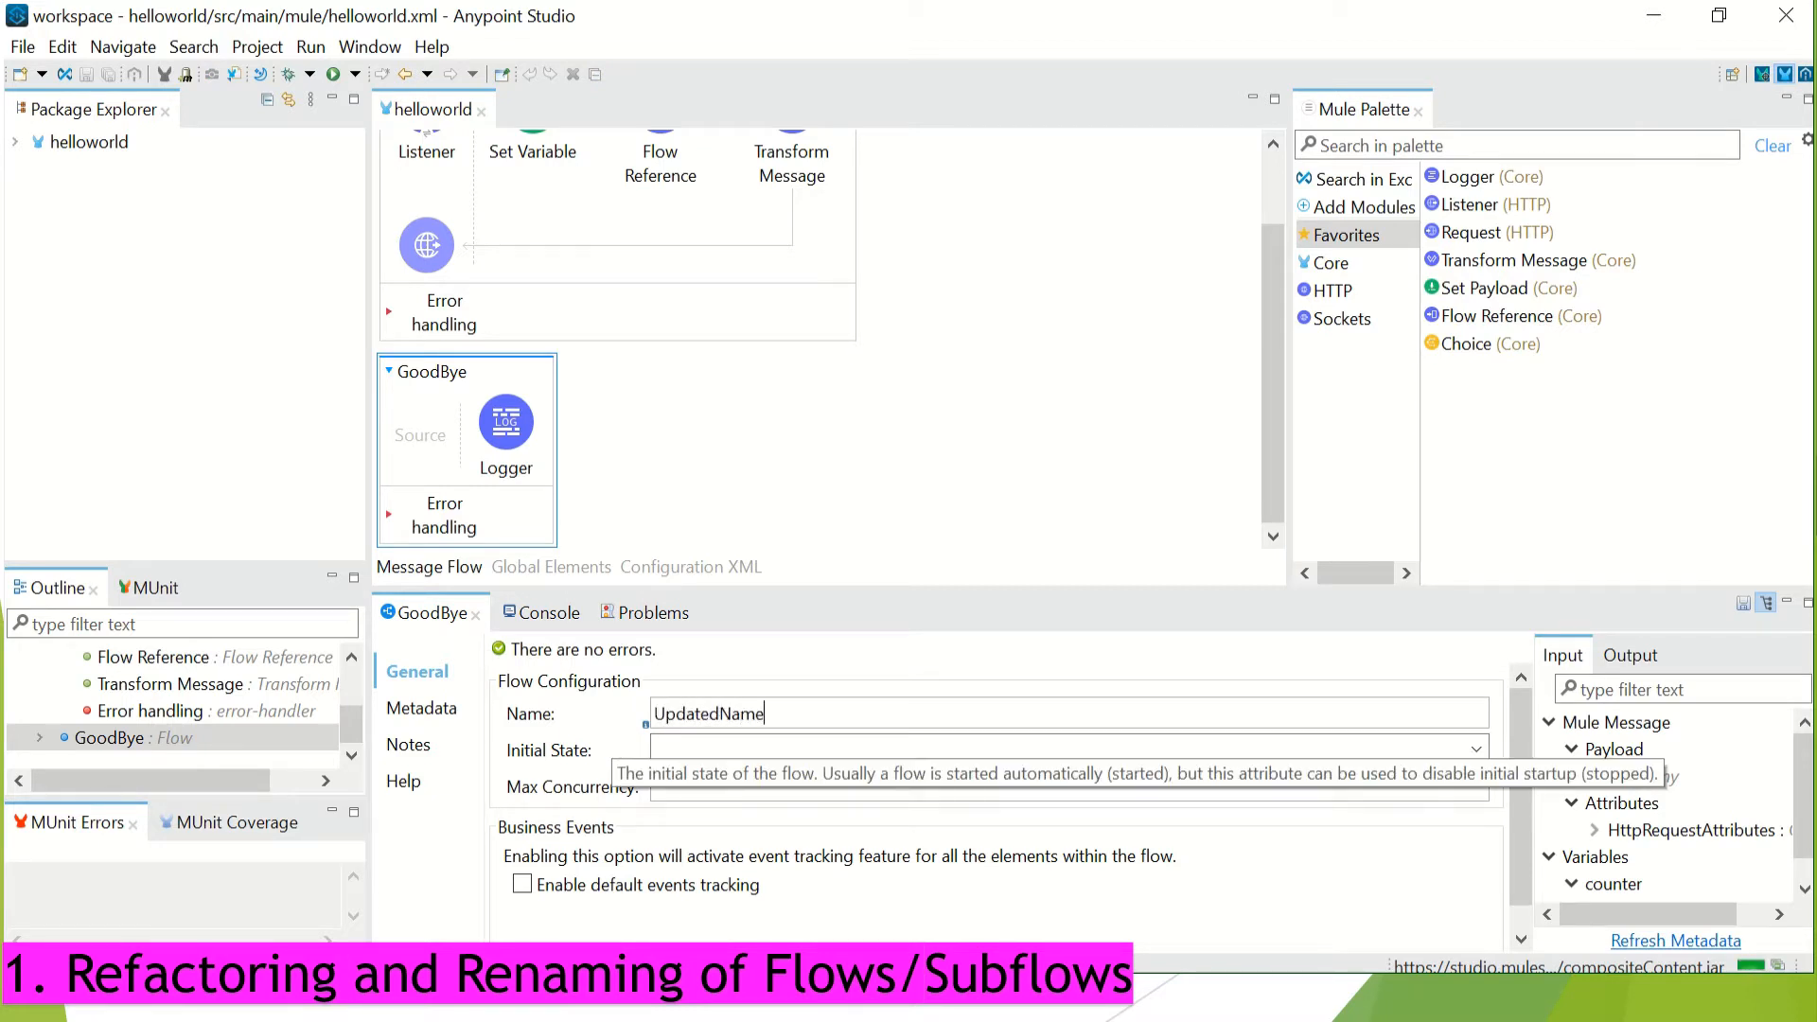
text(Flow)
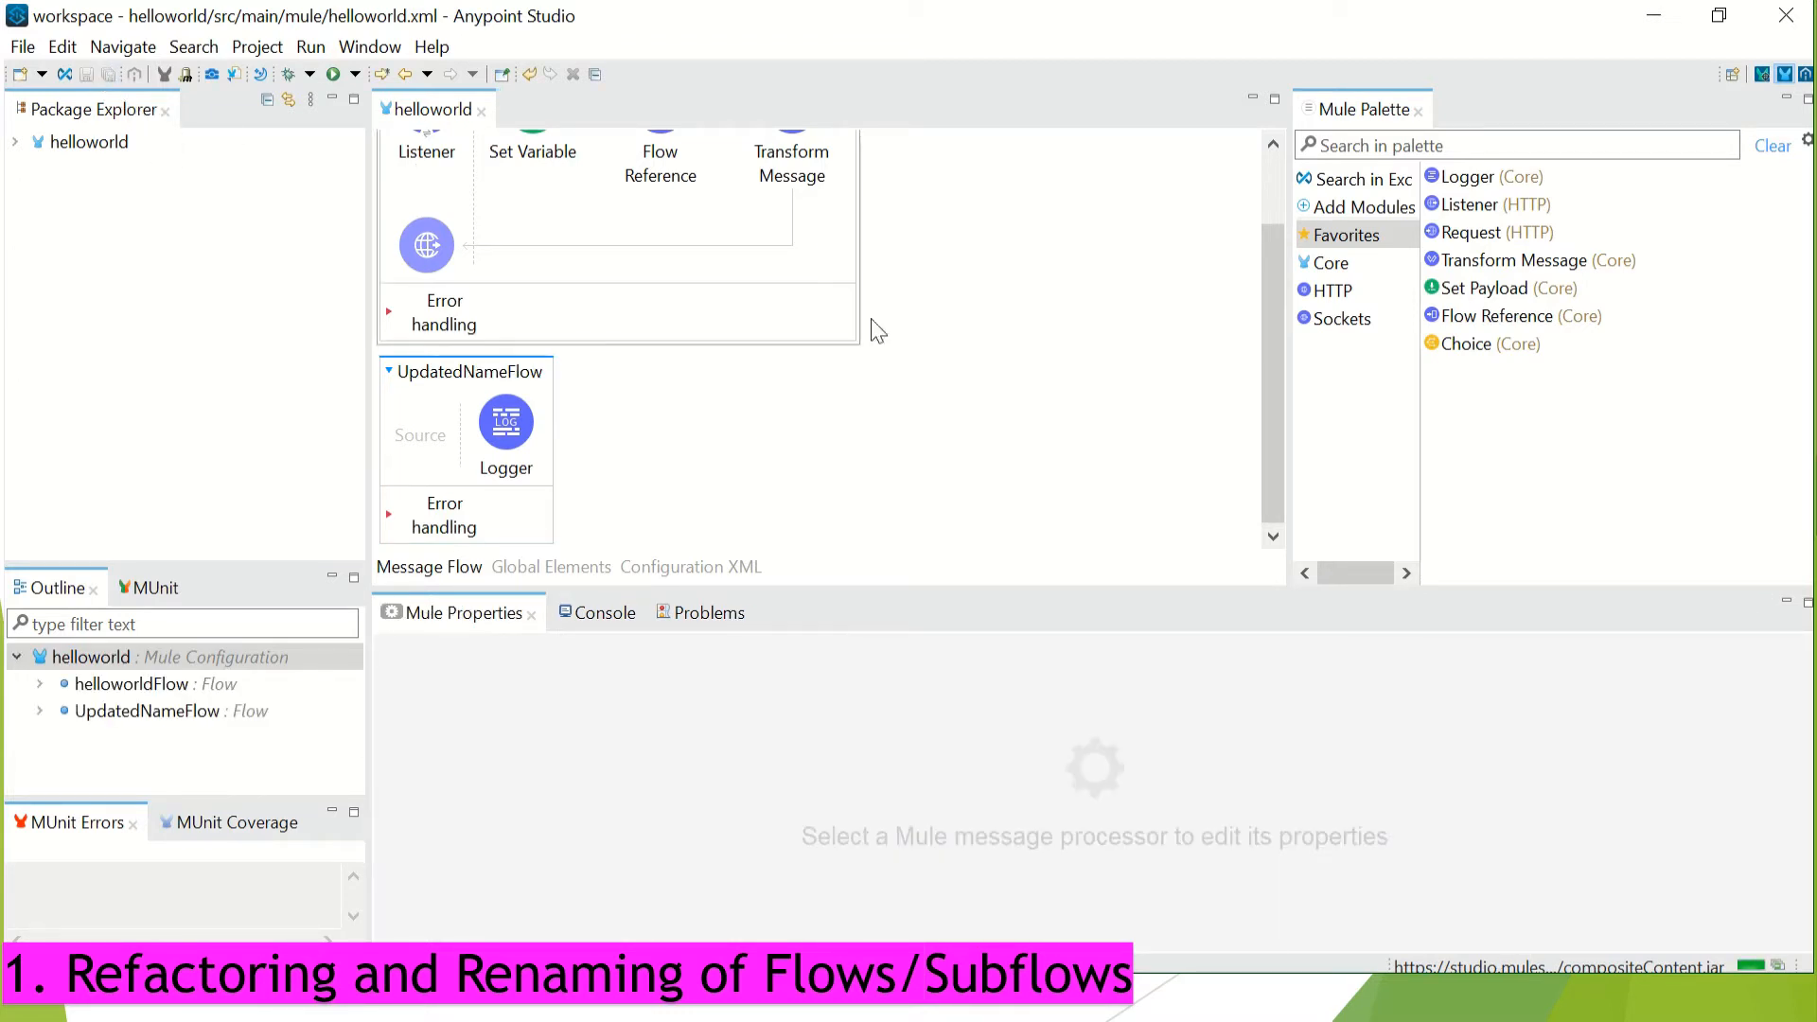
click(660, 166)
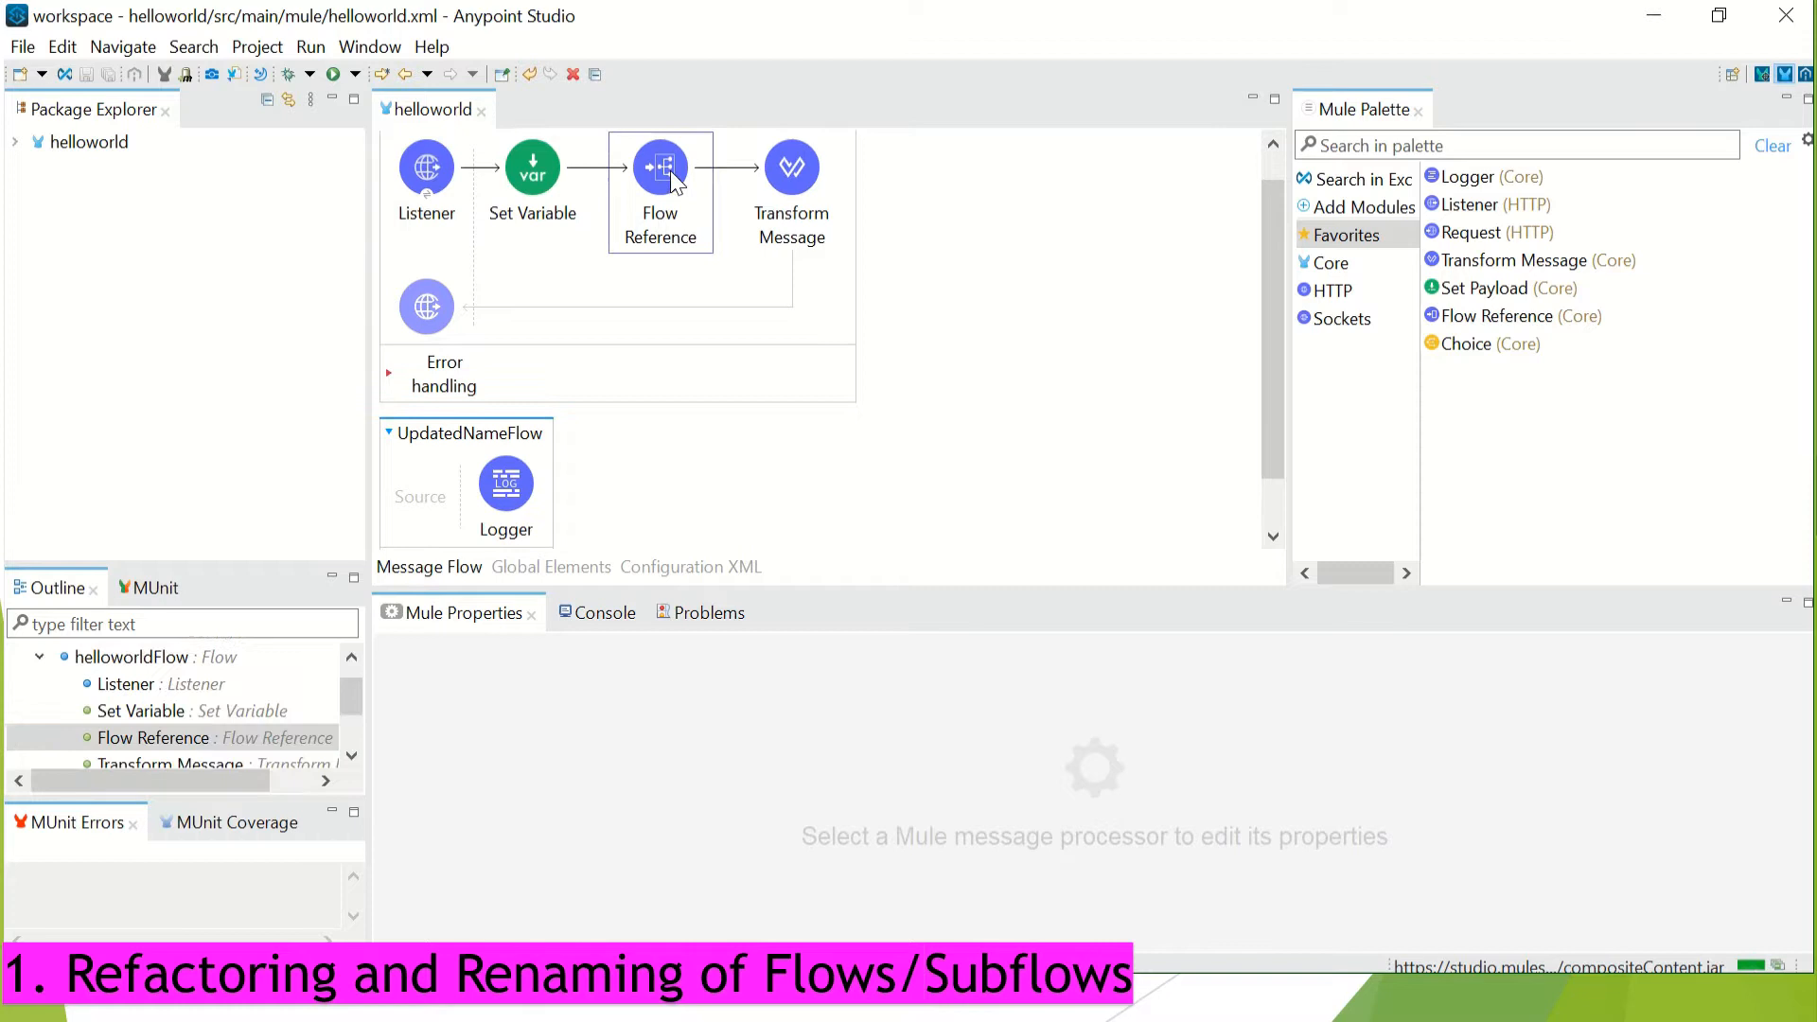
click(660, 166)
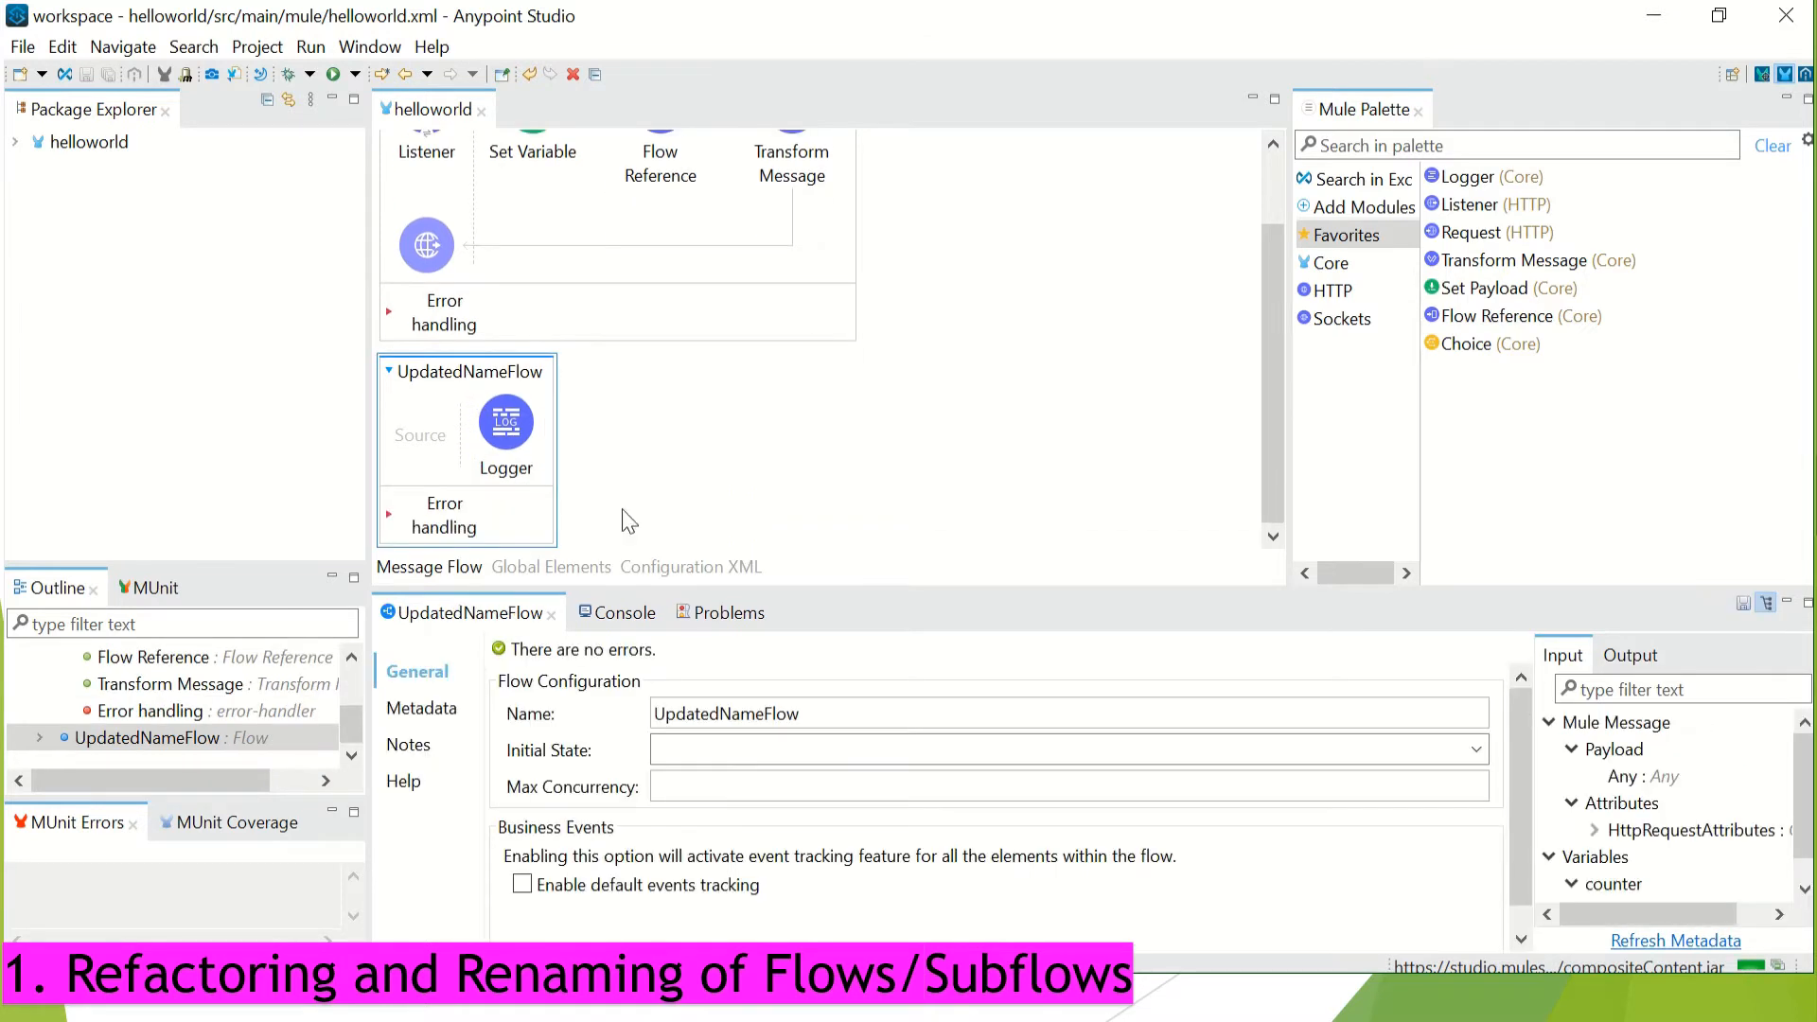
text(GoodBYe)
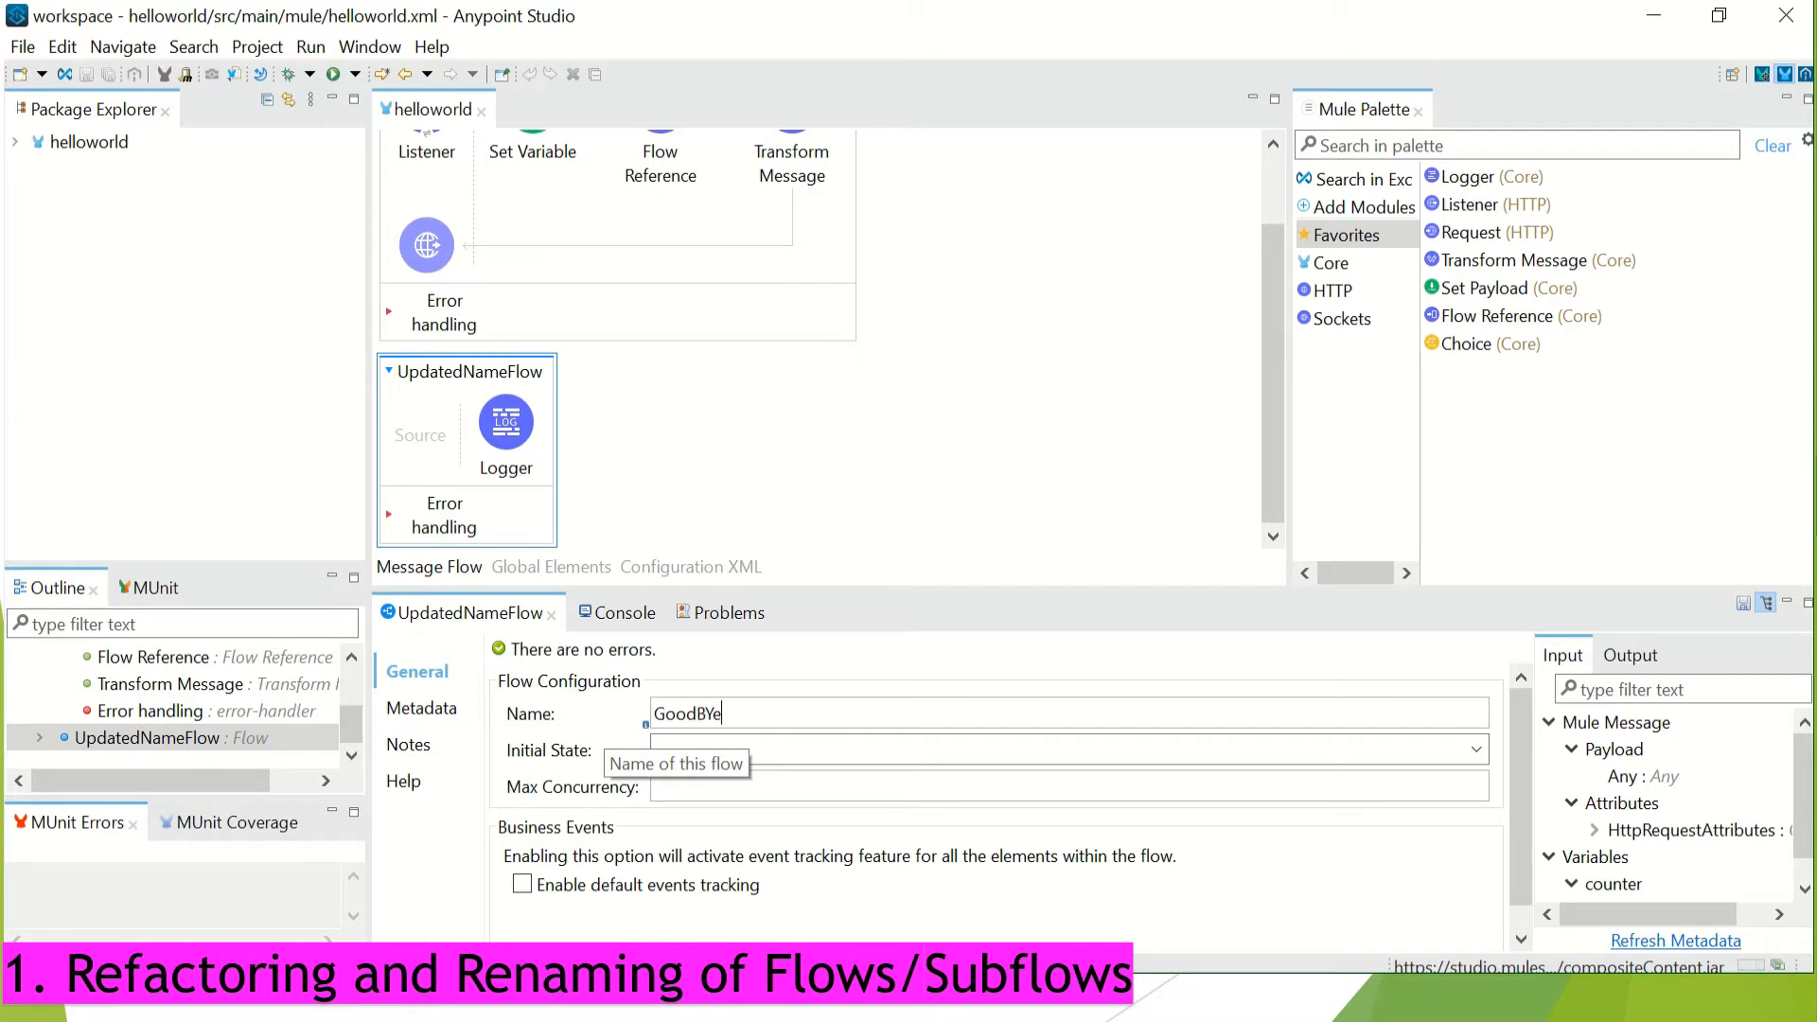
text(GoodBye)
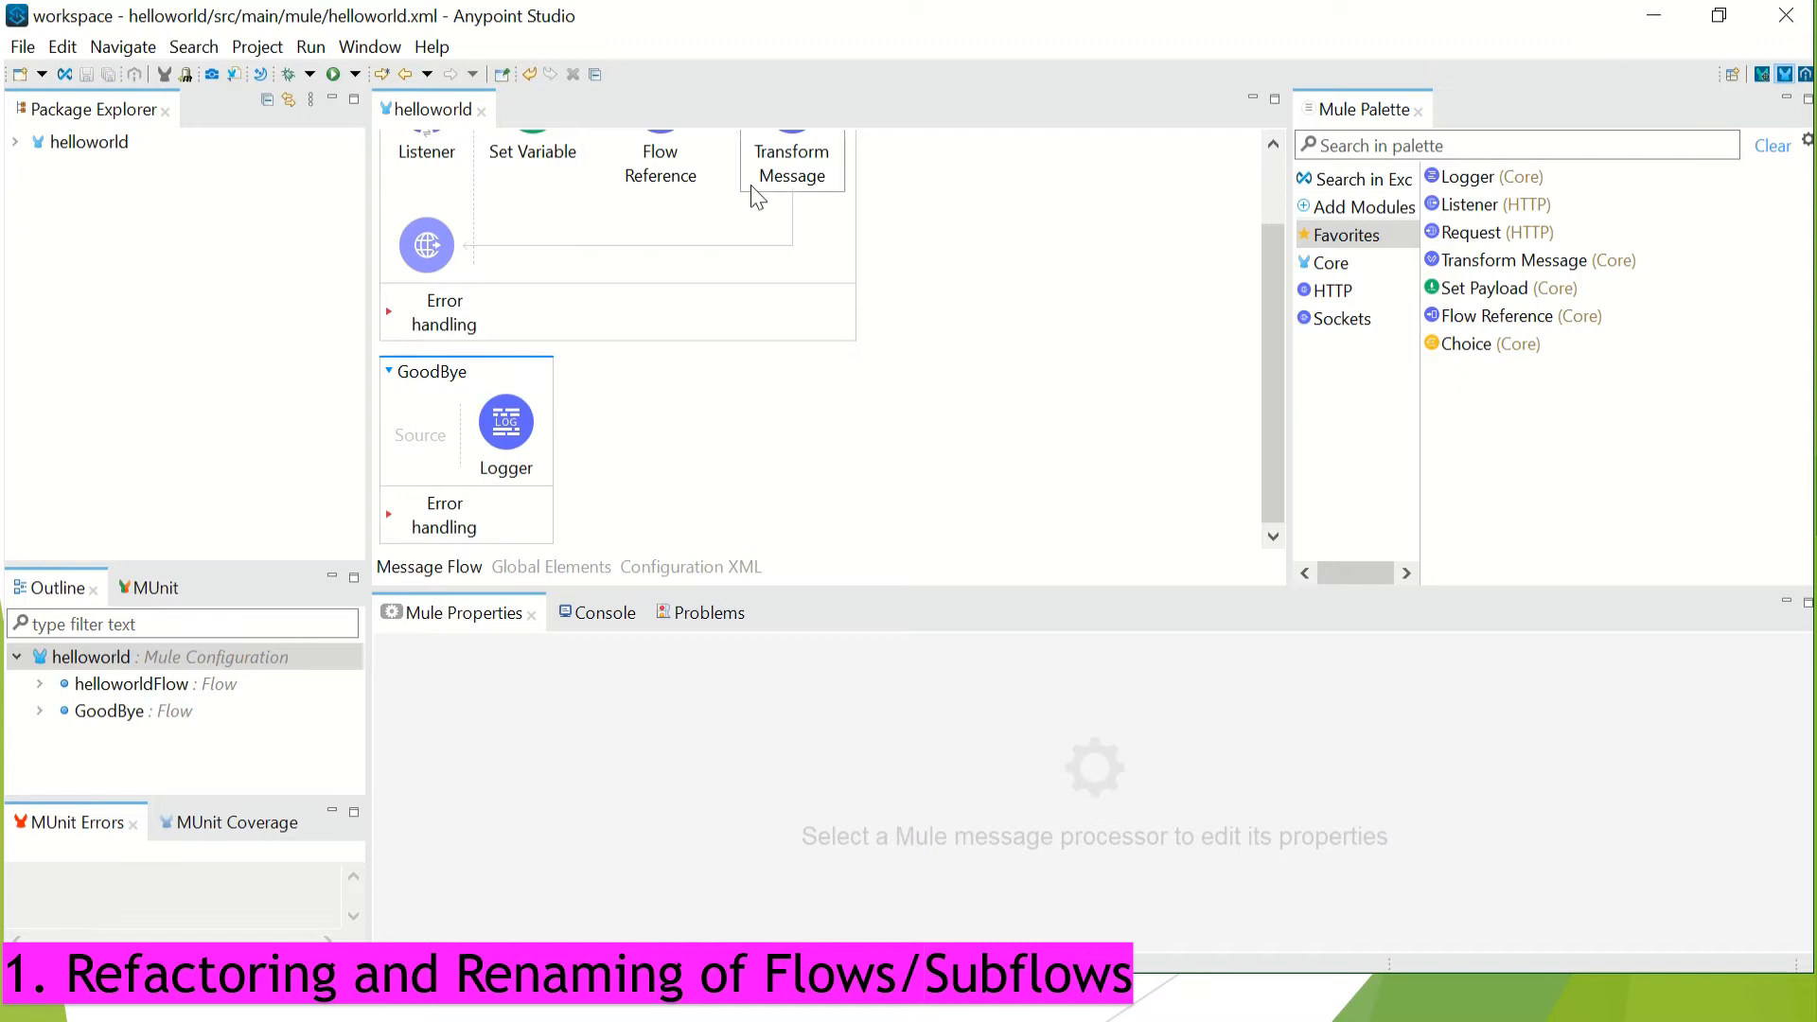
- Reopen the Flow Reference's General properties to confirm Flow name is still GoodBye
click(661, 166)
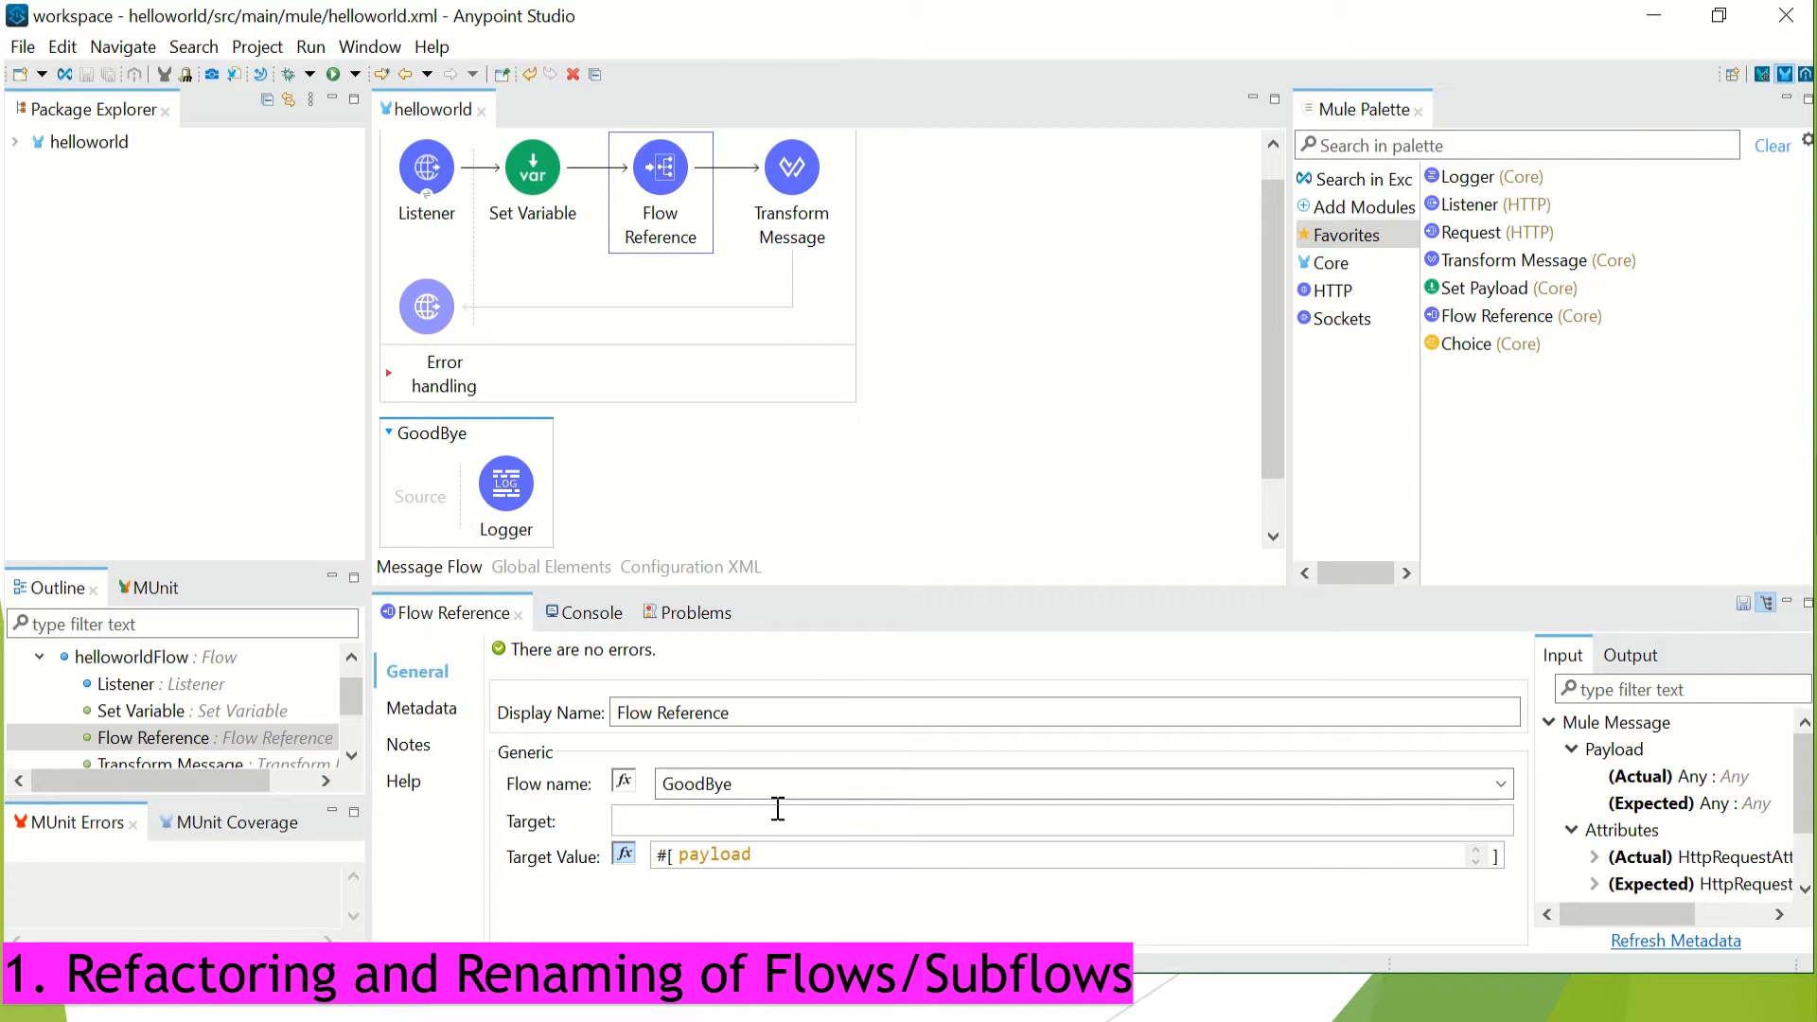
mouse_move(831, 631)
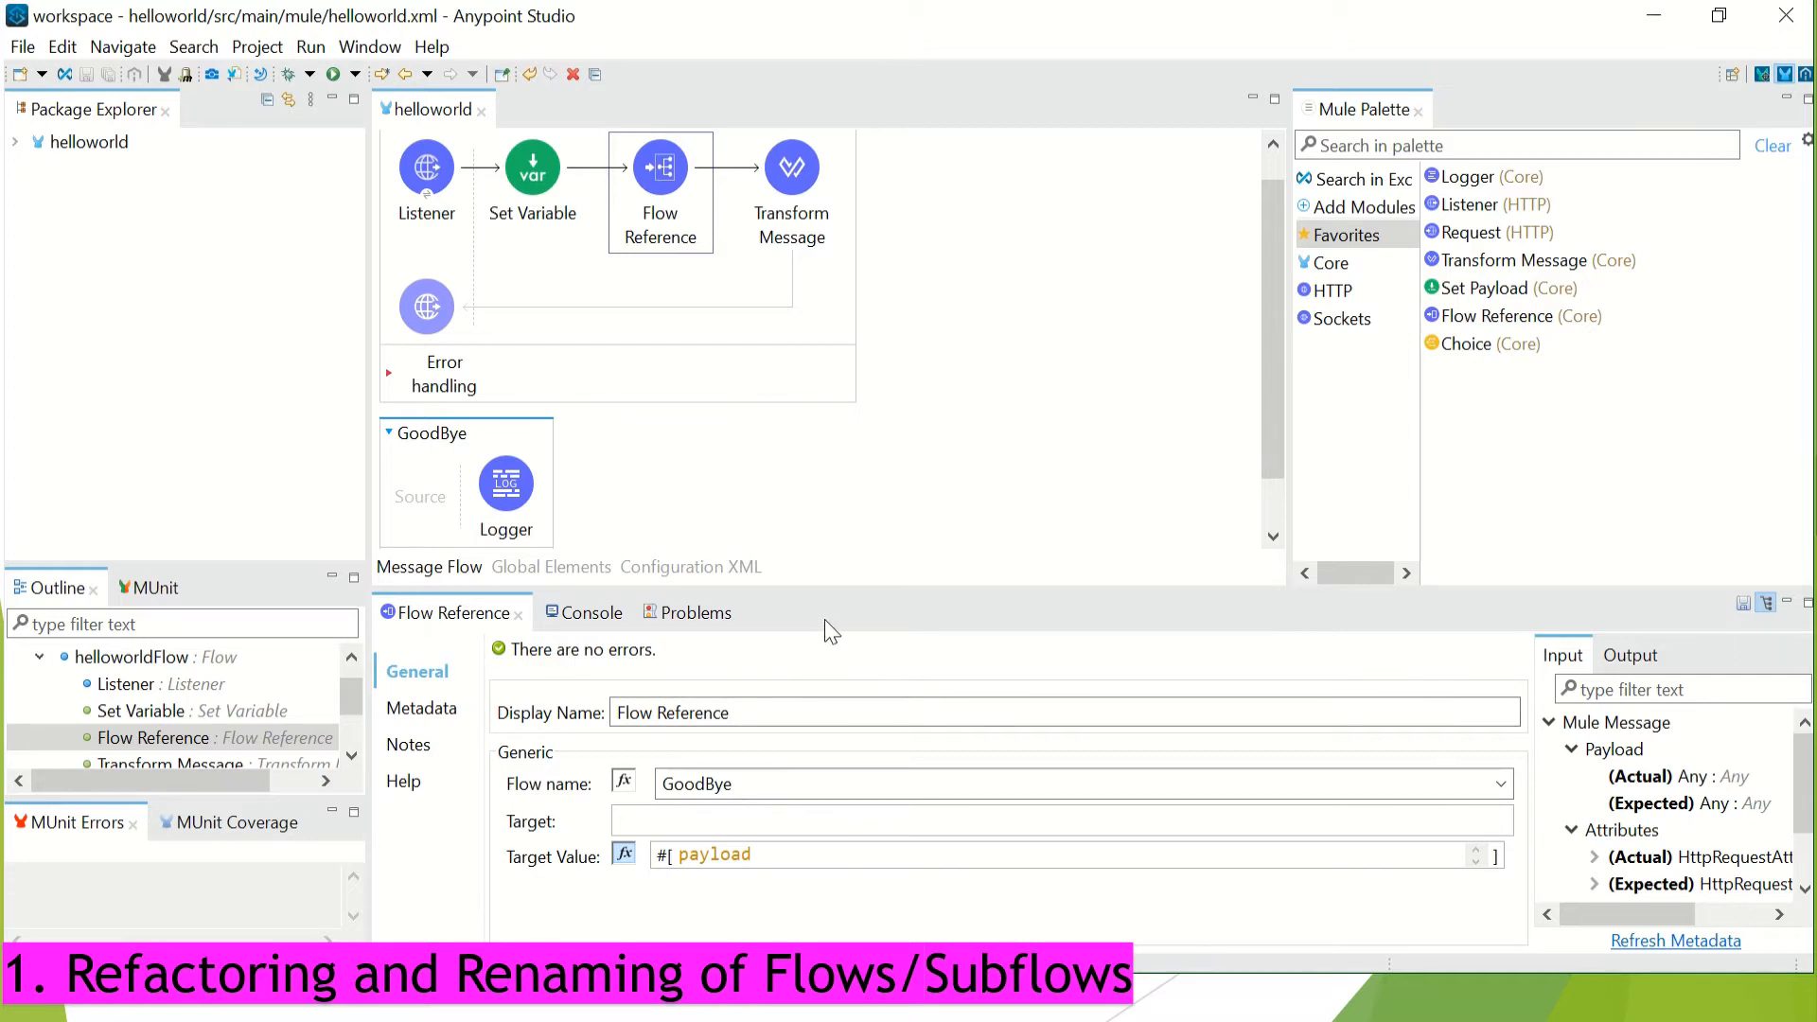
mouse_move(831, 630)
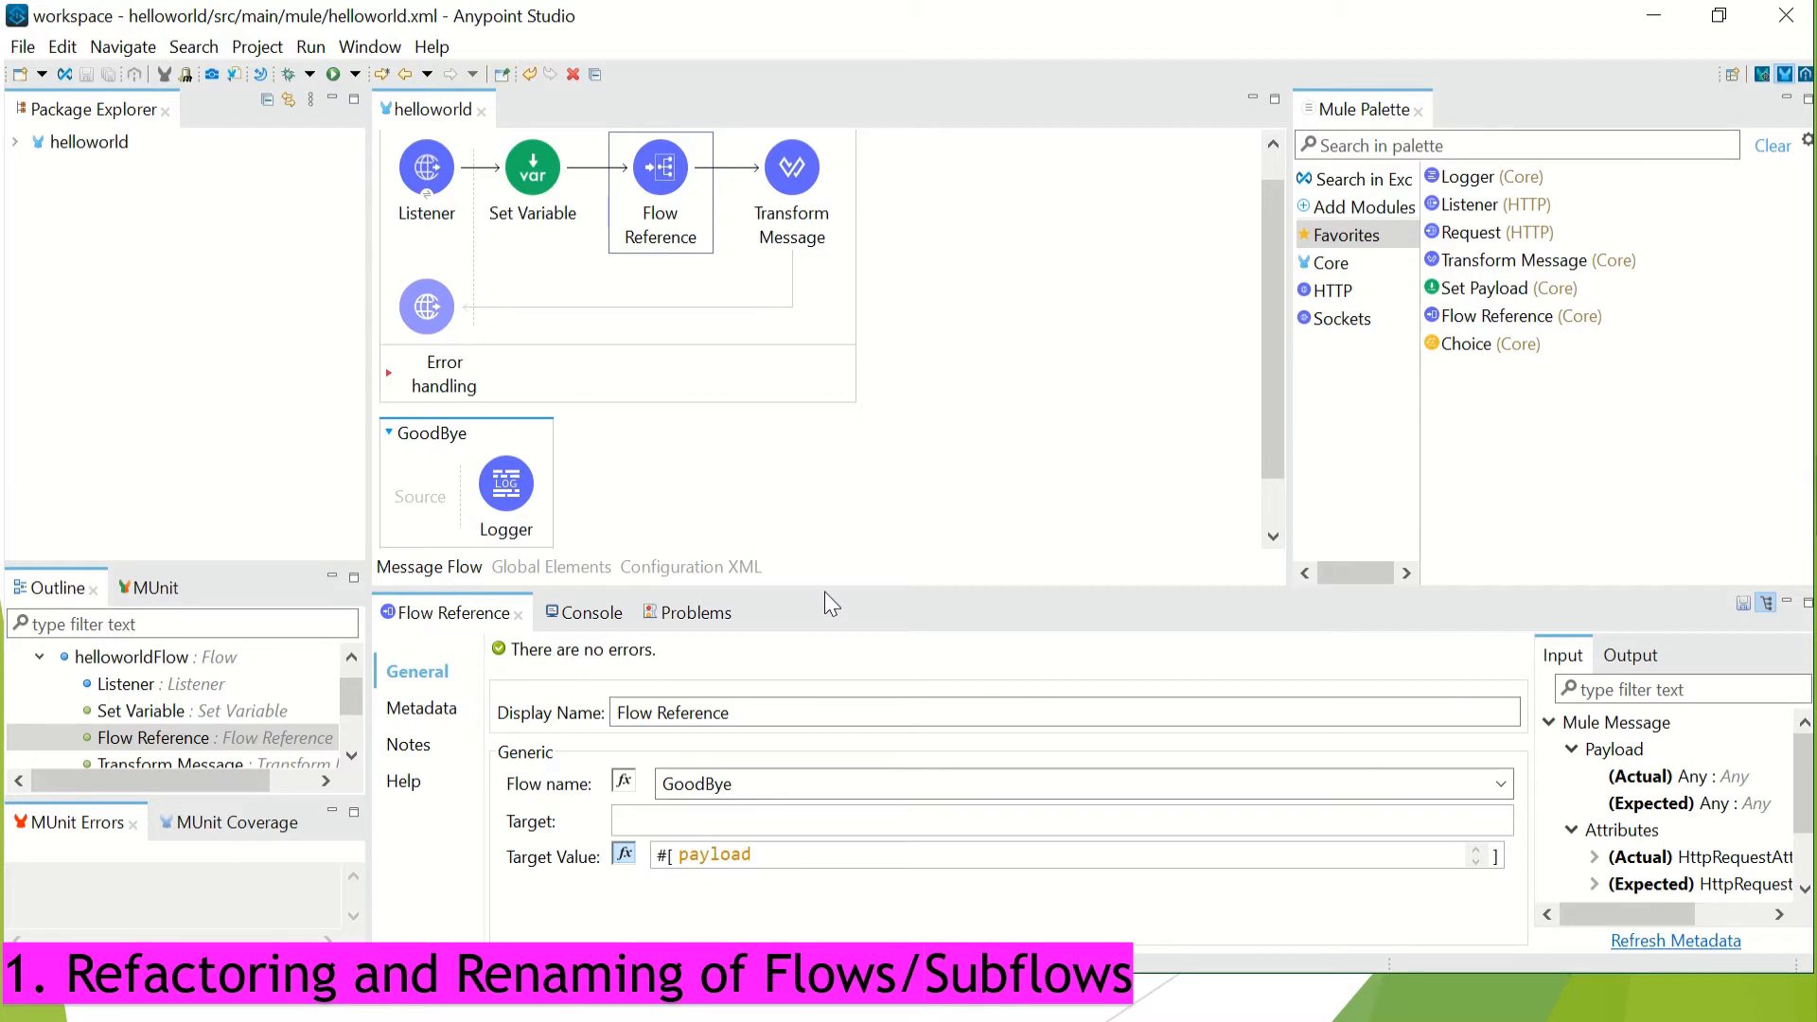
mouse_move(722, 486)
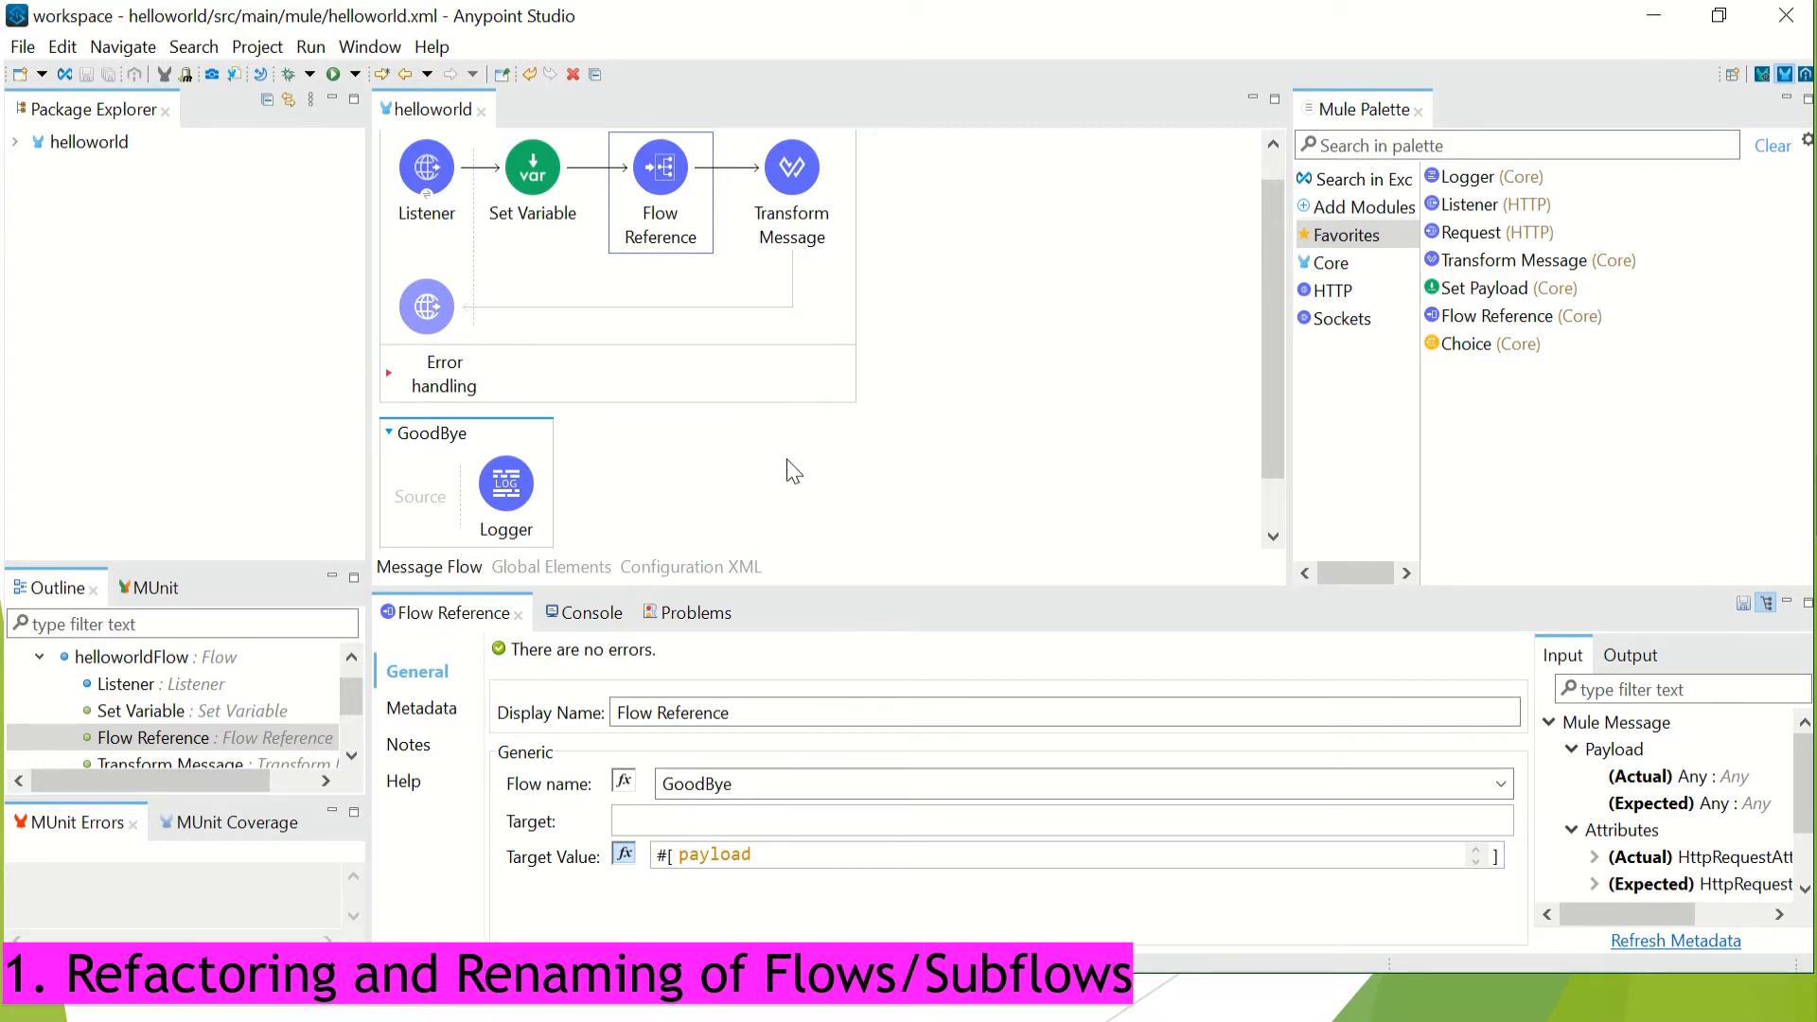
mouse_move(821, 496)
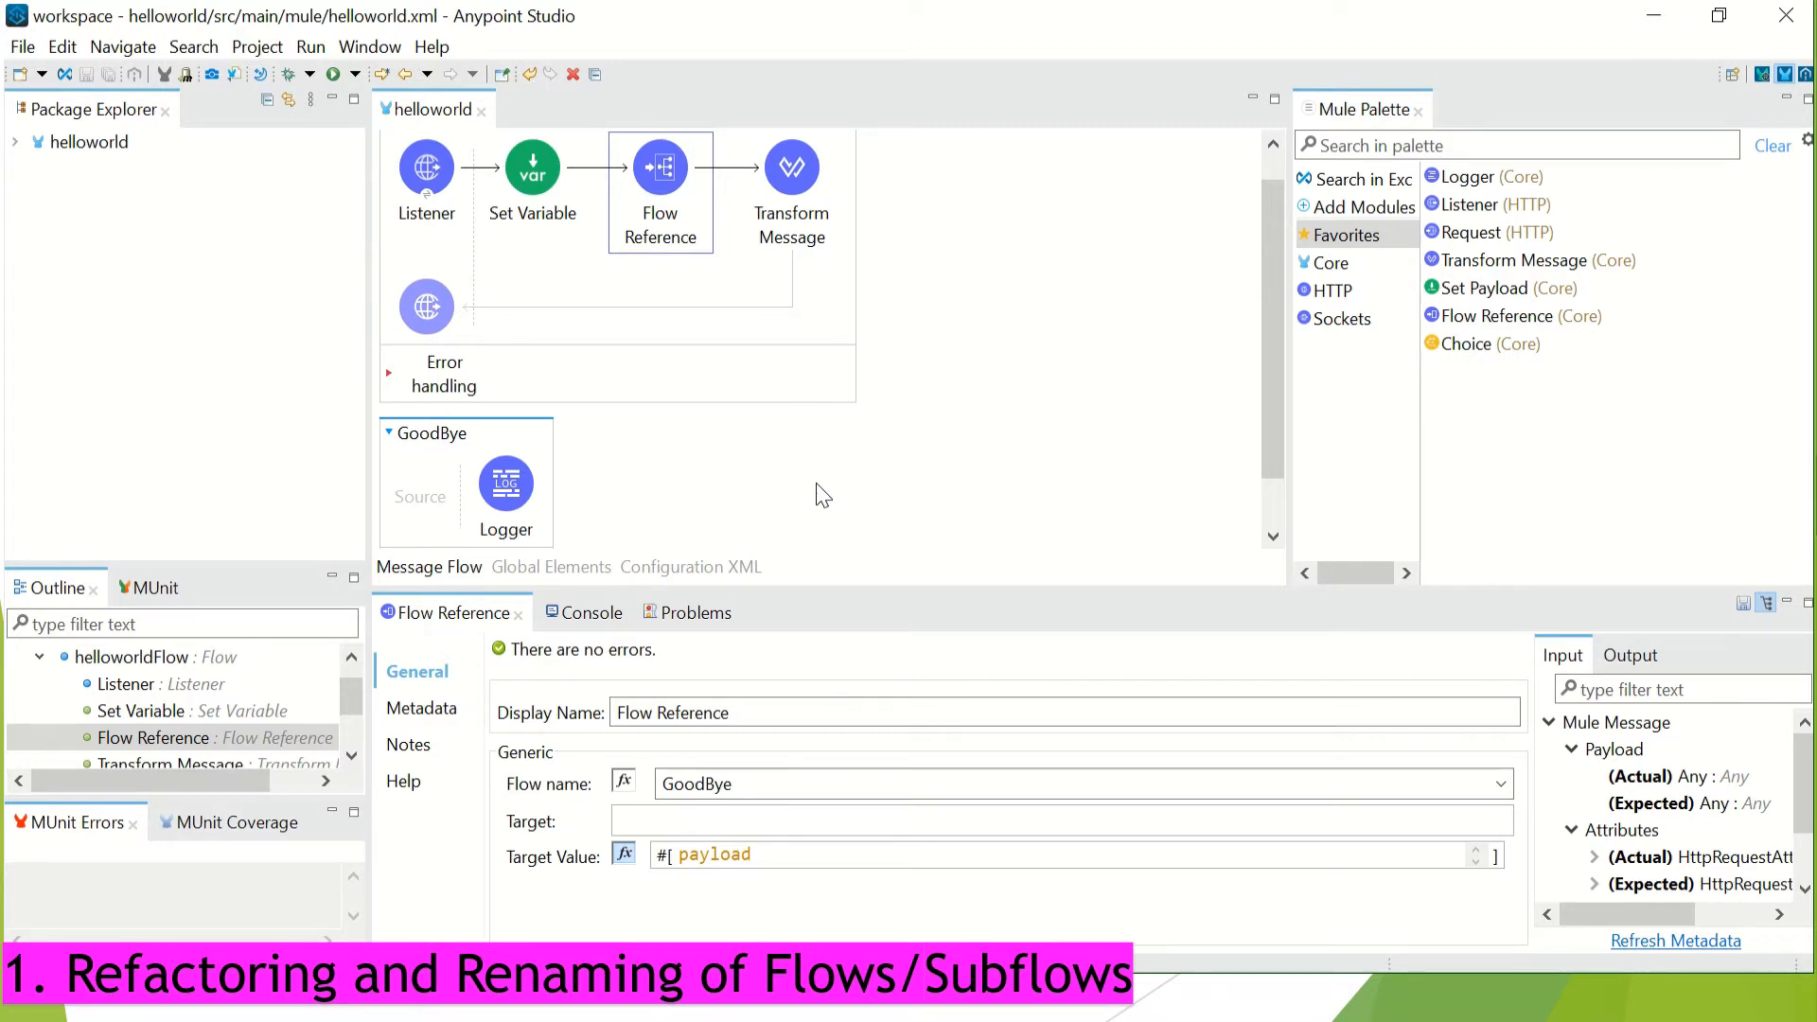
mouse_move(835, 475)
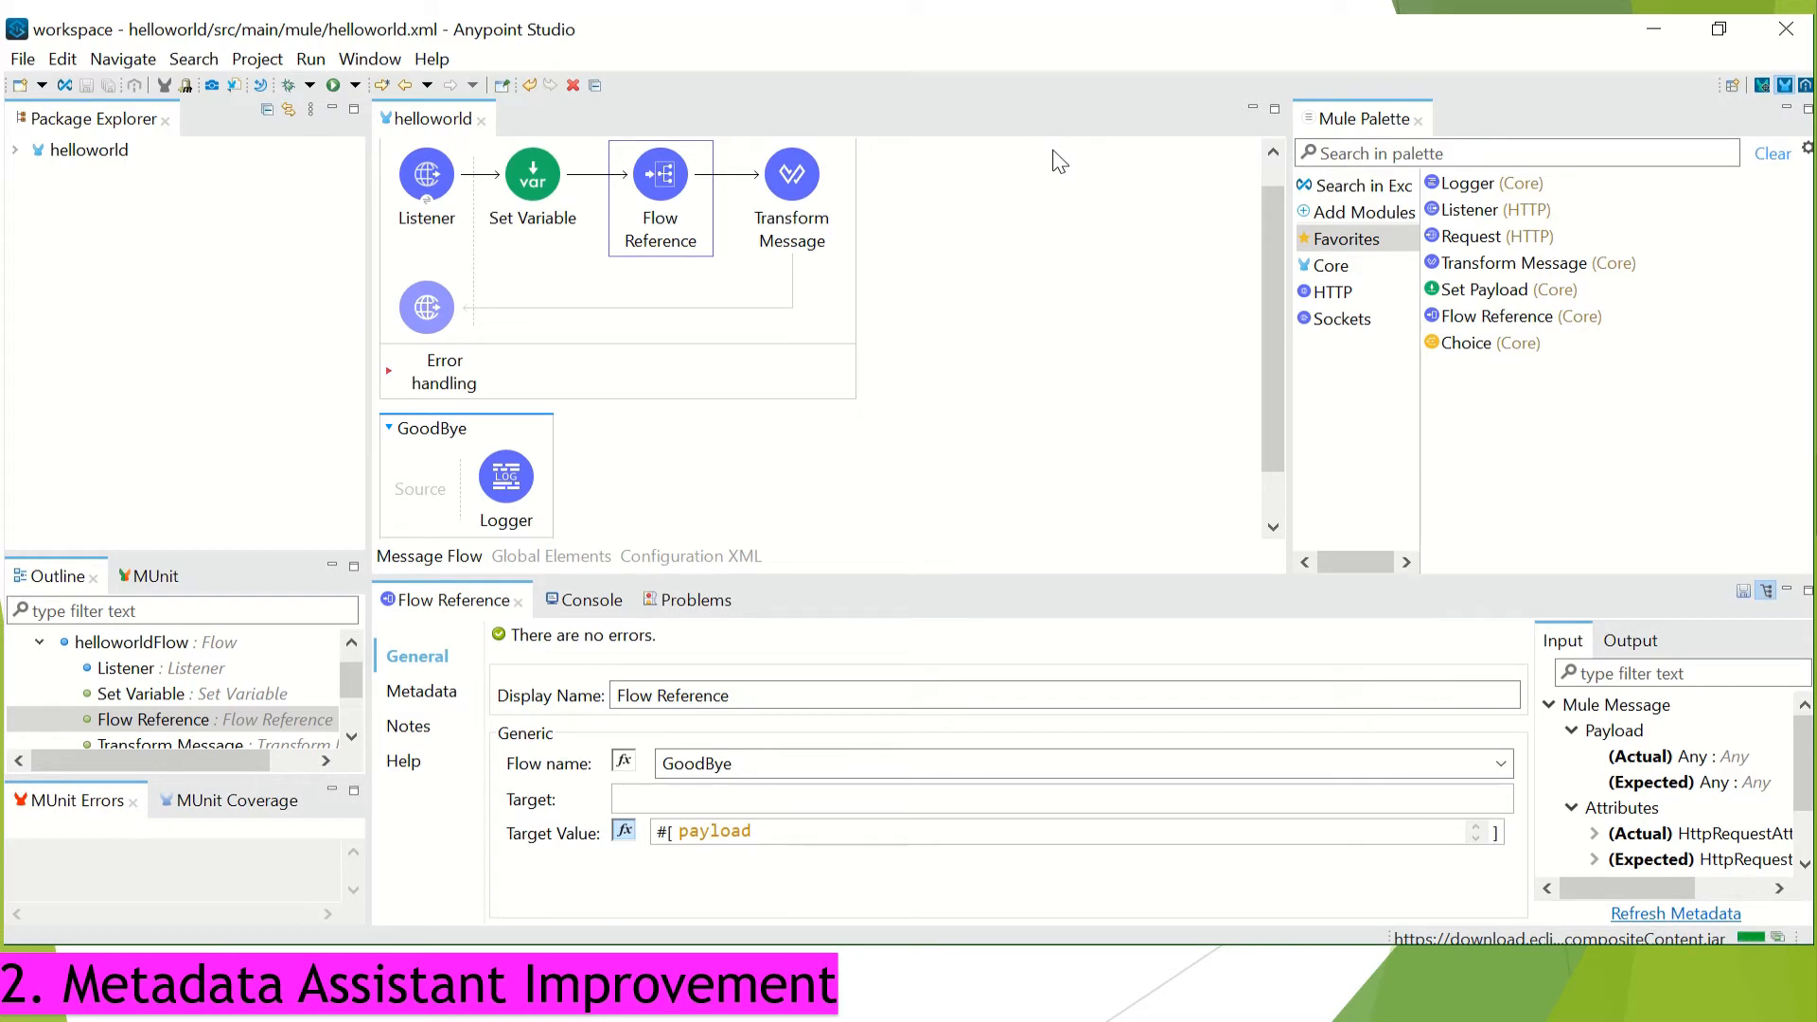
mouse_move(1067, 223)
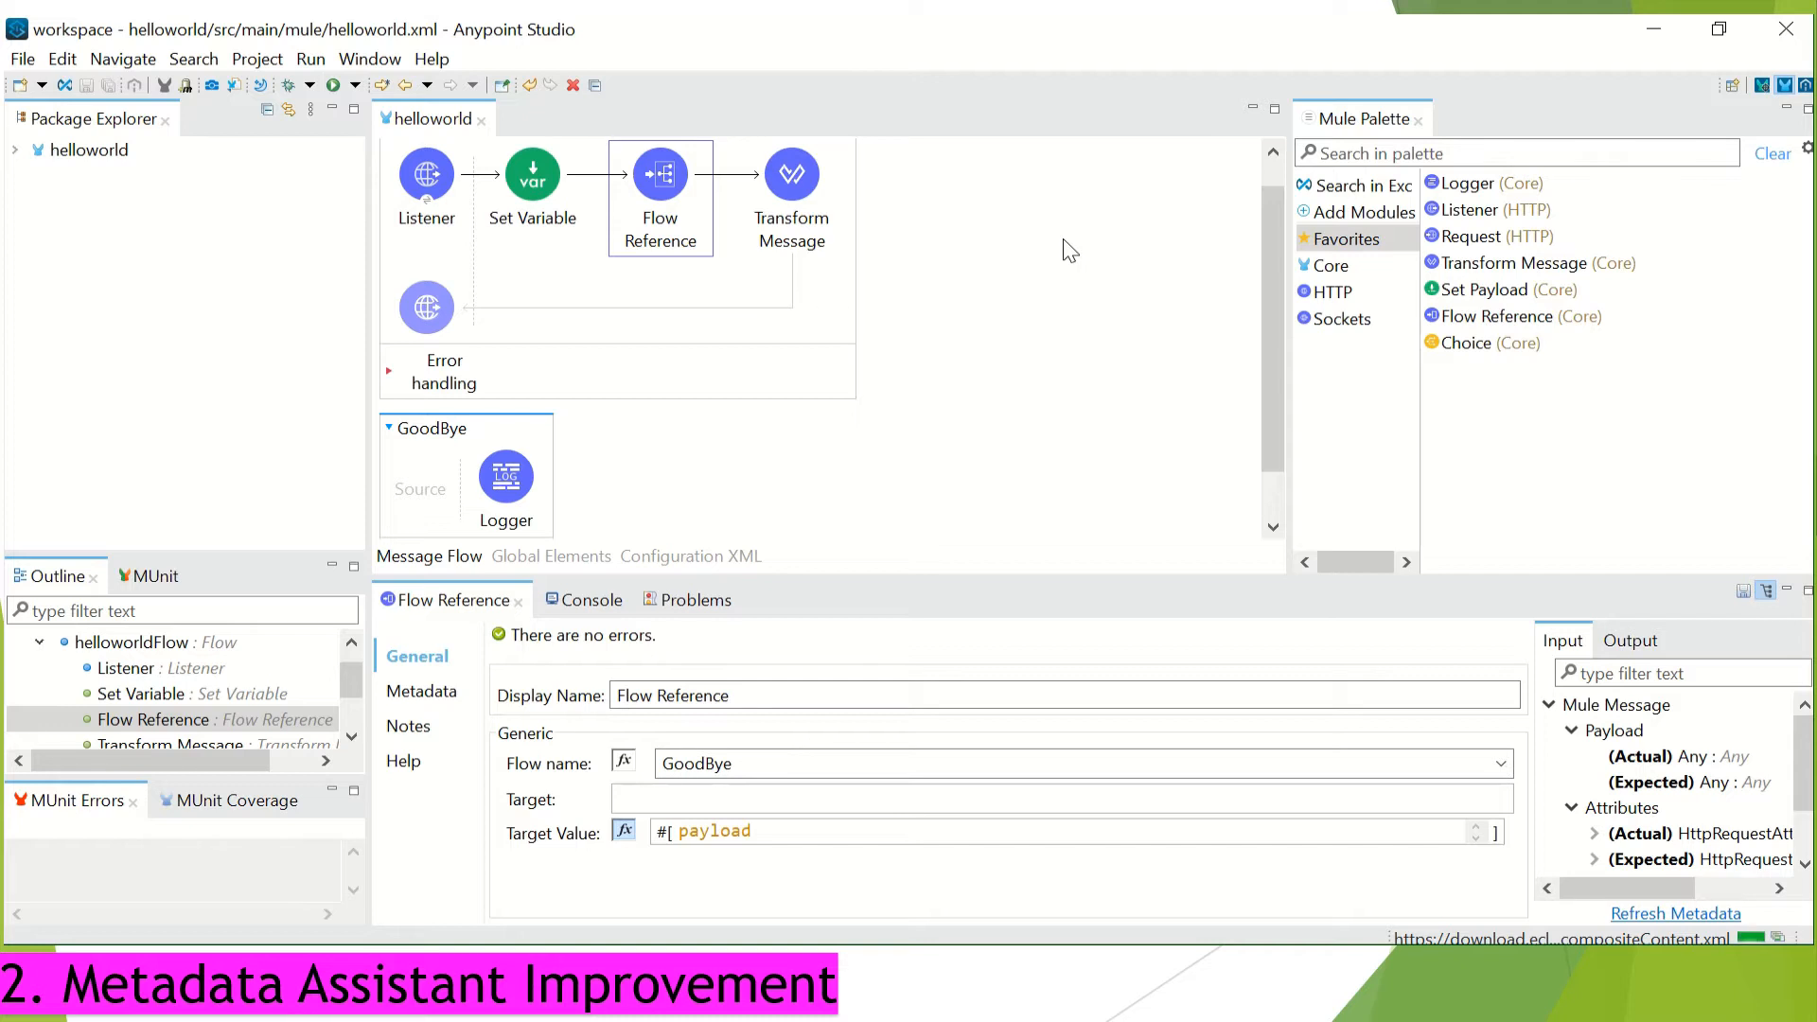
mouse_move(1045, 347)
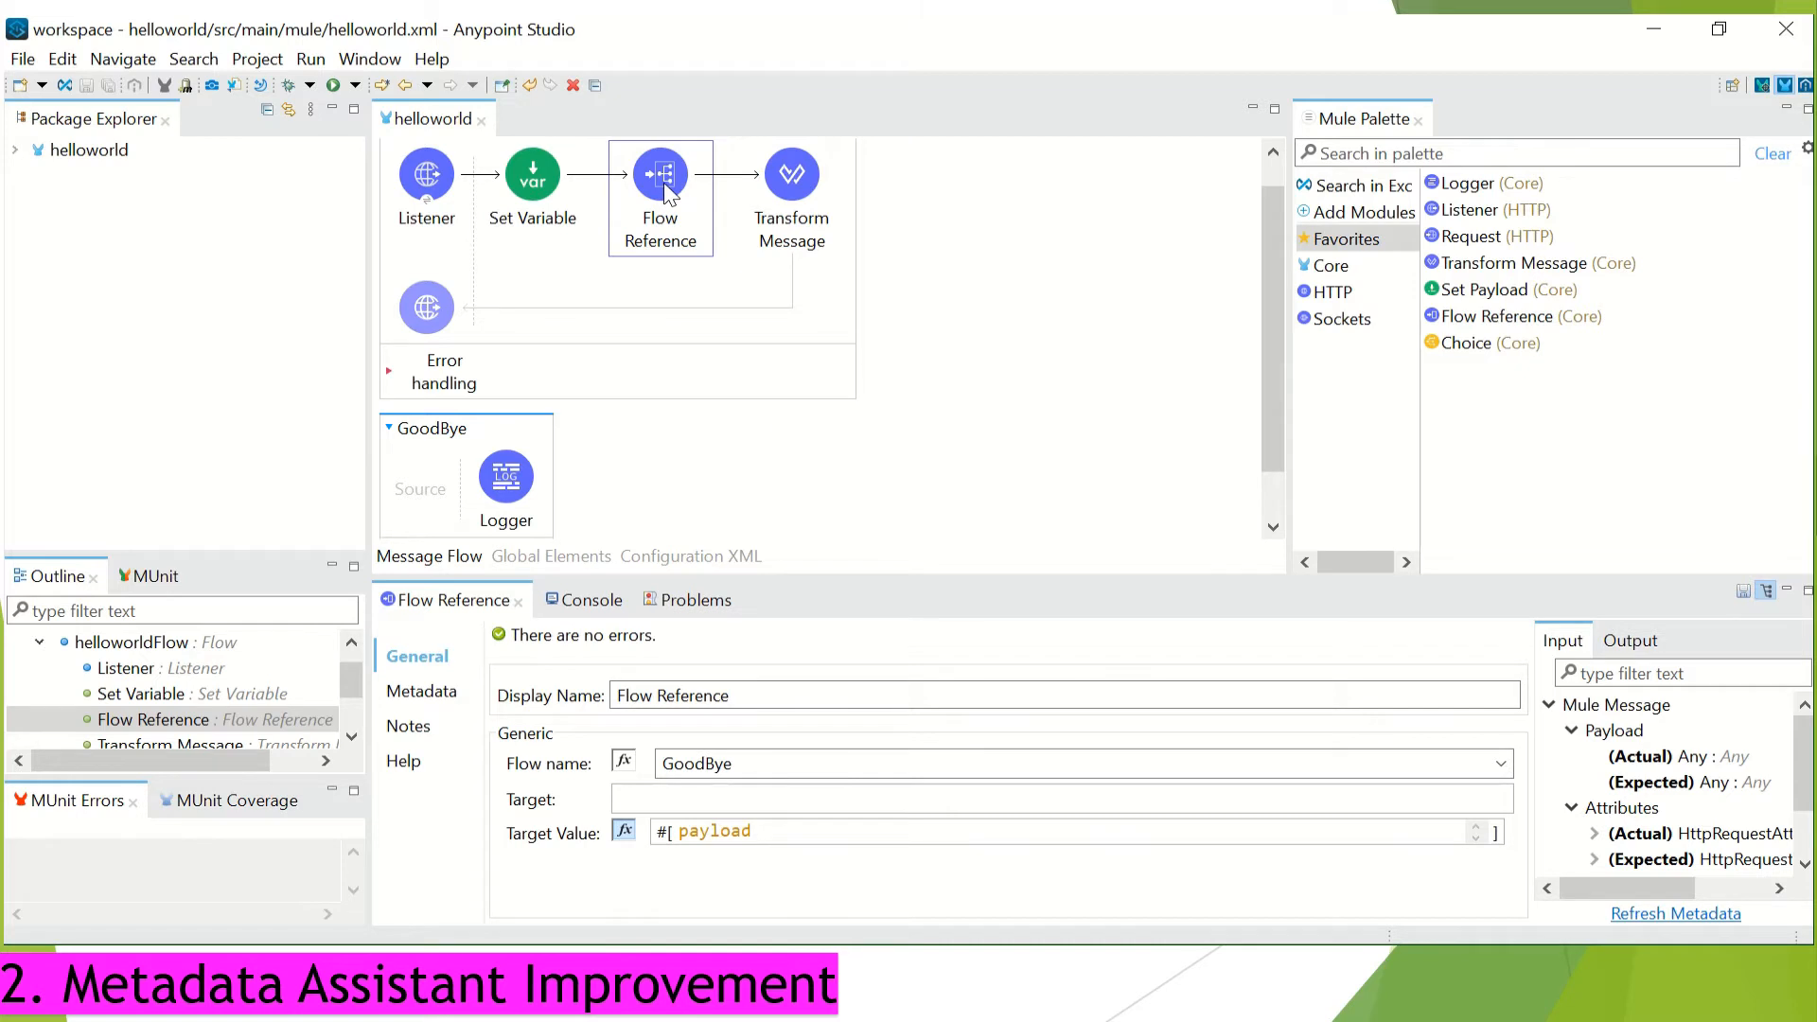
- Set the Flow Reference's custom metadata, including the counter String variable, onto GoodBye
click(424, 691)
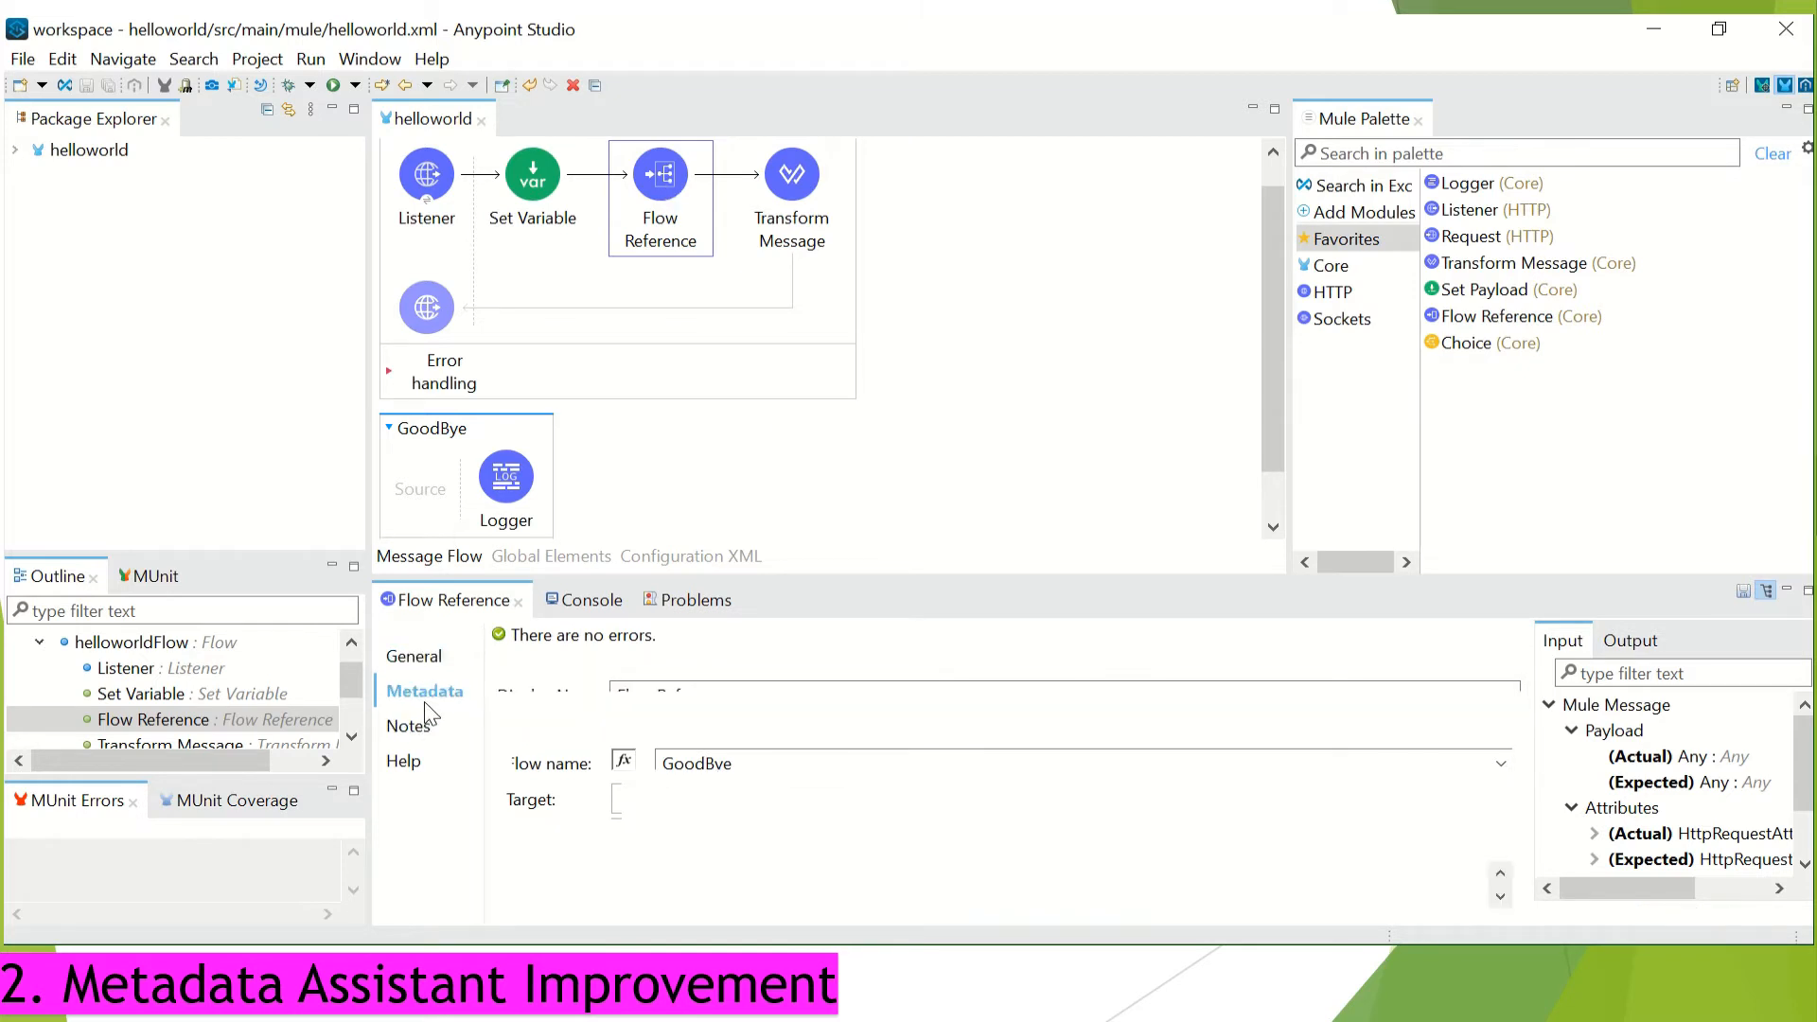
click(424, 691)
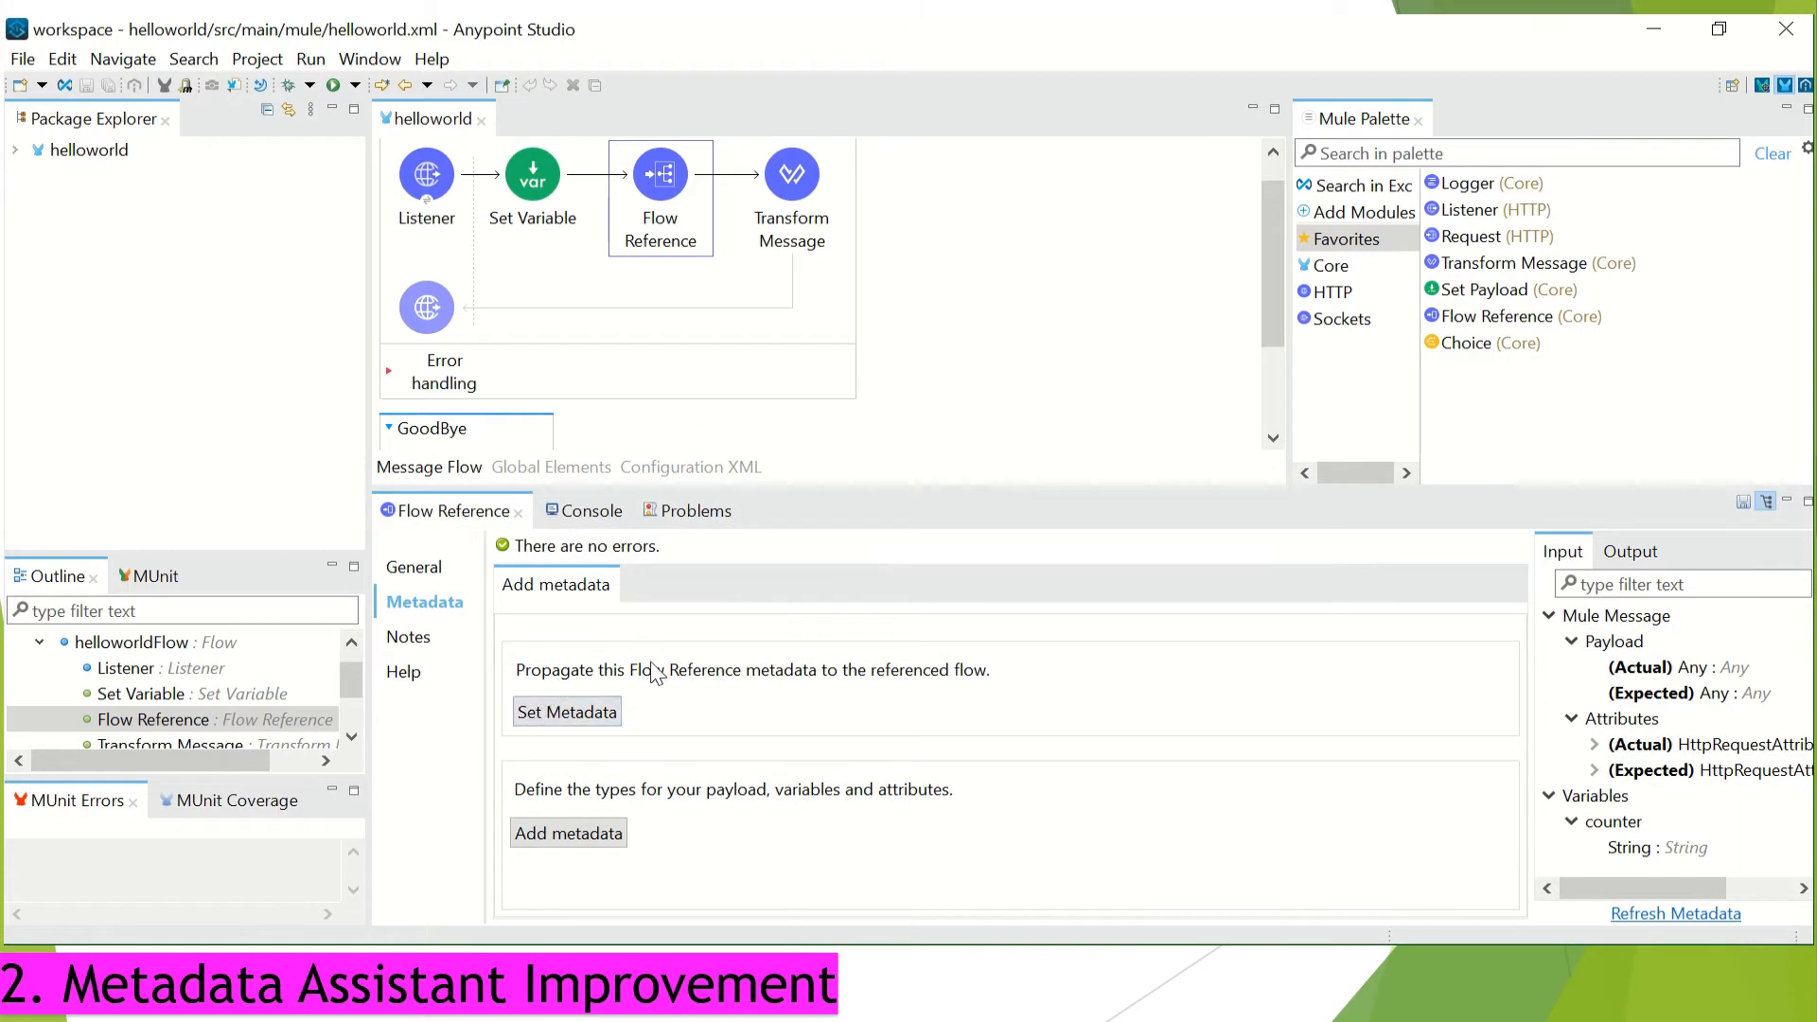
mouse_move(967, 686)
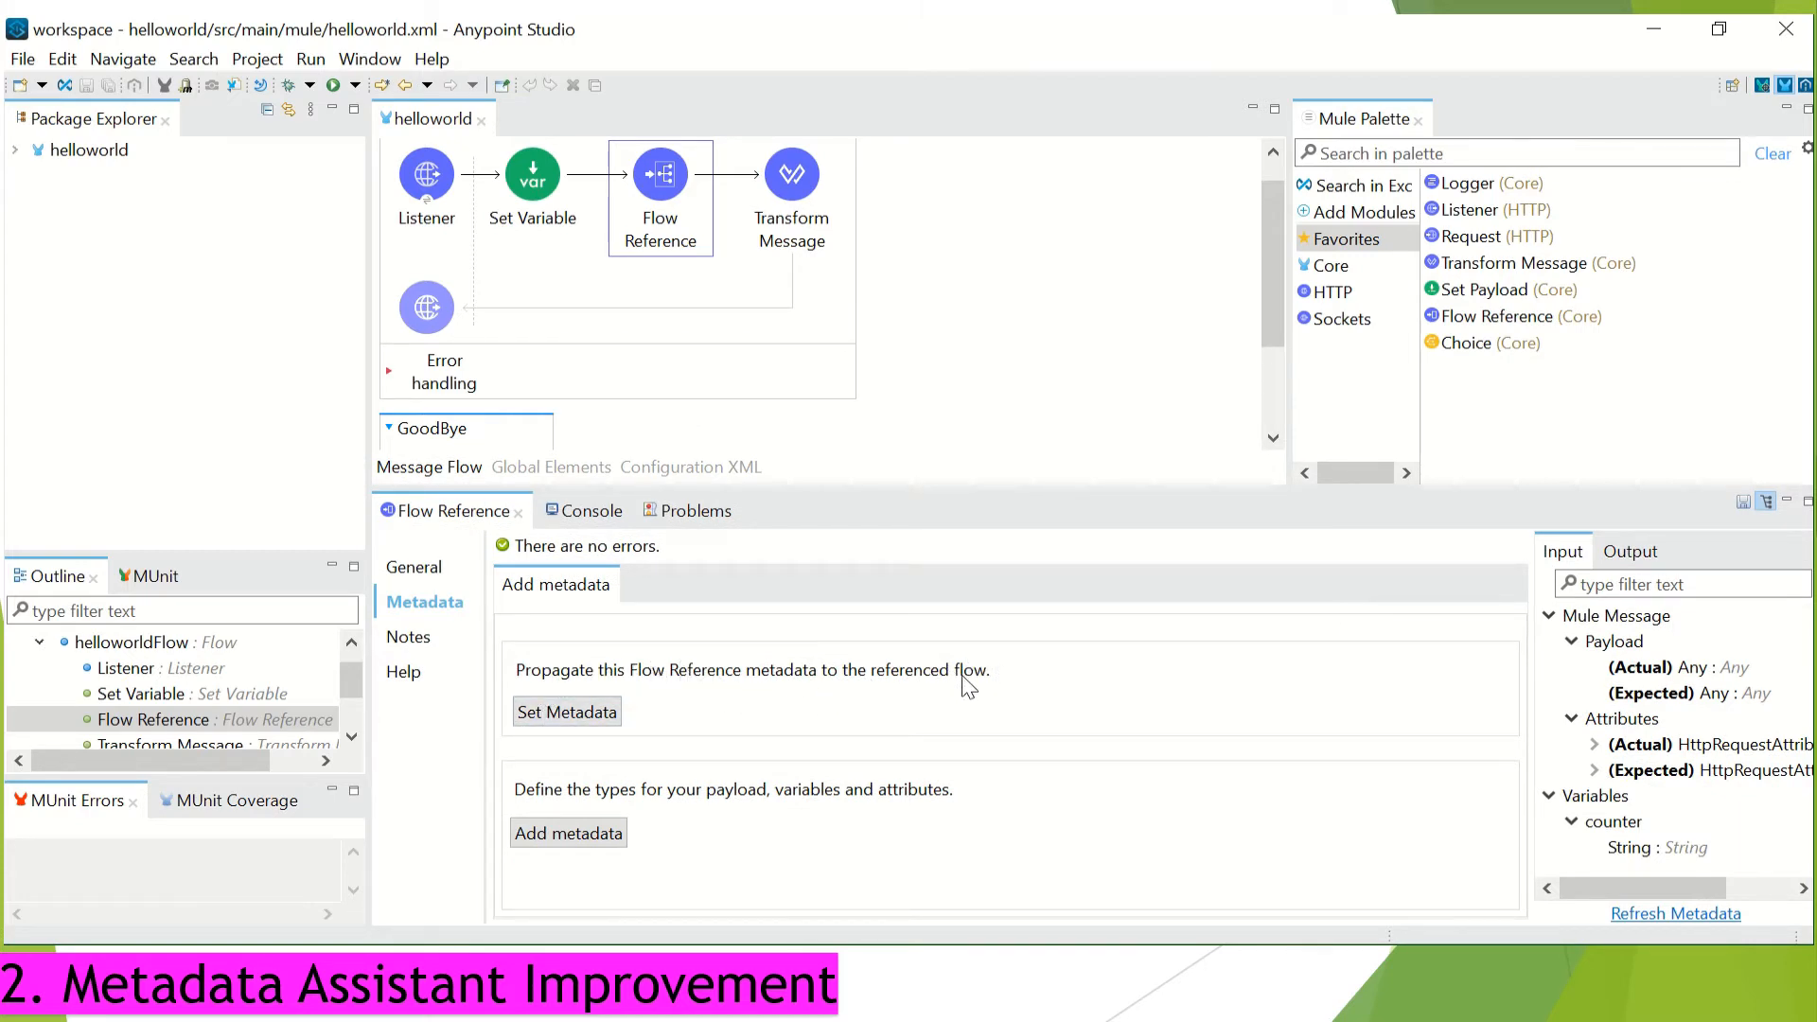
click(567, 712)
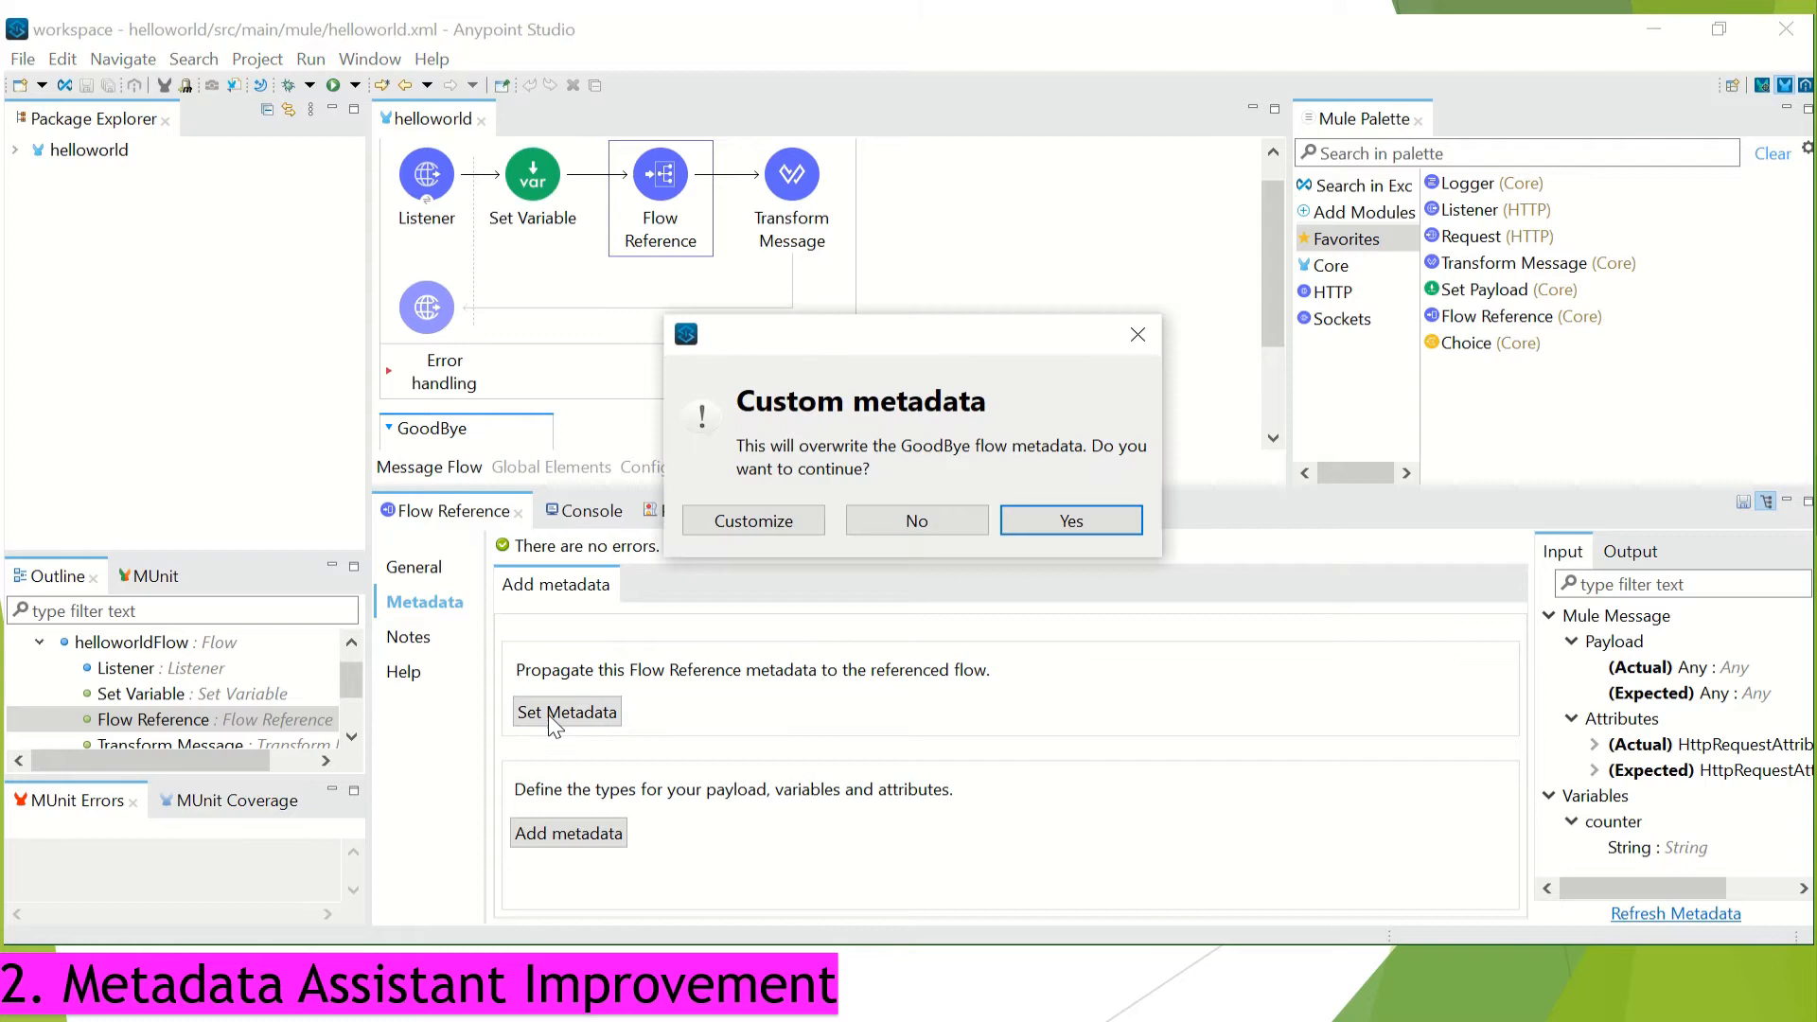
click(1069, 521)
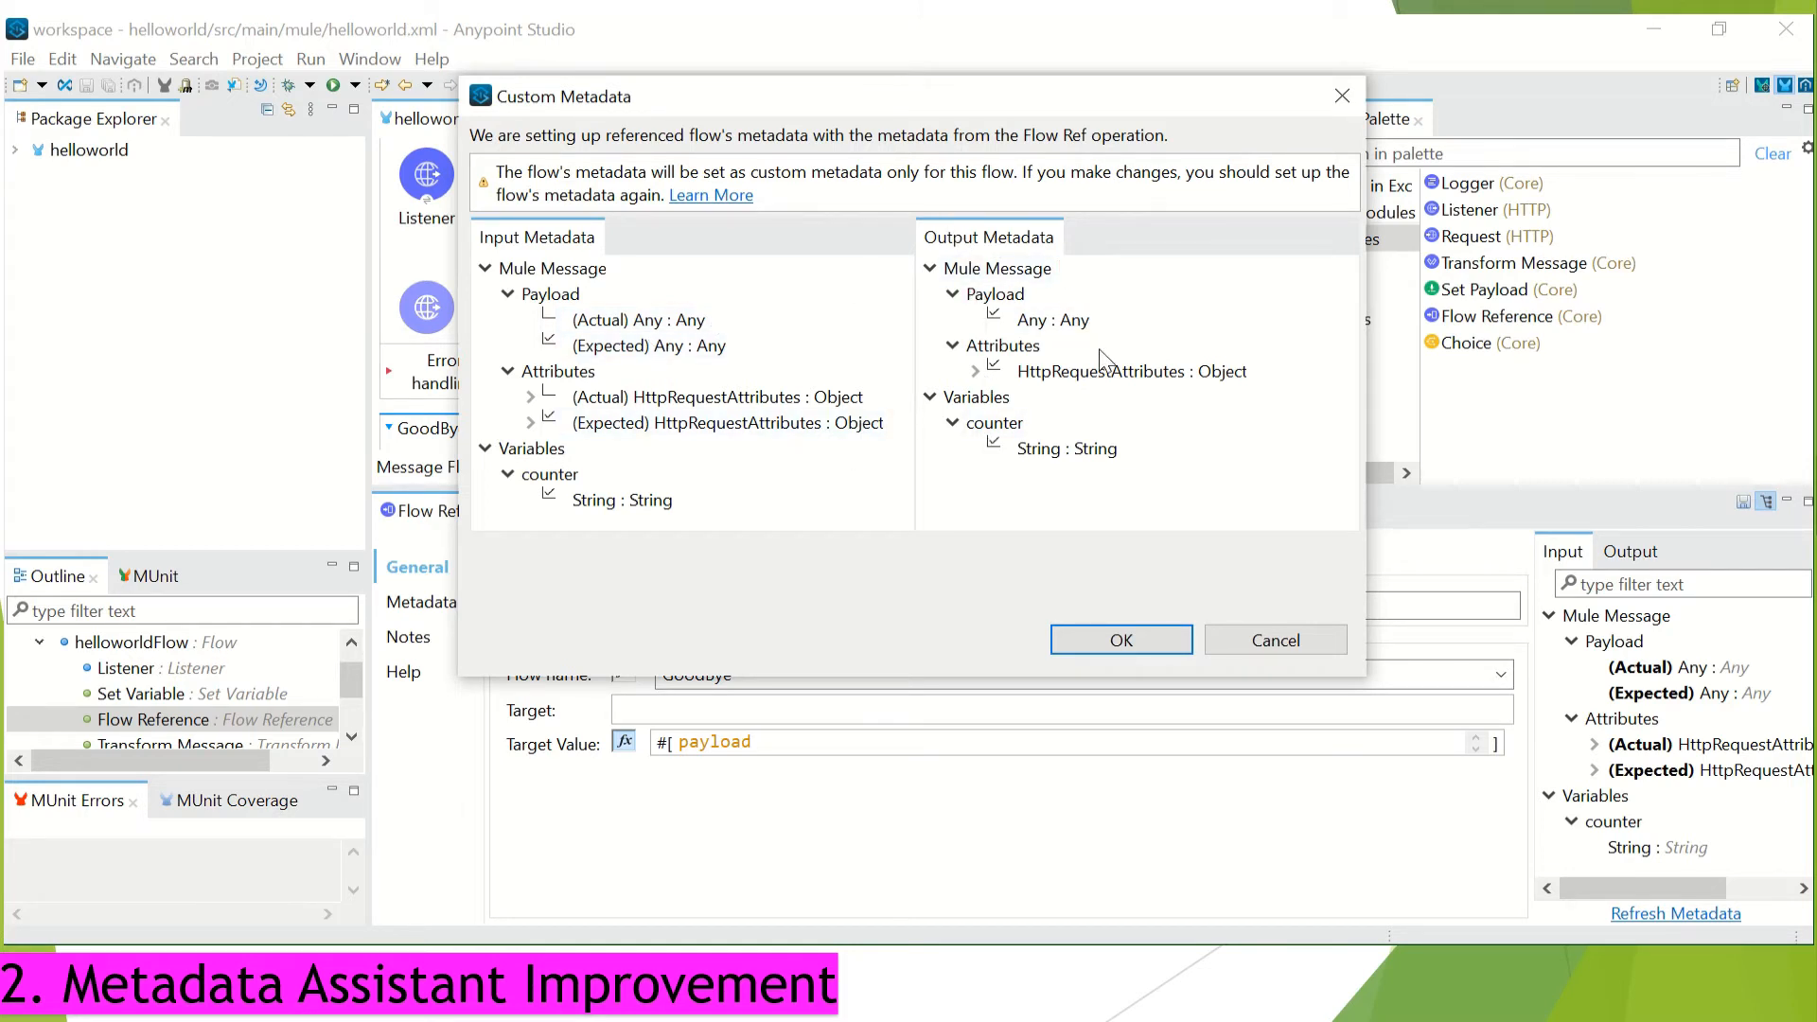
mouse_move(1101, 516)
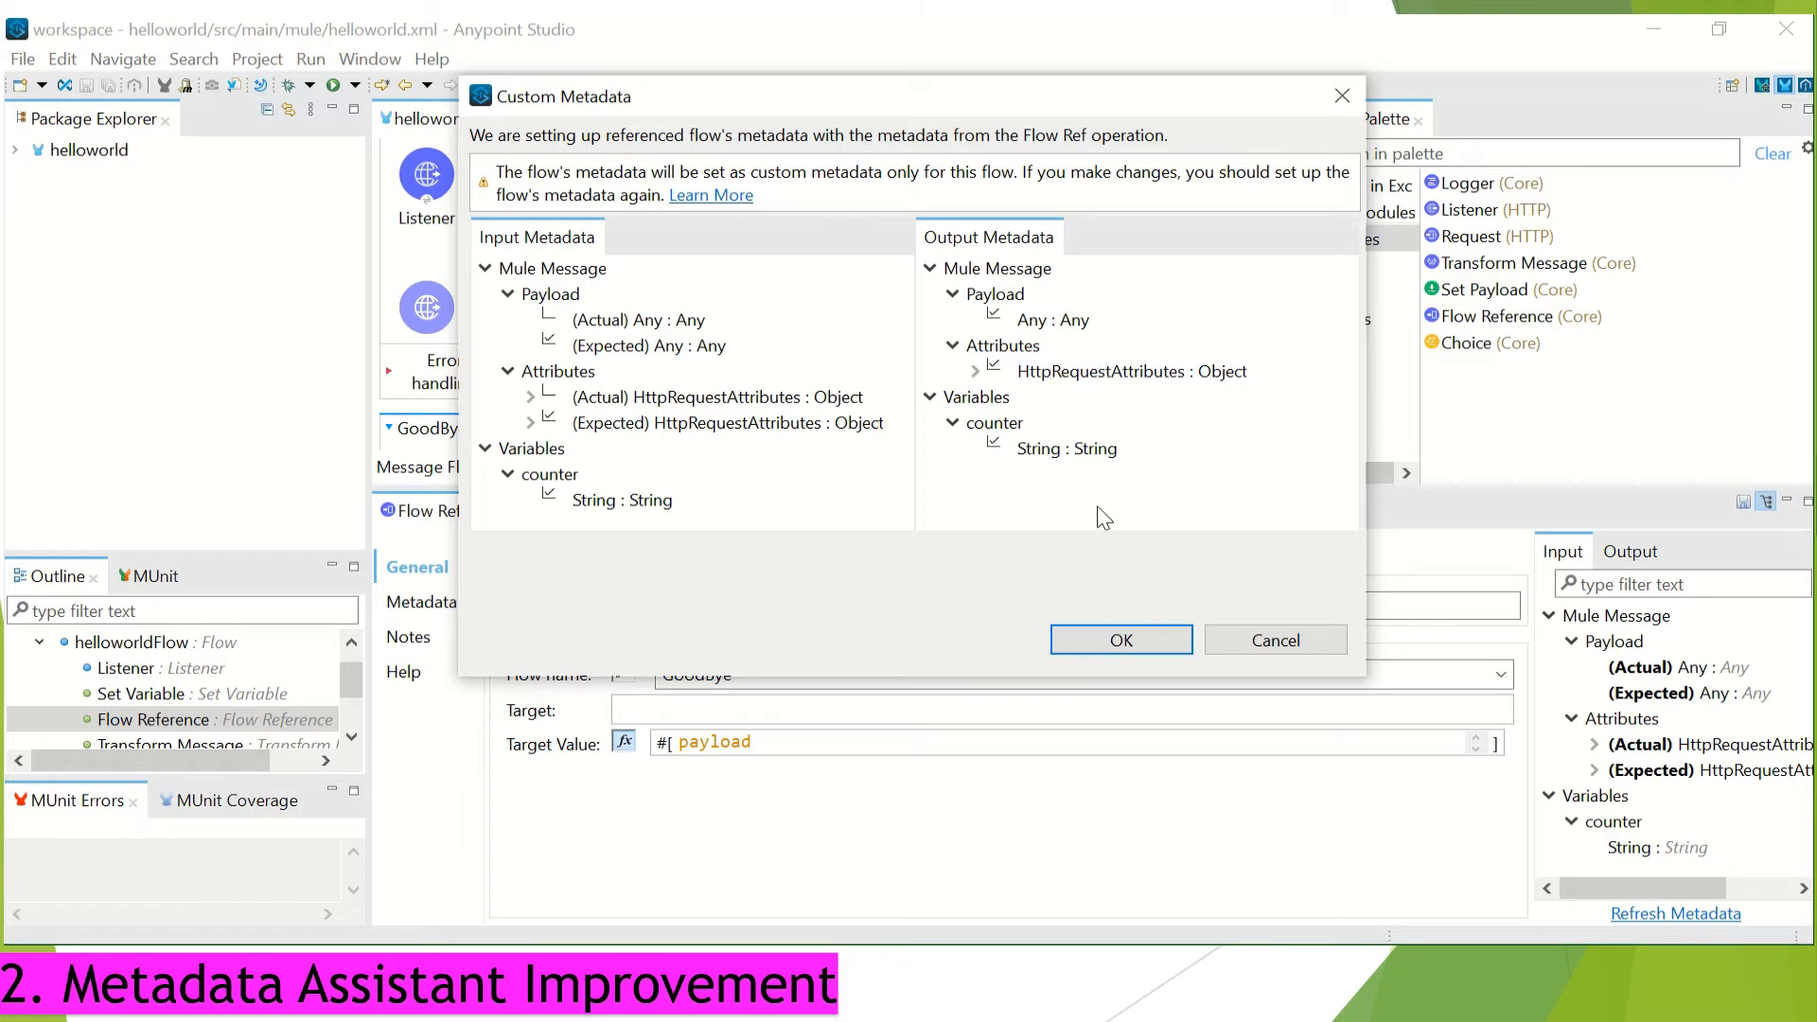
click(1120, 640)
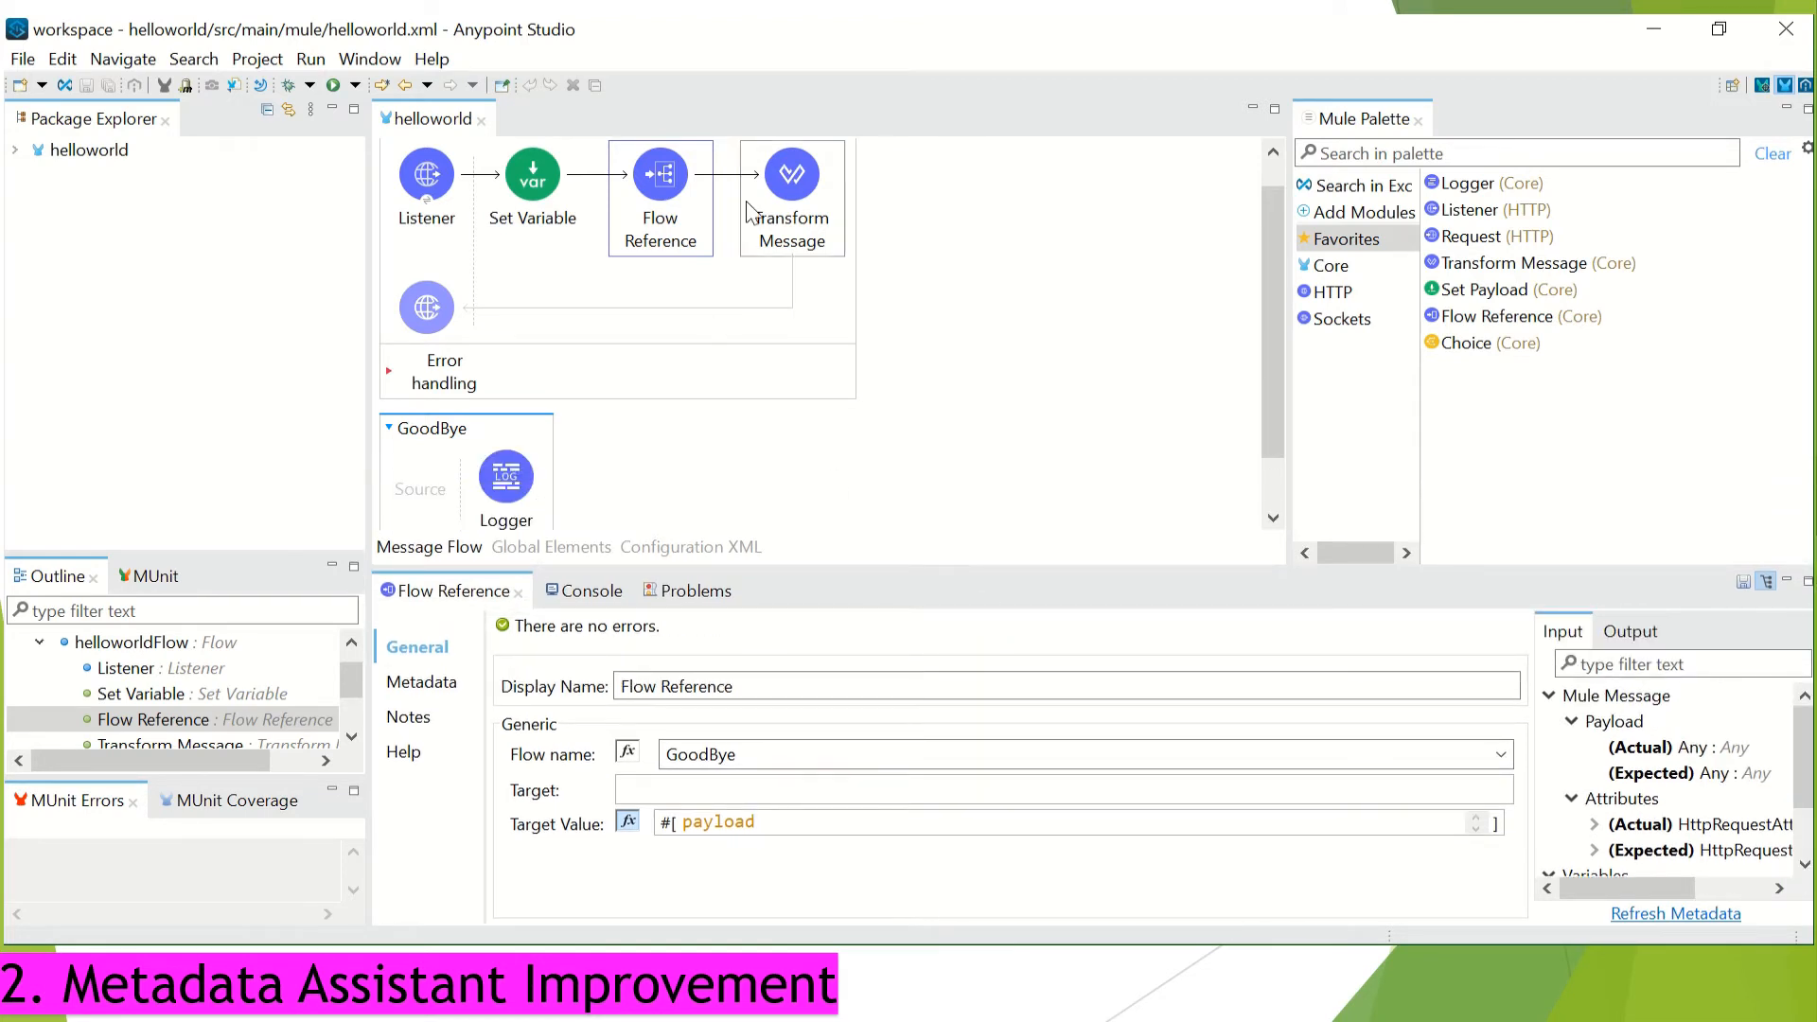
mouse_move(805, 237)
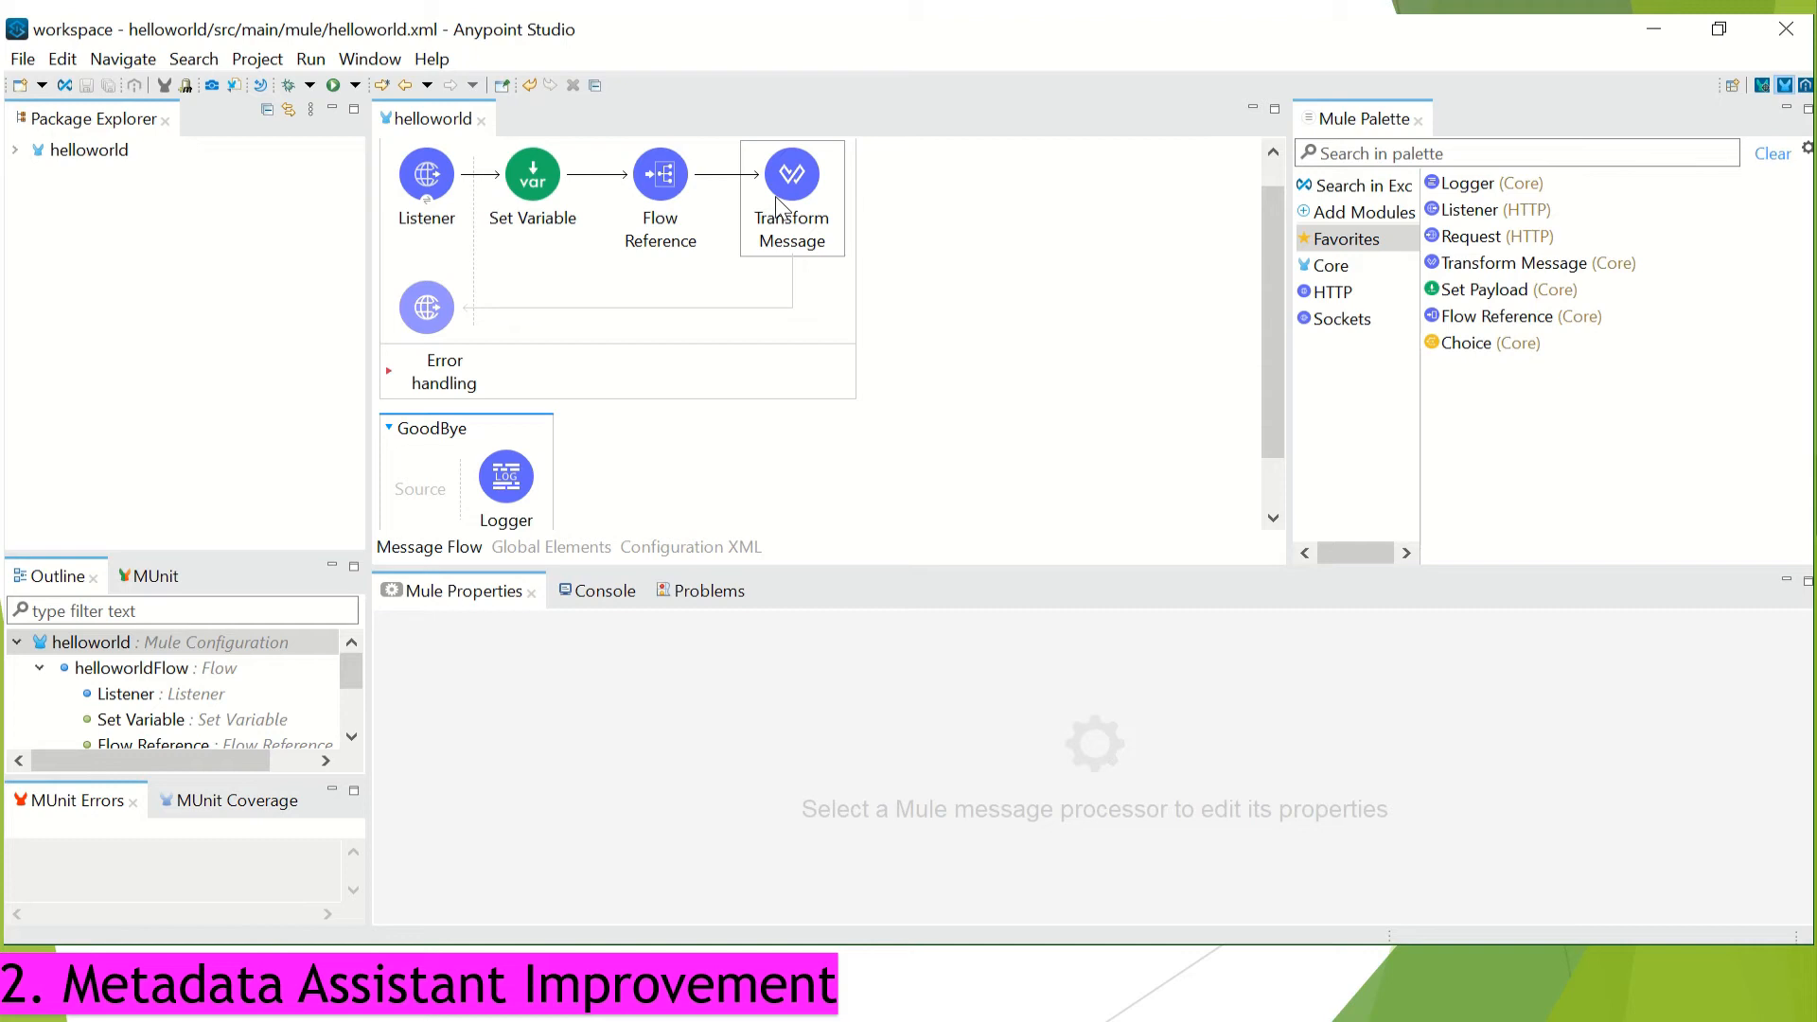
- Extract the Transform Message component to a flow, opening the Extract Flow dialog
right_click(792, 174)
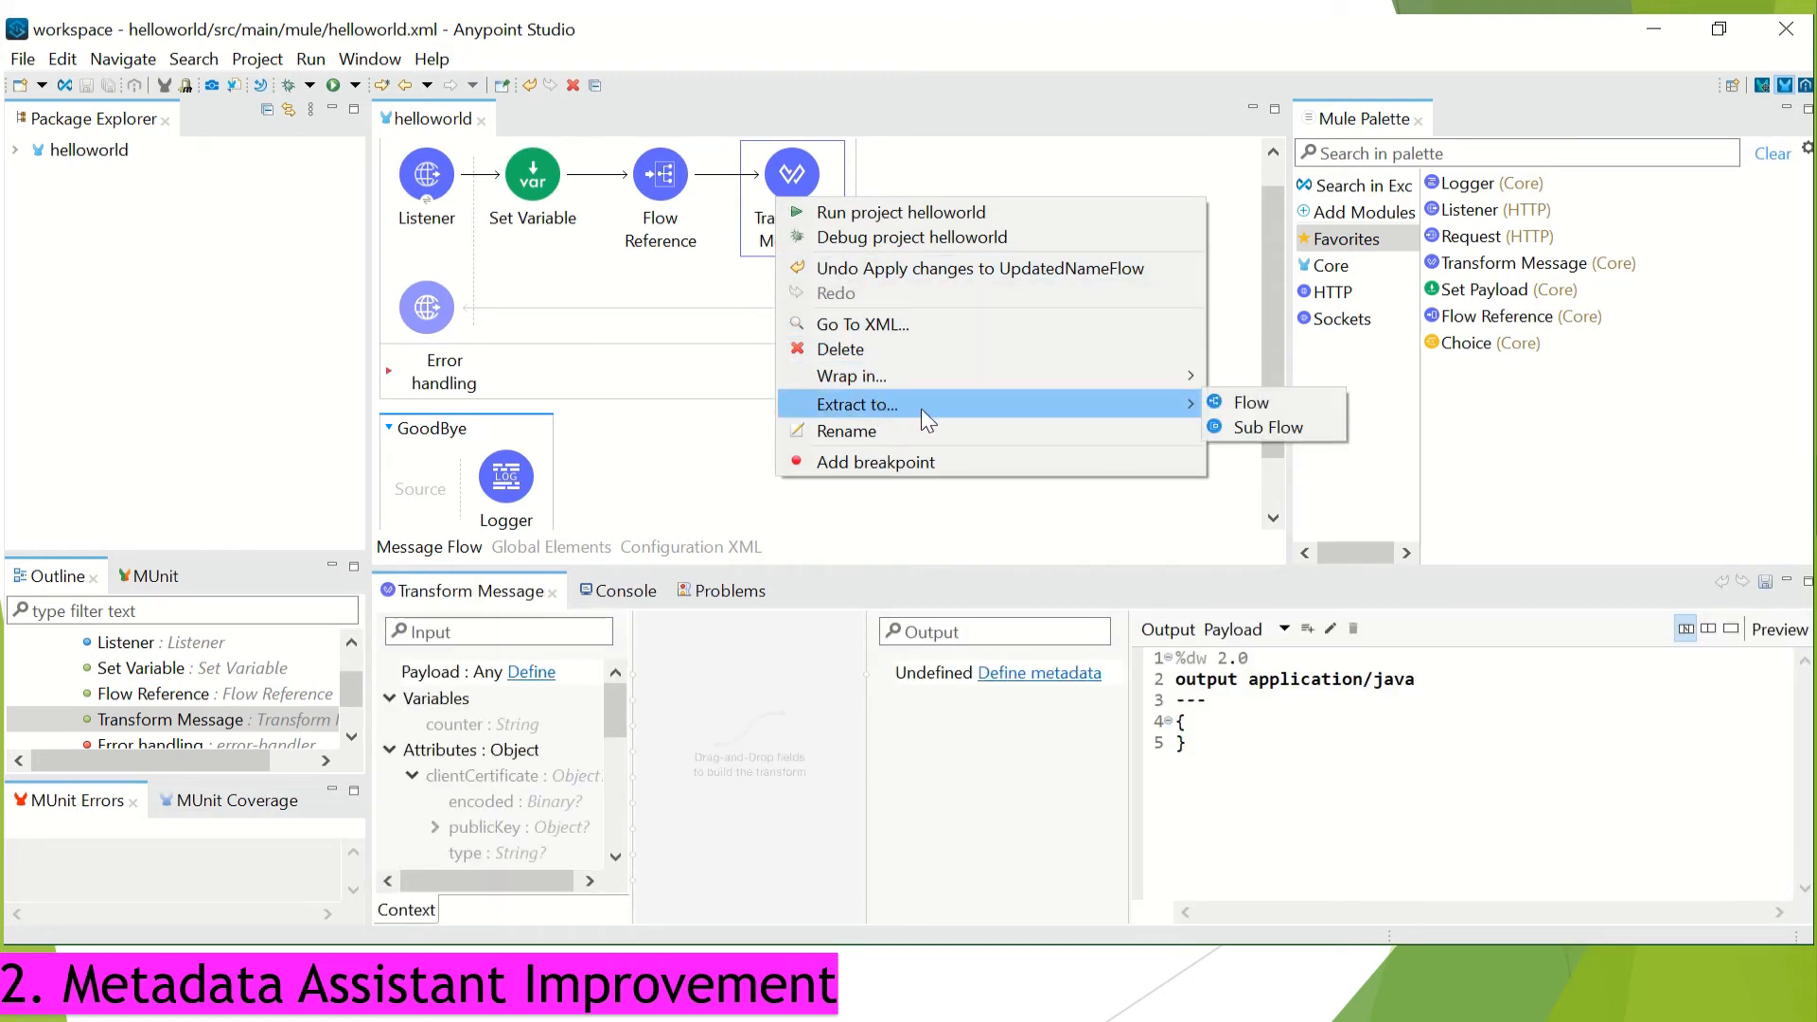
mouse_move(956, 413)
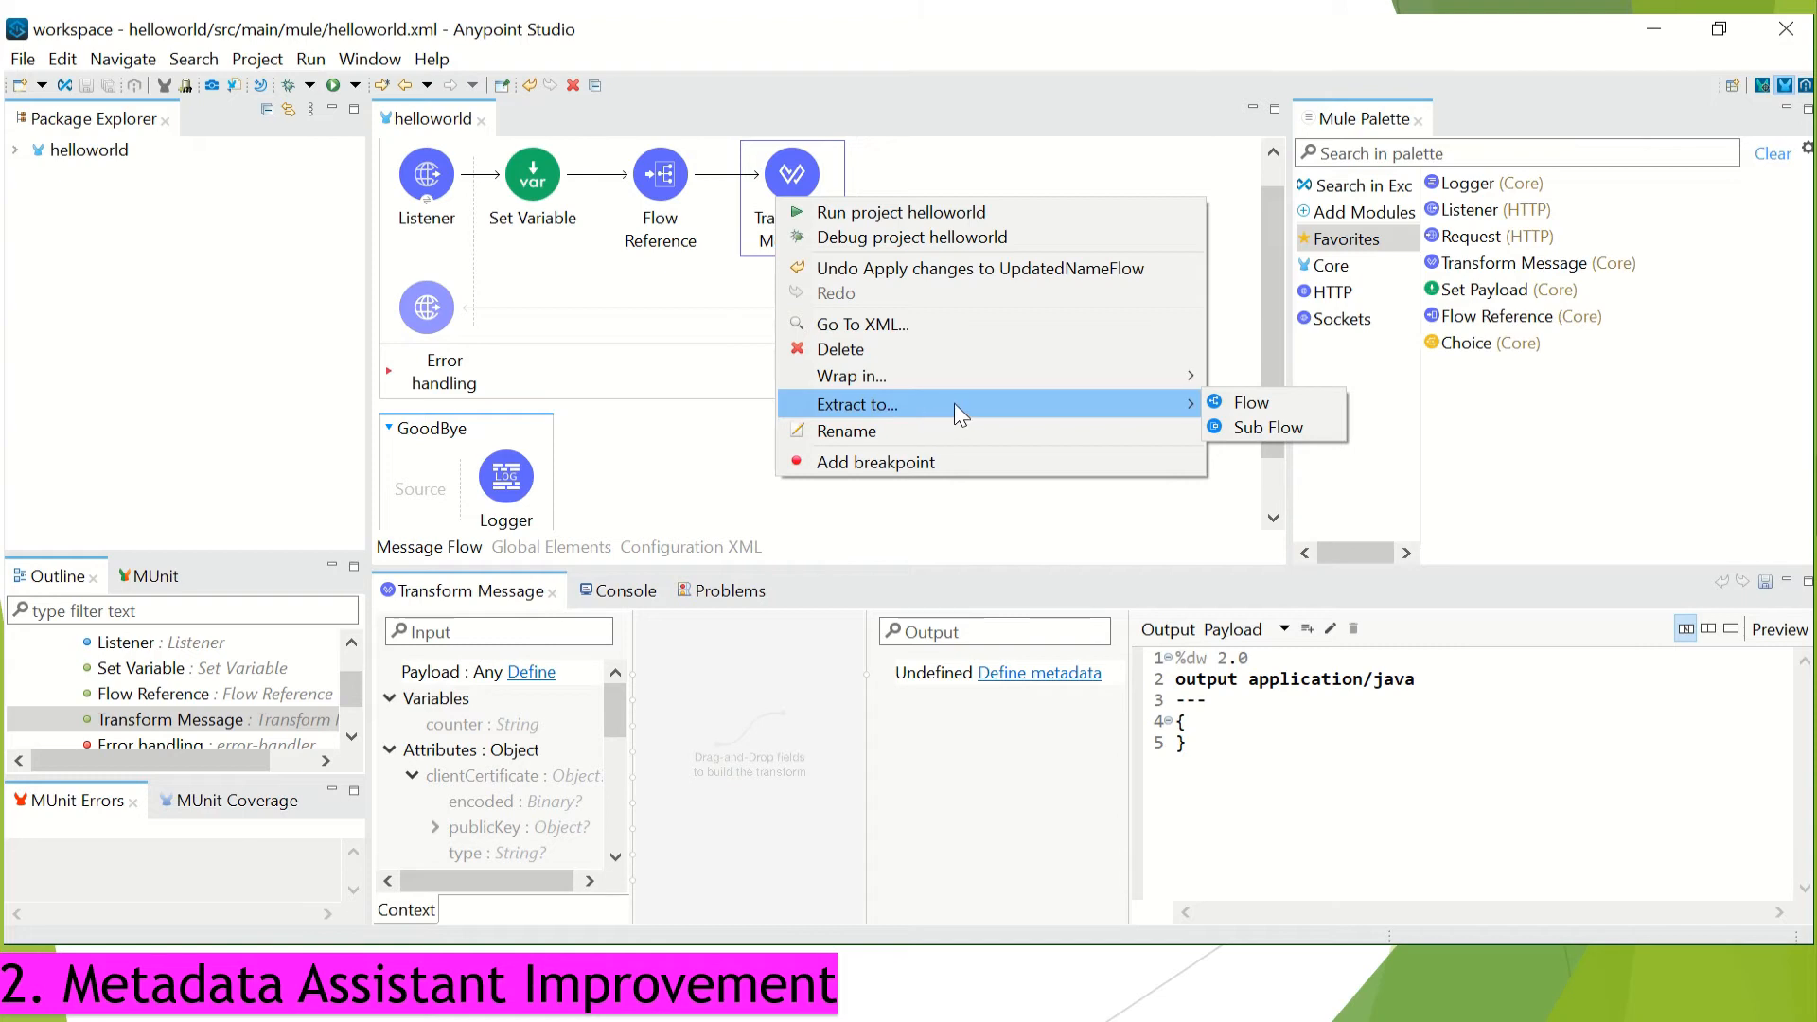
mouse_move(1161, 412)
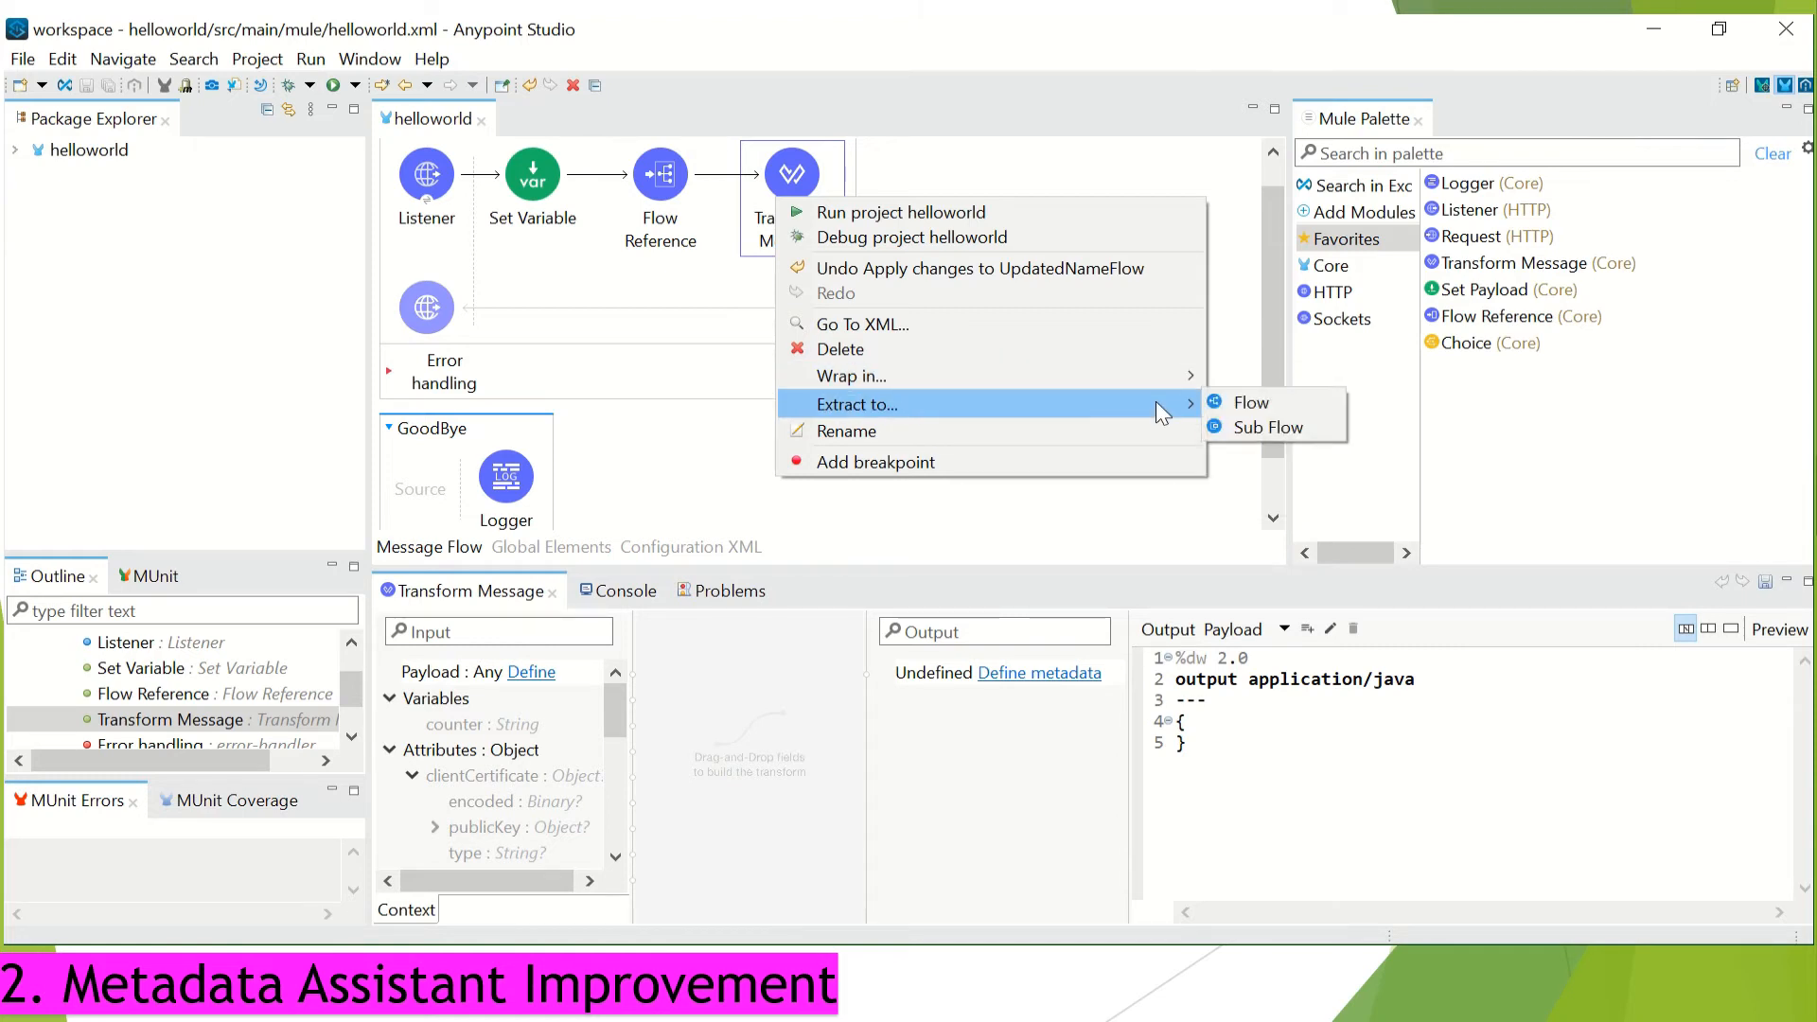
mouse_move(1252, 403)
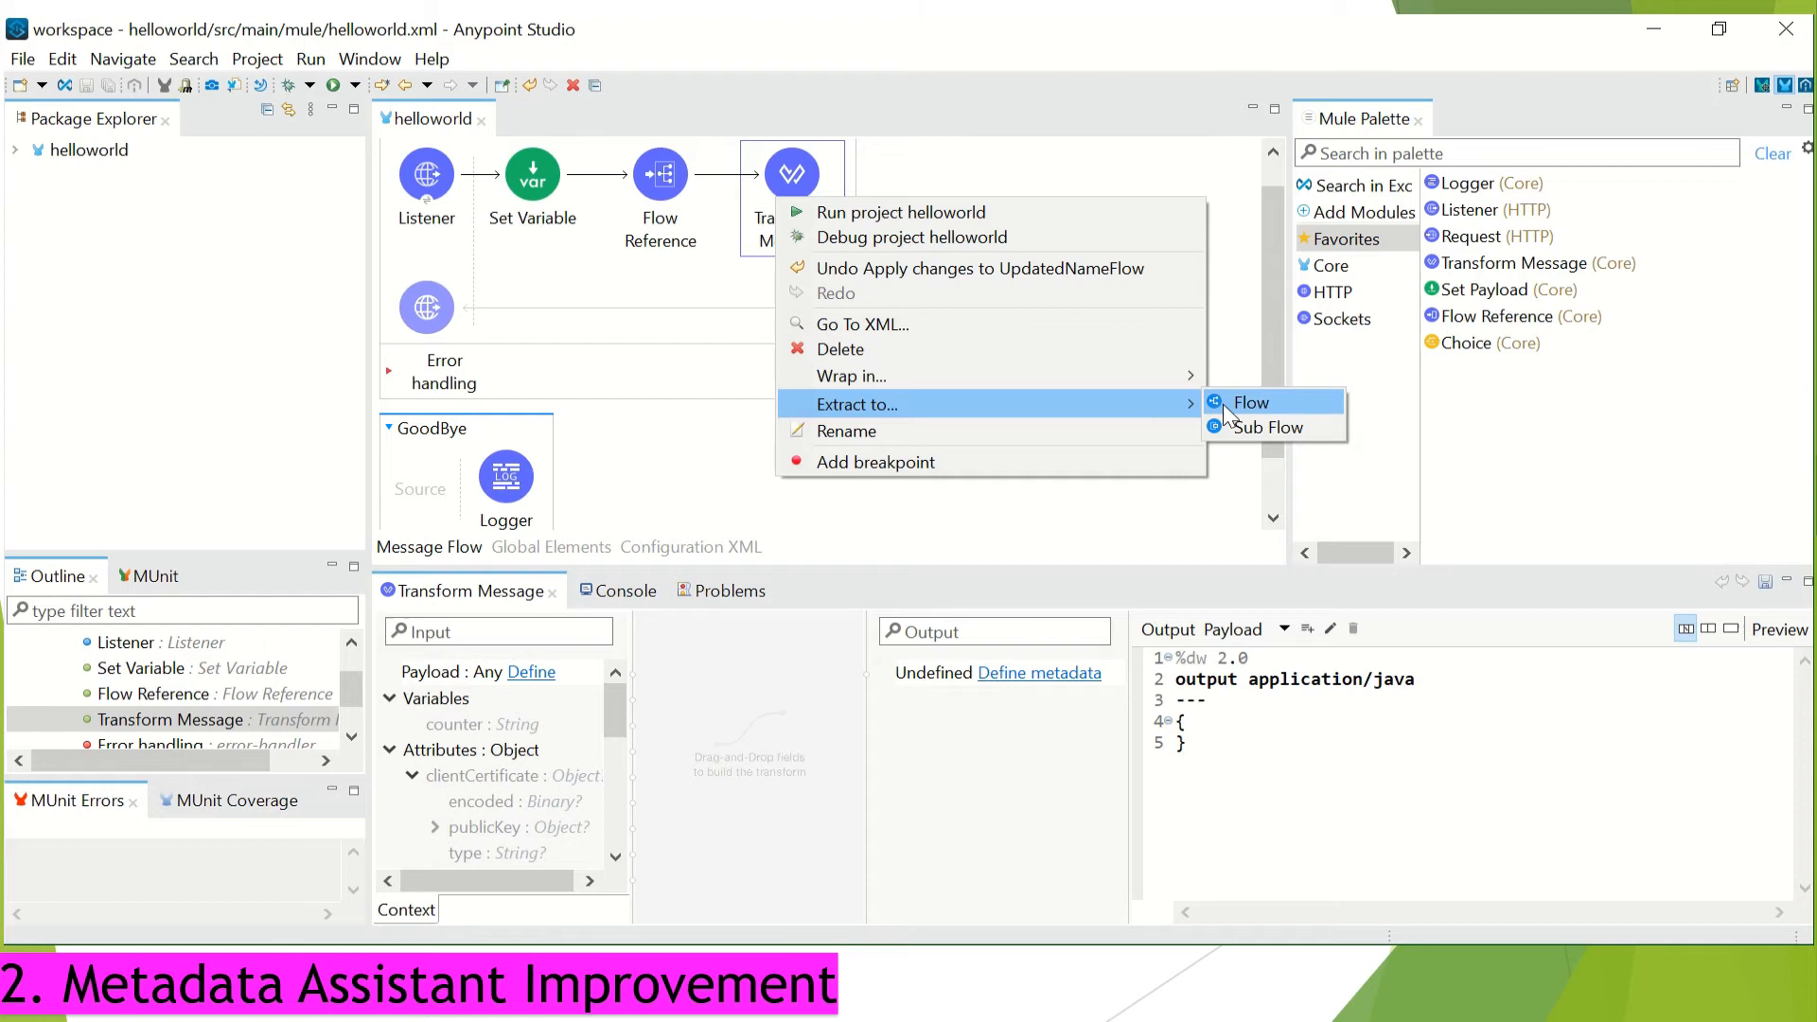
click(1251, 402)
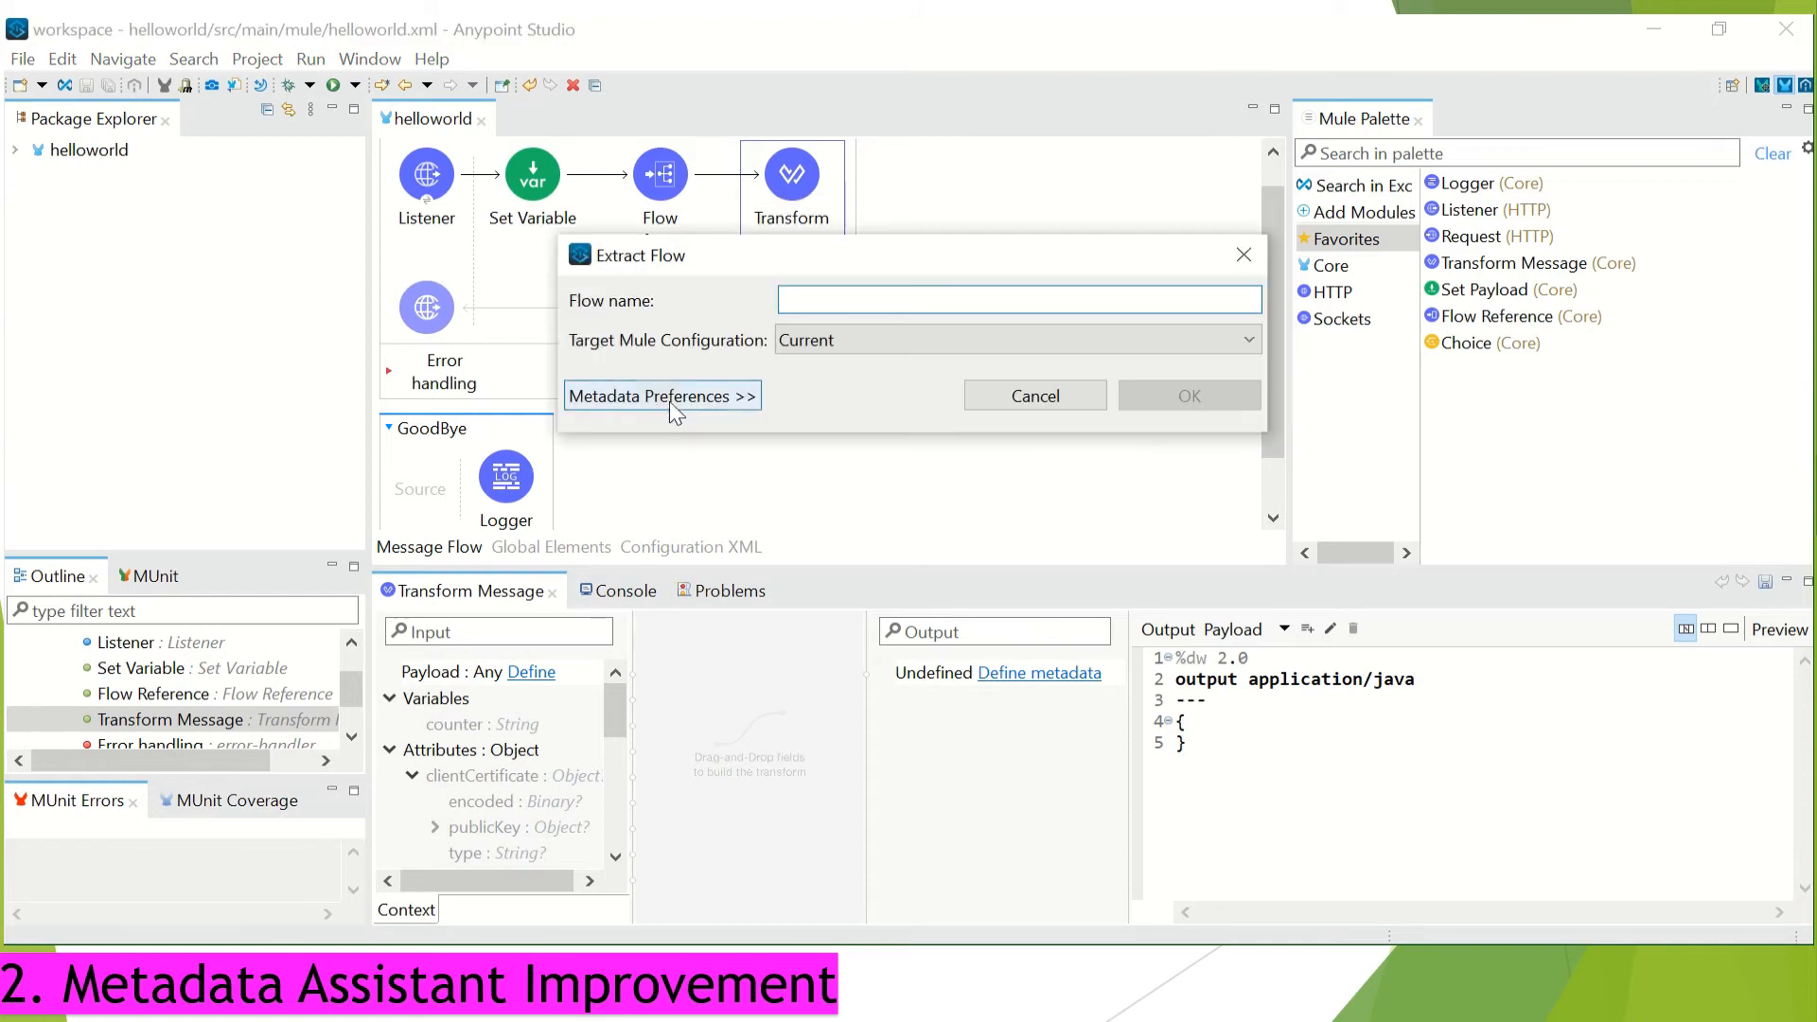
- Expand Metadata Preferences to review input and output metadata, then cancel the extraction
click(661, 396)
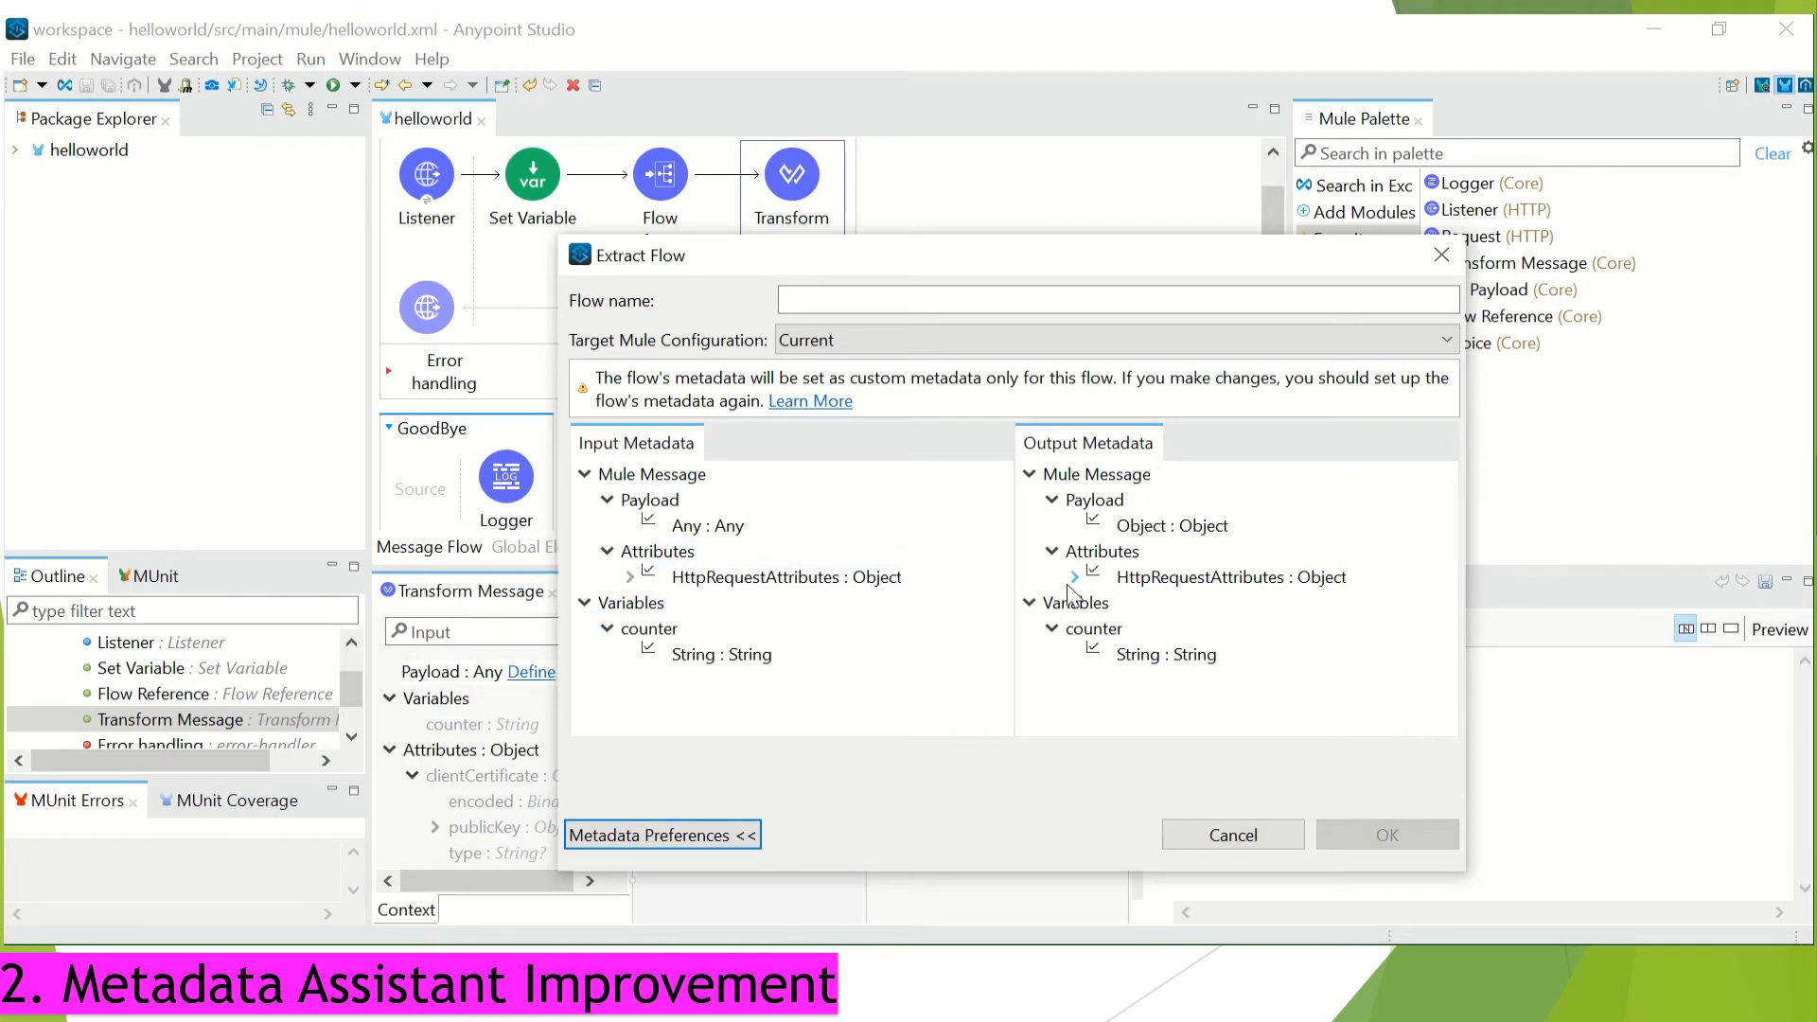
mouse_move(1167, 806)
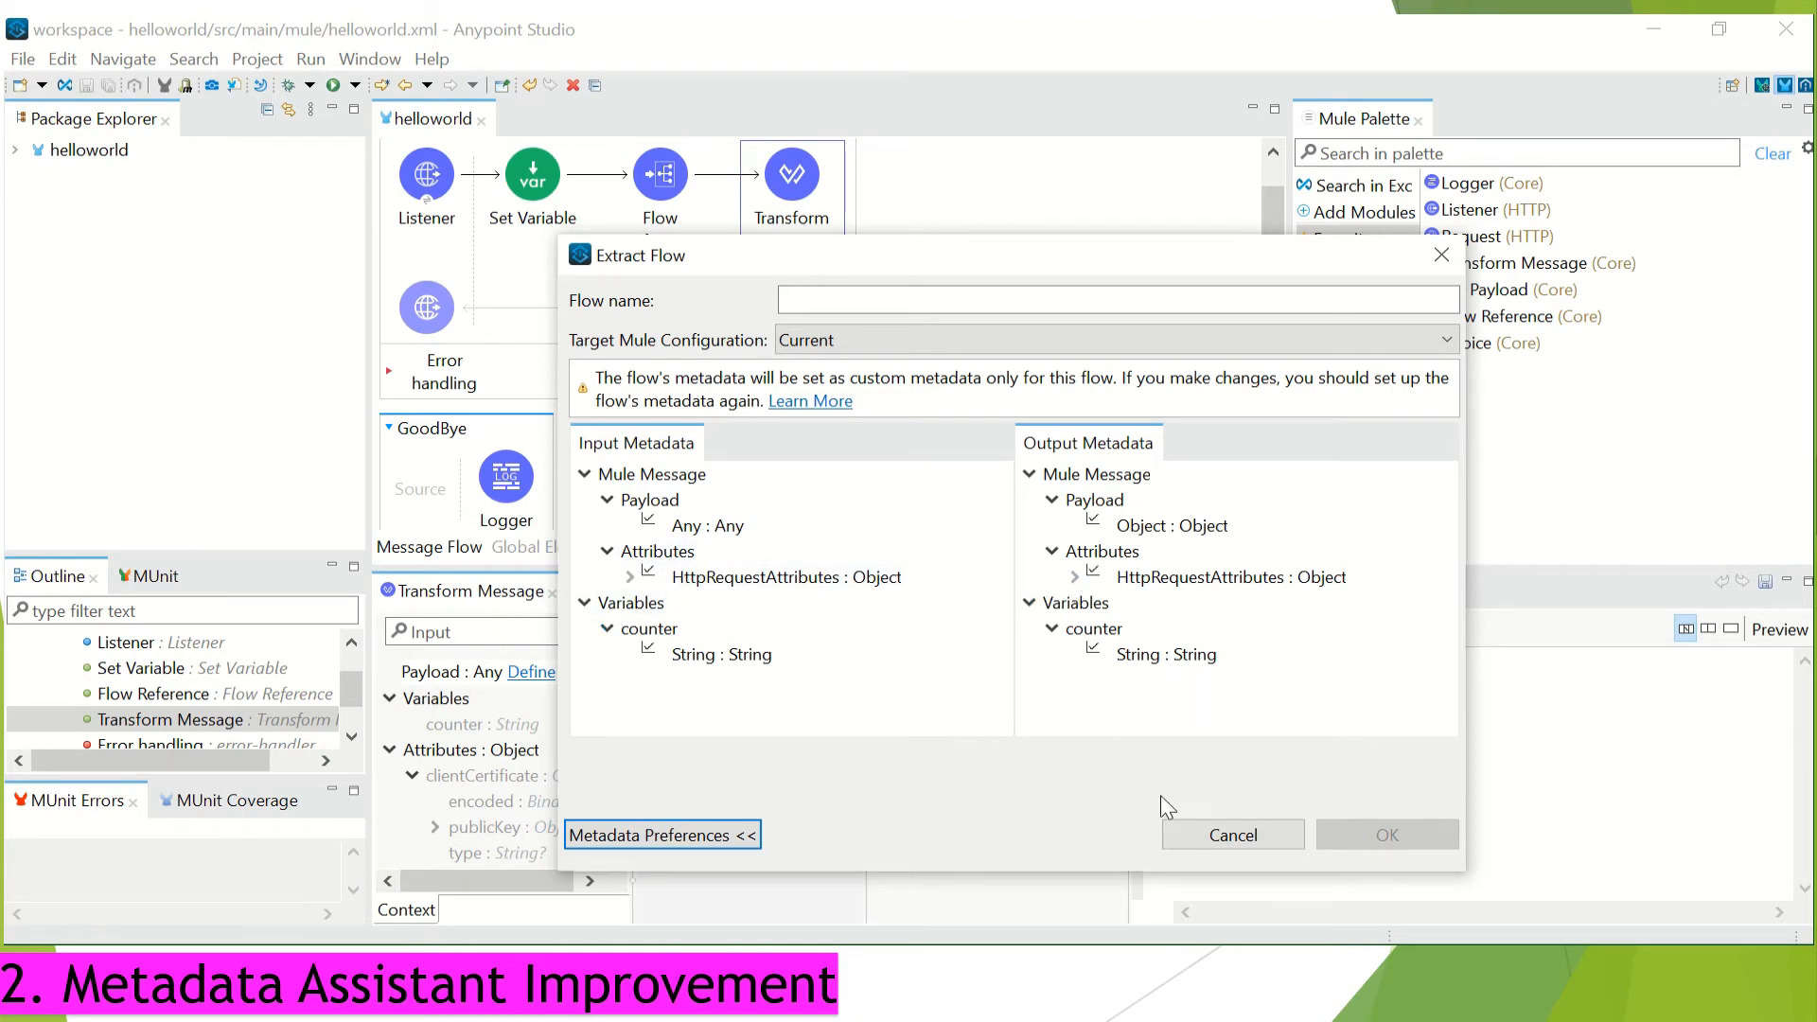
mouse_move(1233, 835)
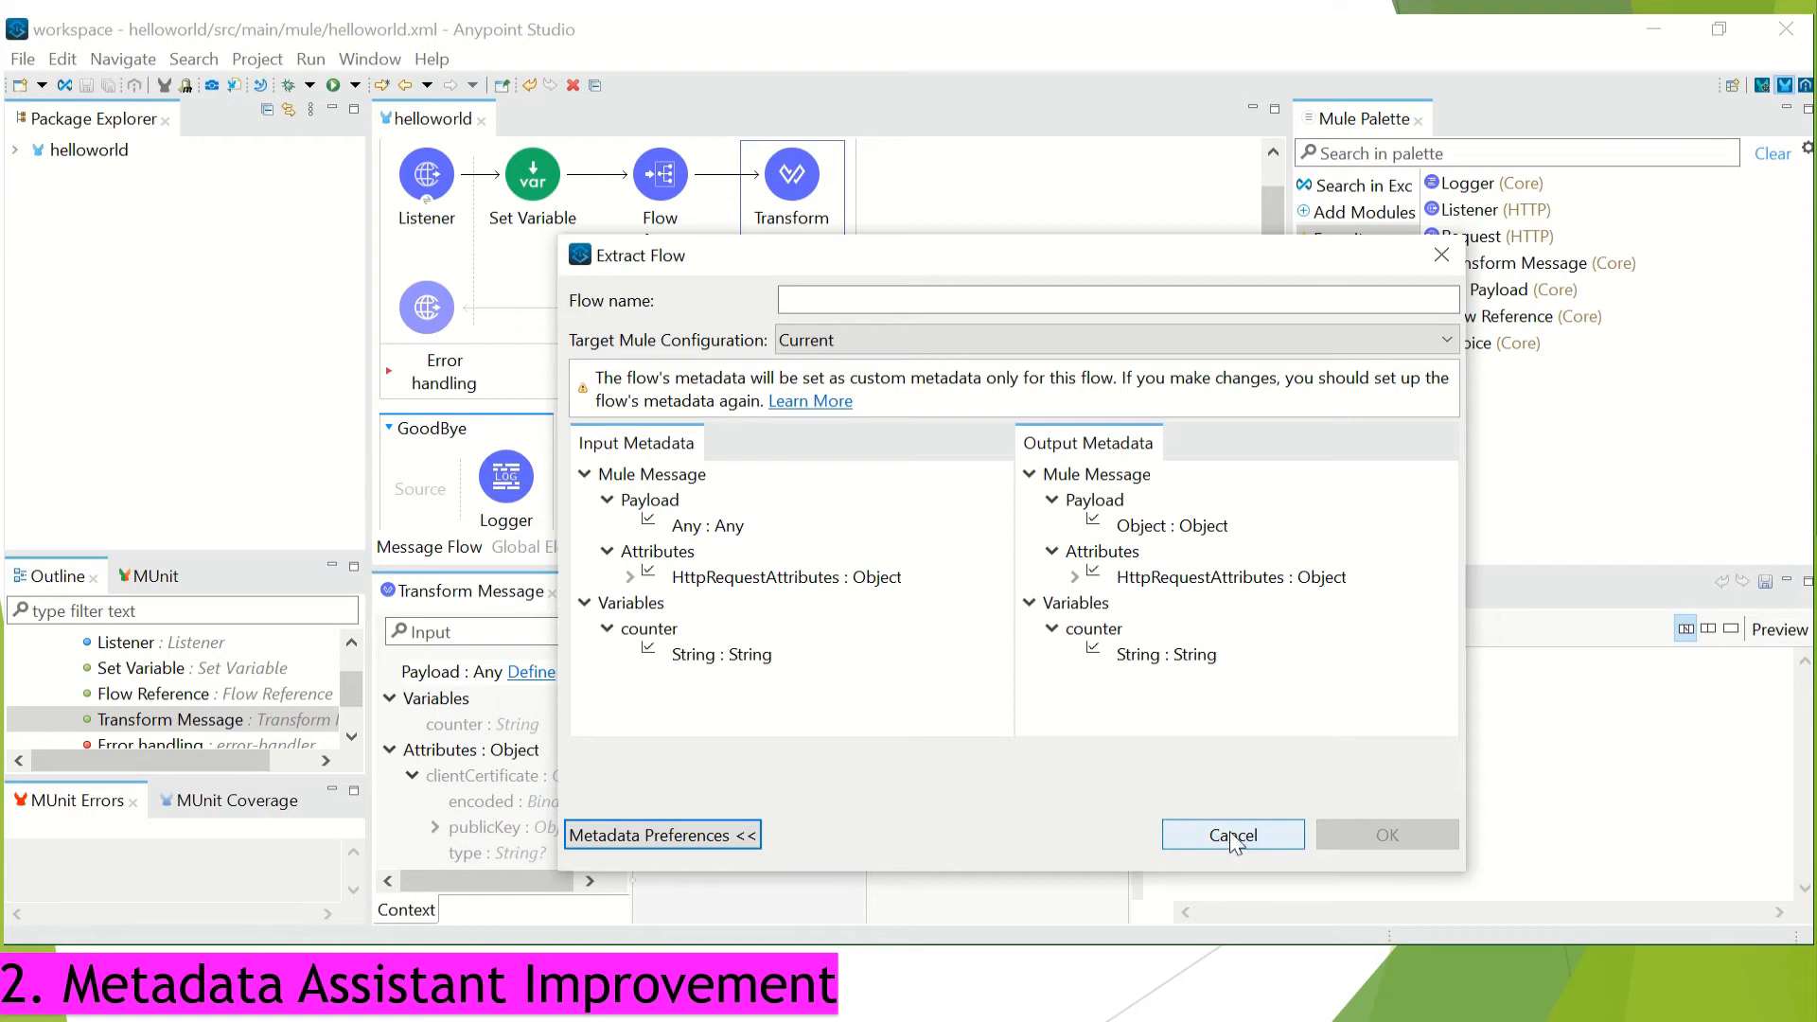
click(1233, 836)
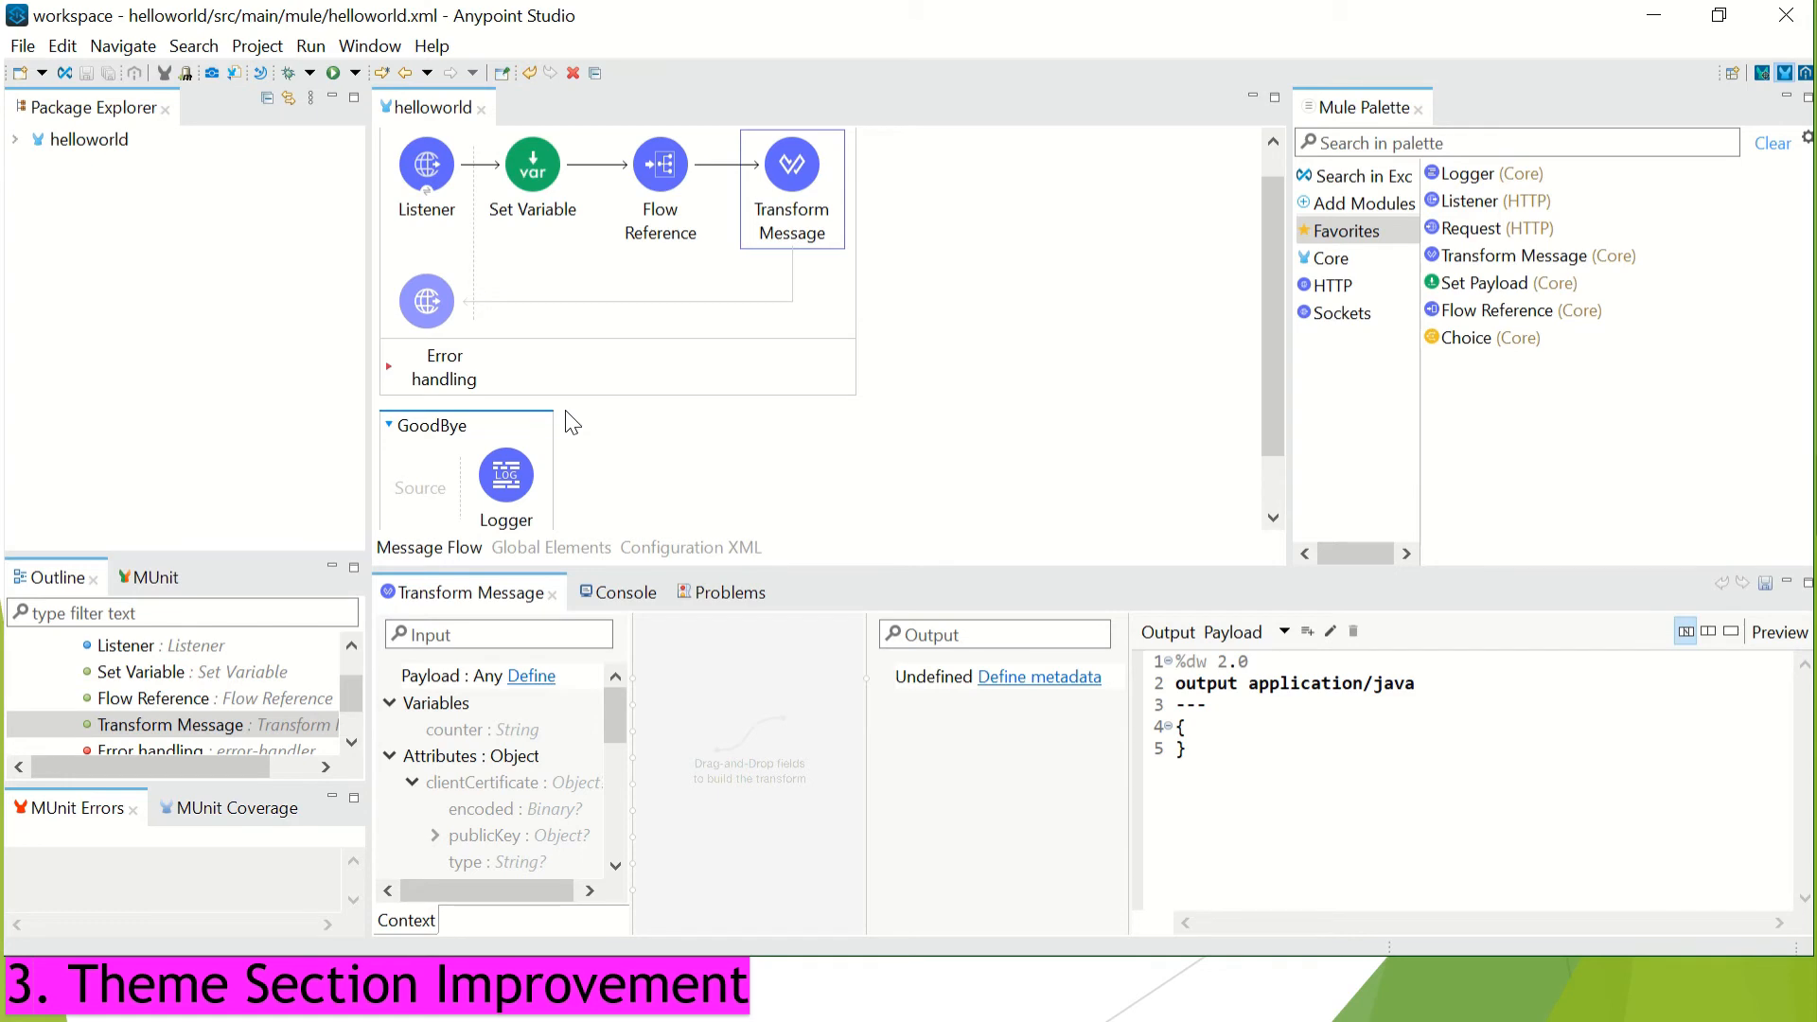
mouse_move(262, 73)
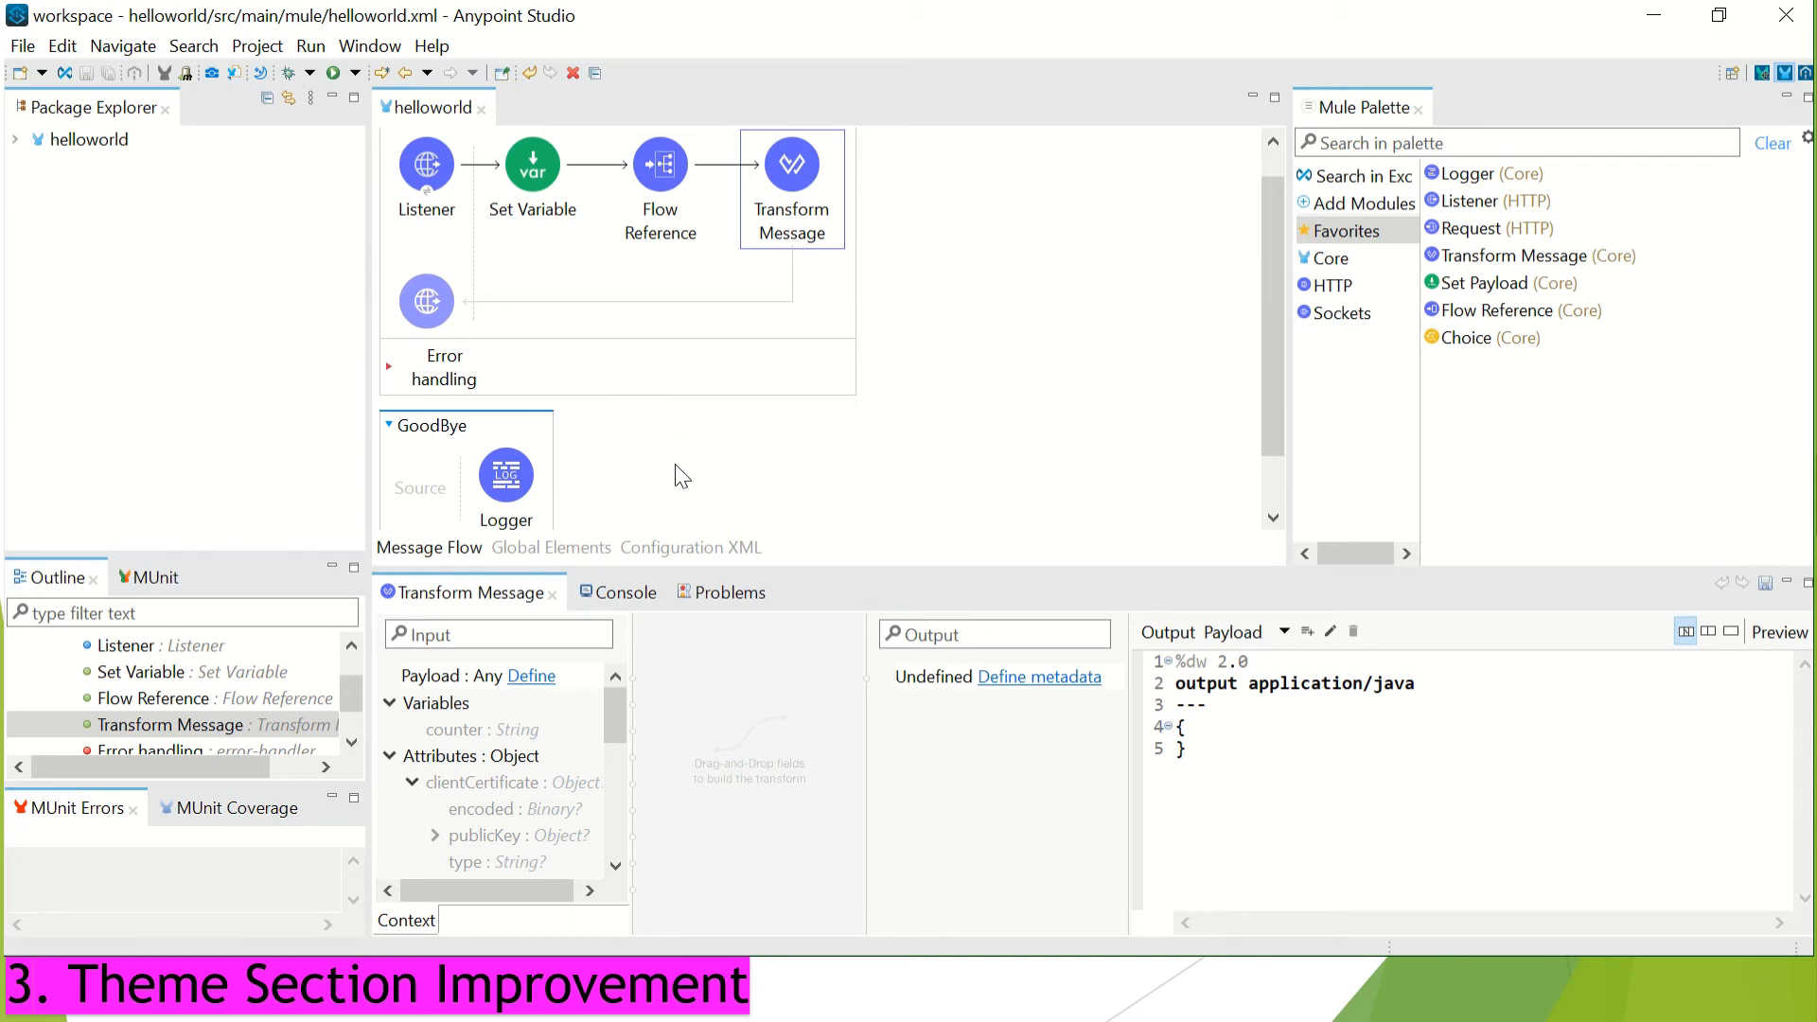
mouse_move(284, 220)
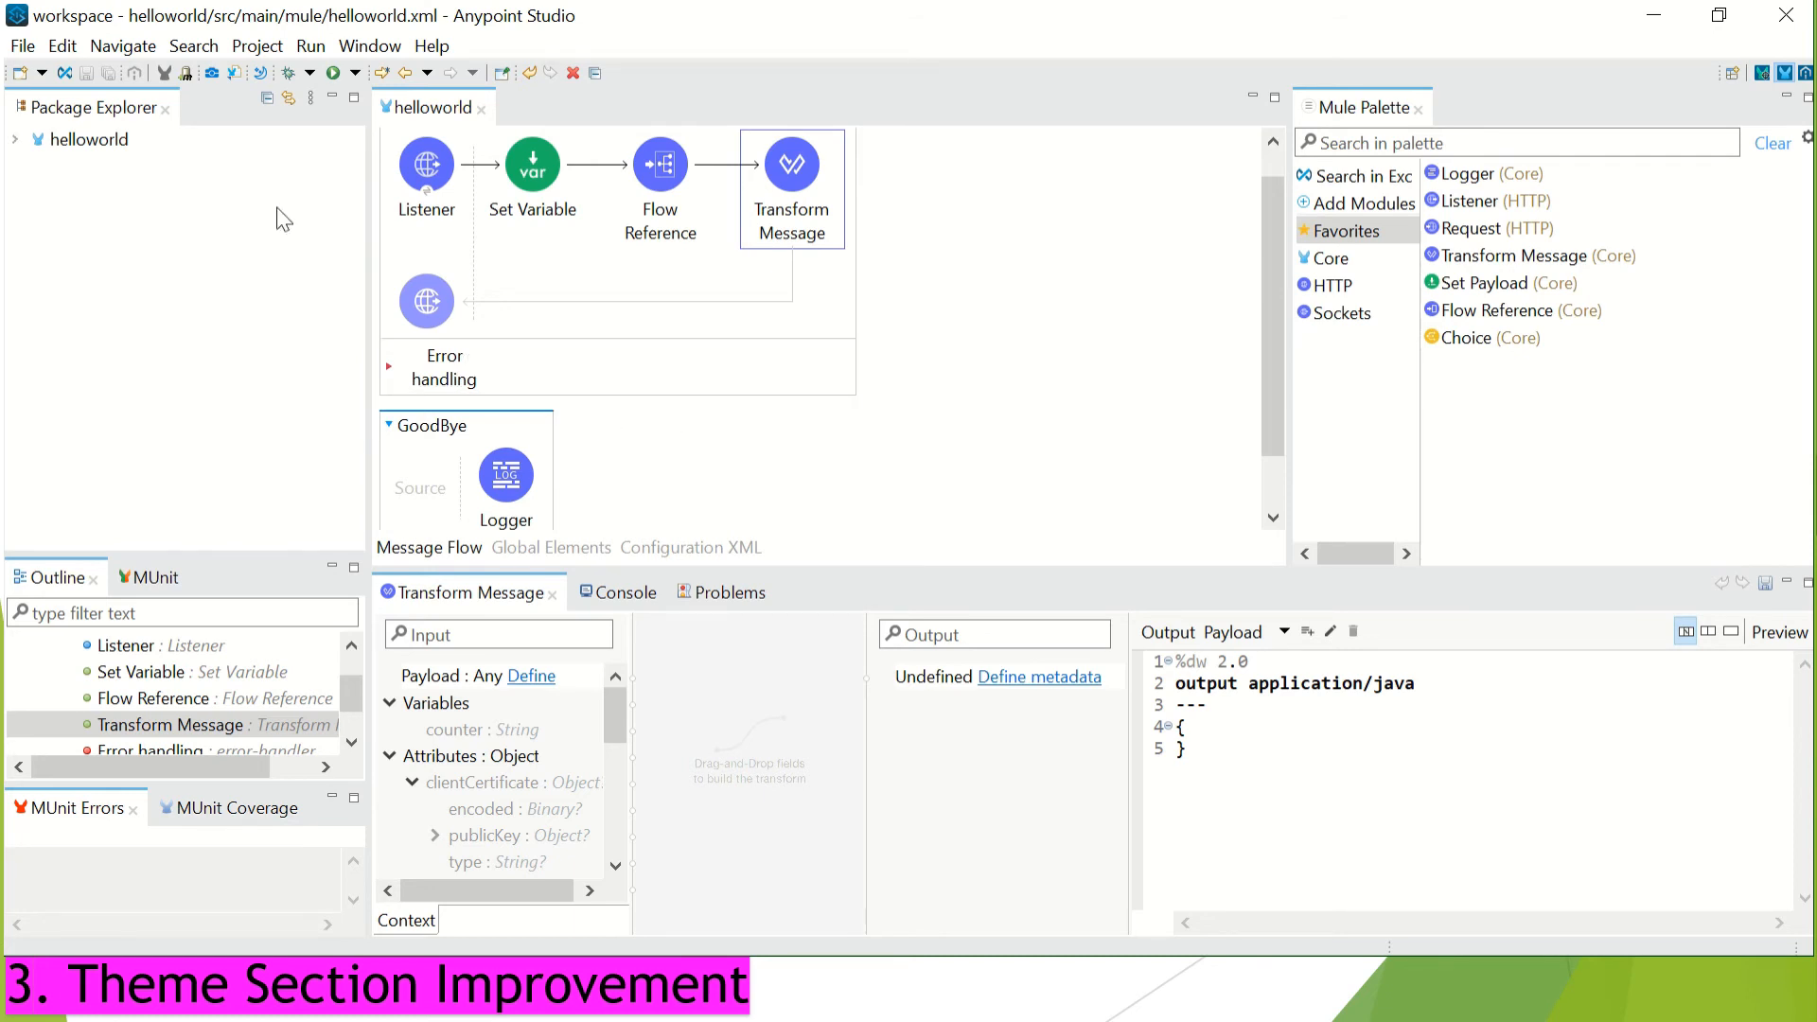
mouse_move(985, 397)
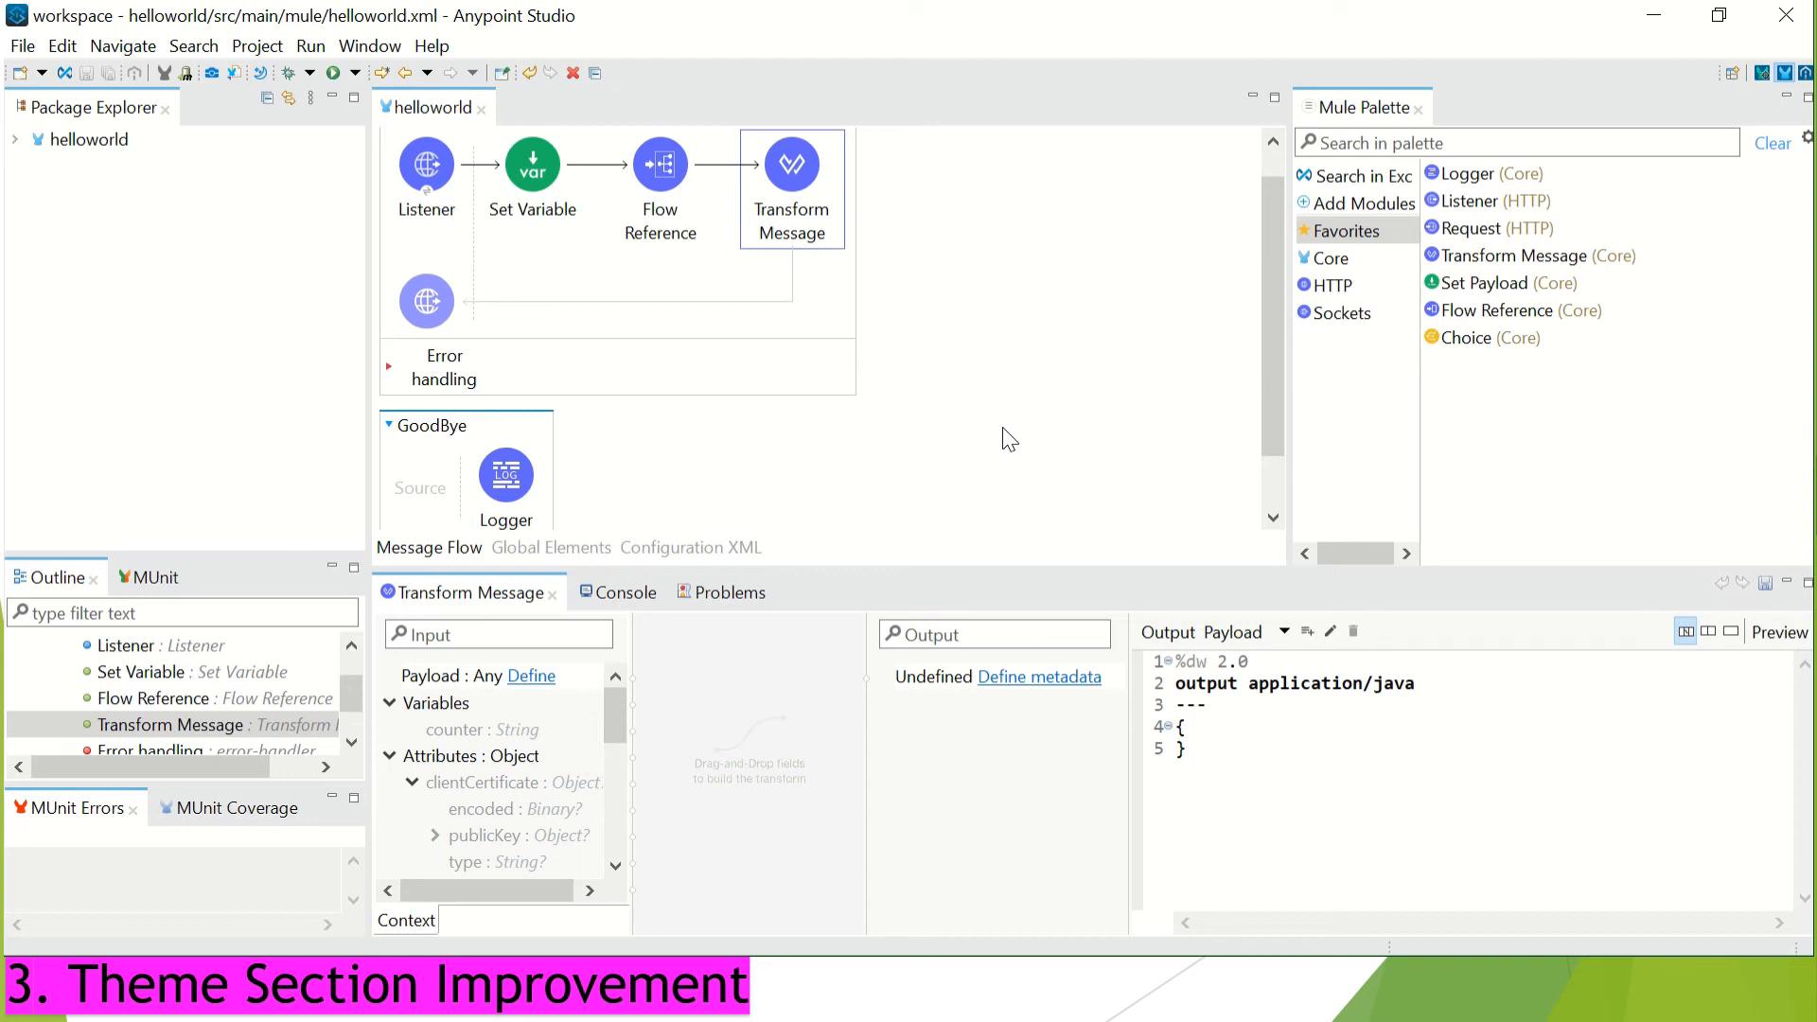
mouse_move(1121, 398)
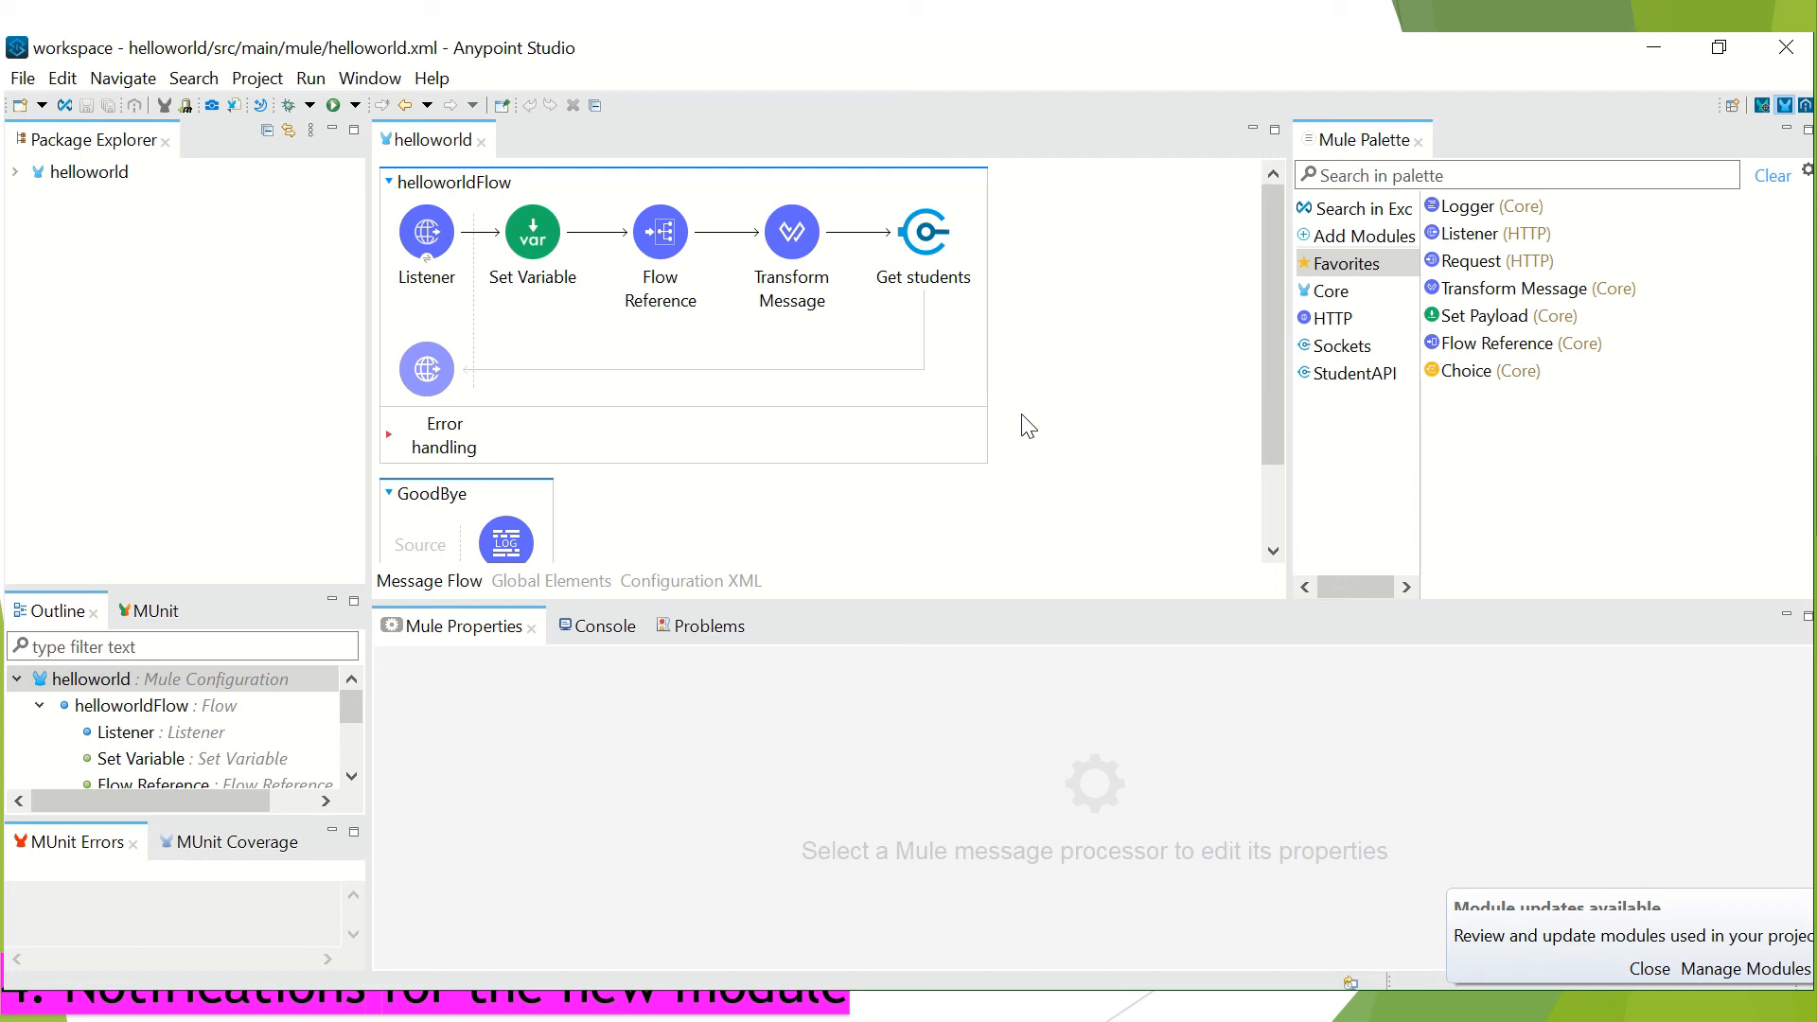
mouse_move(1172, 459)
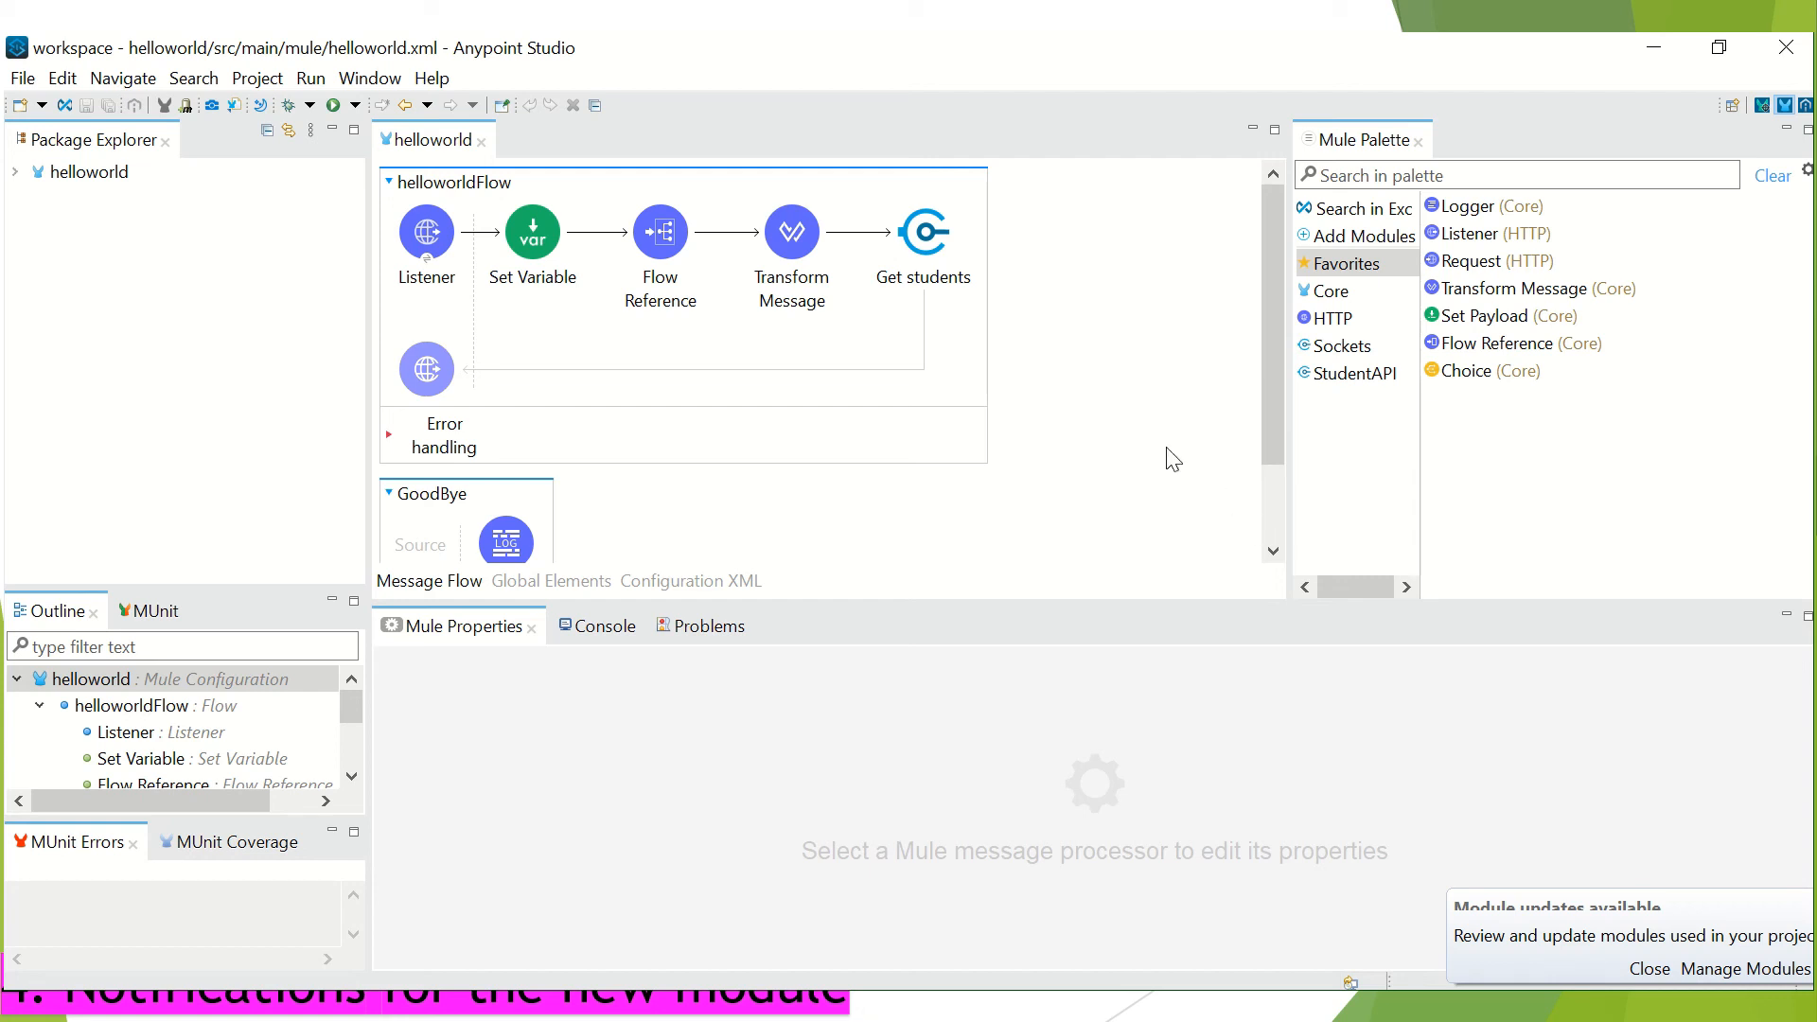
mouse_move(1131, 429)
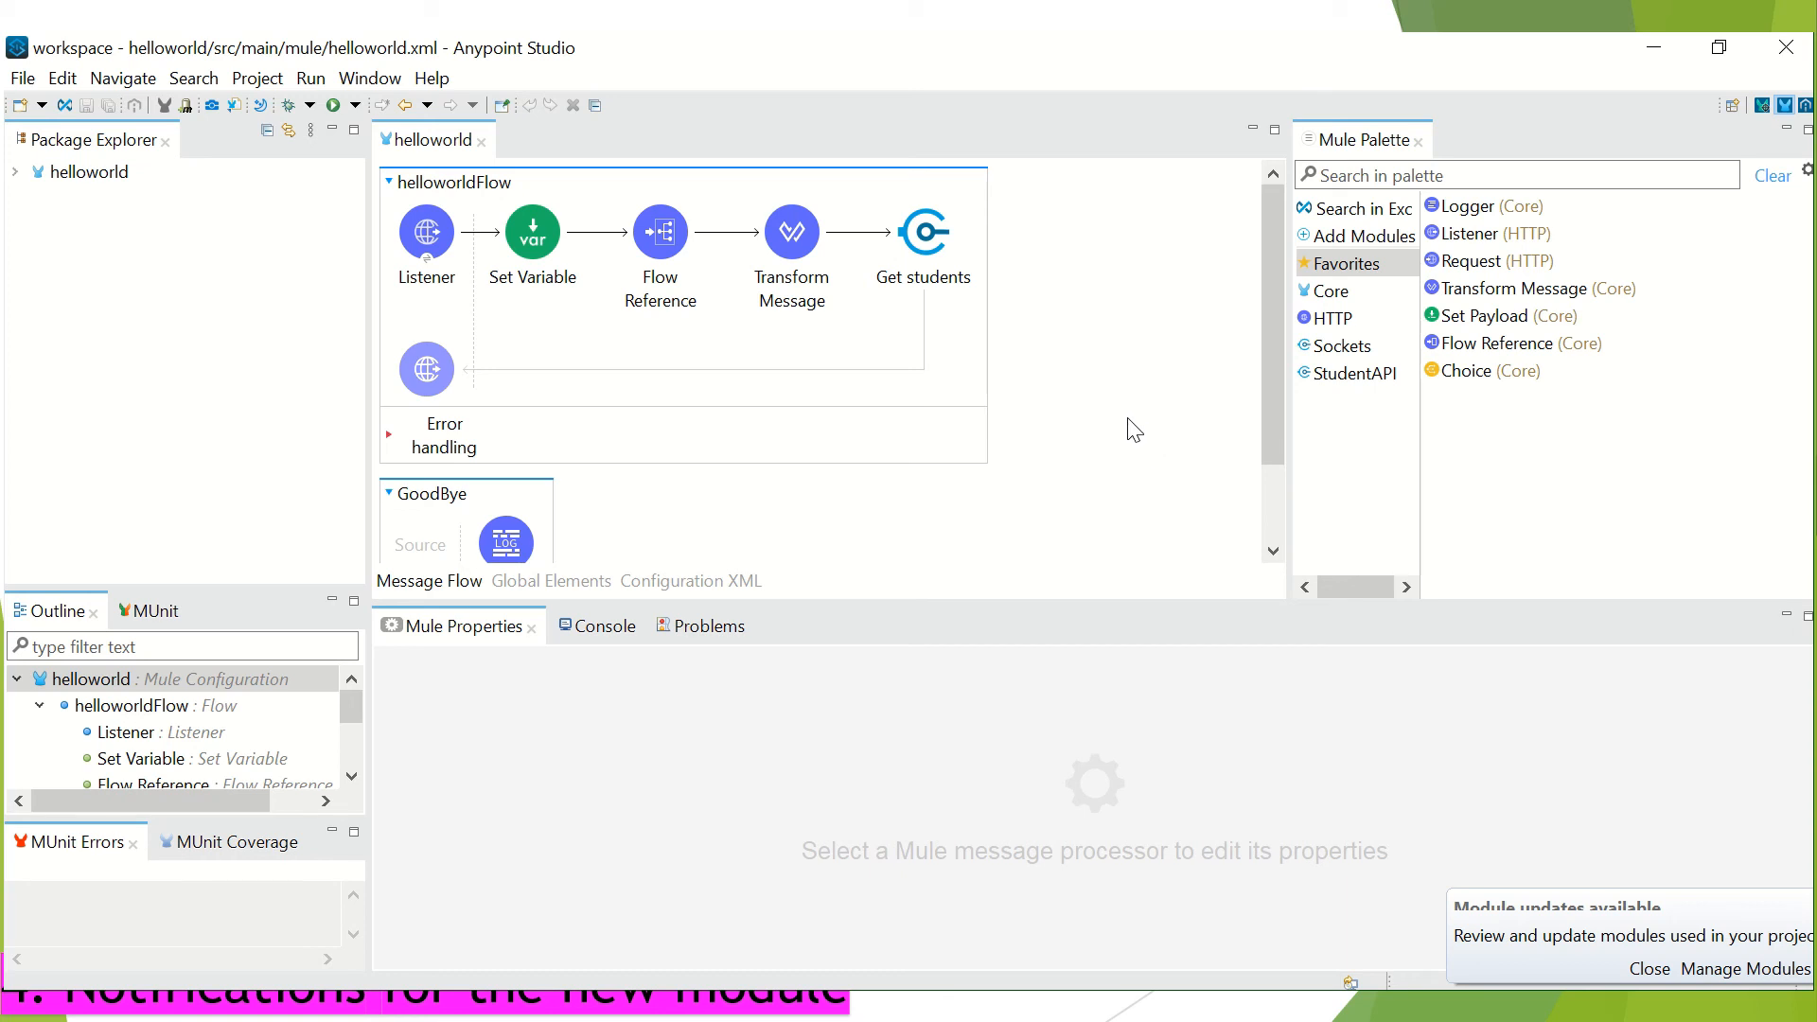
mouse_move(1458, 761)
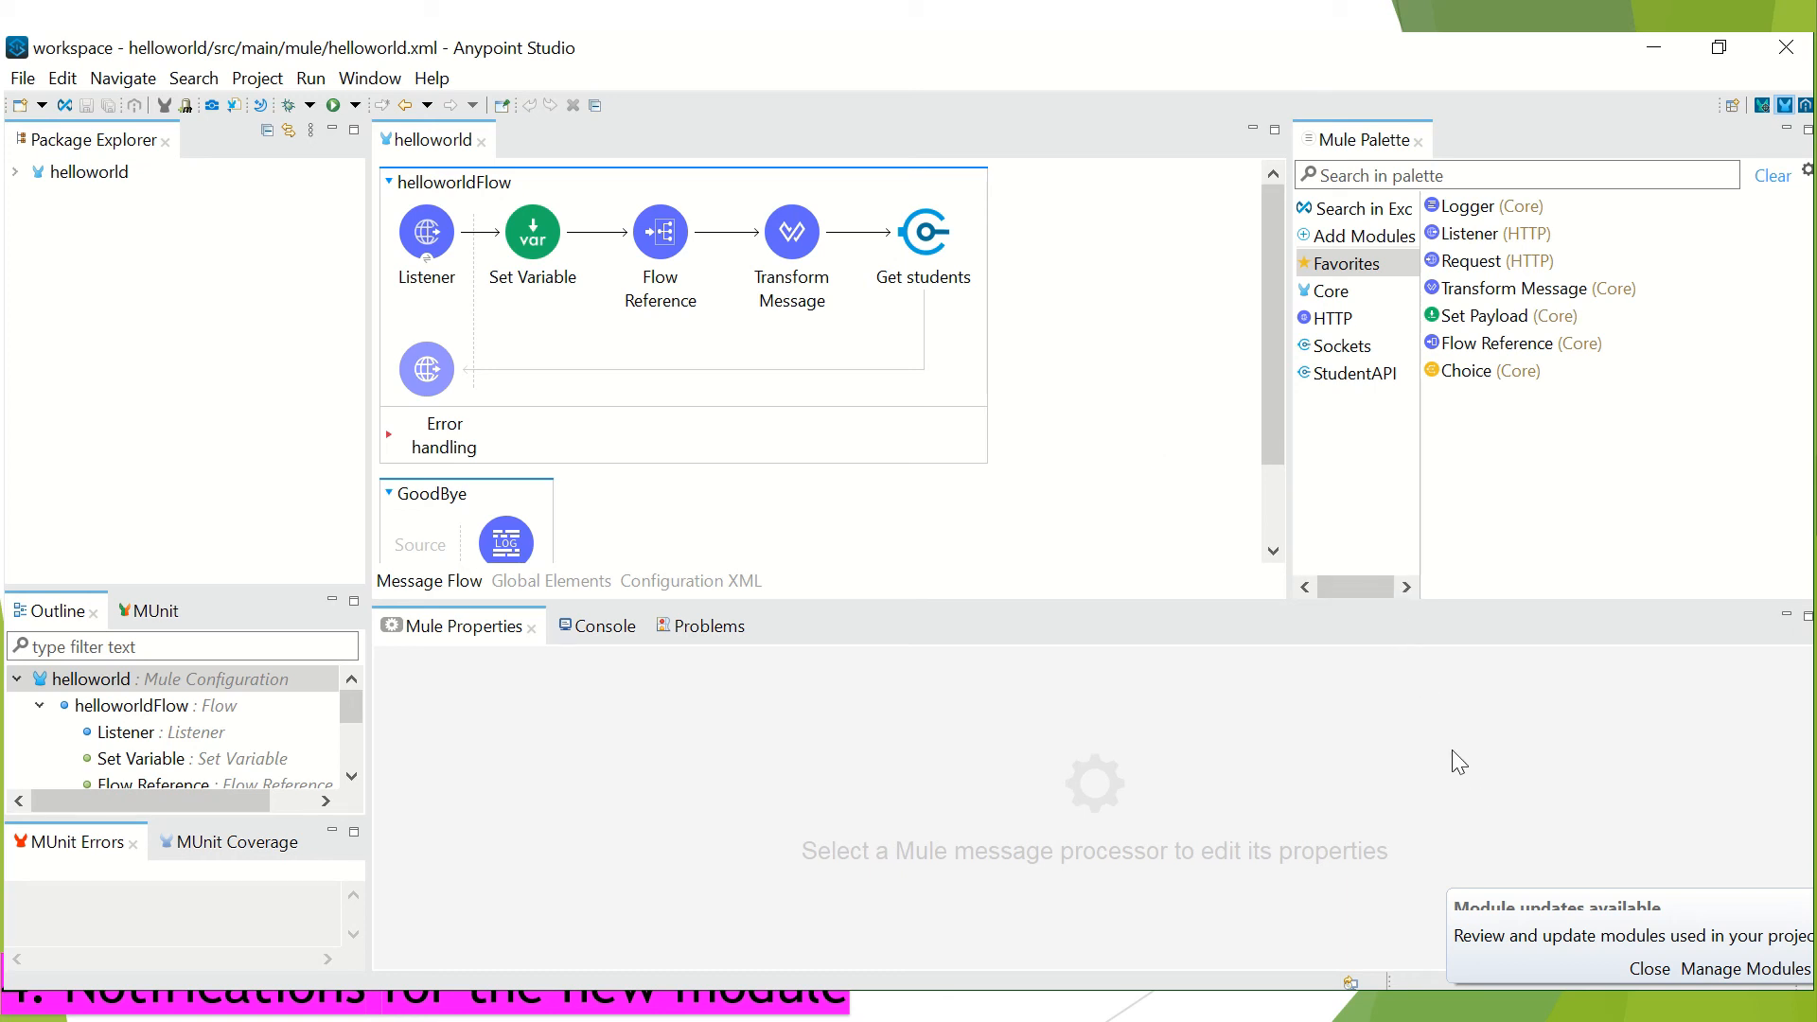
mouse_move(1218, 598)
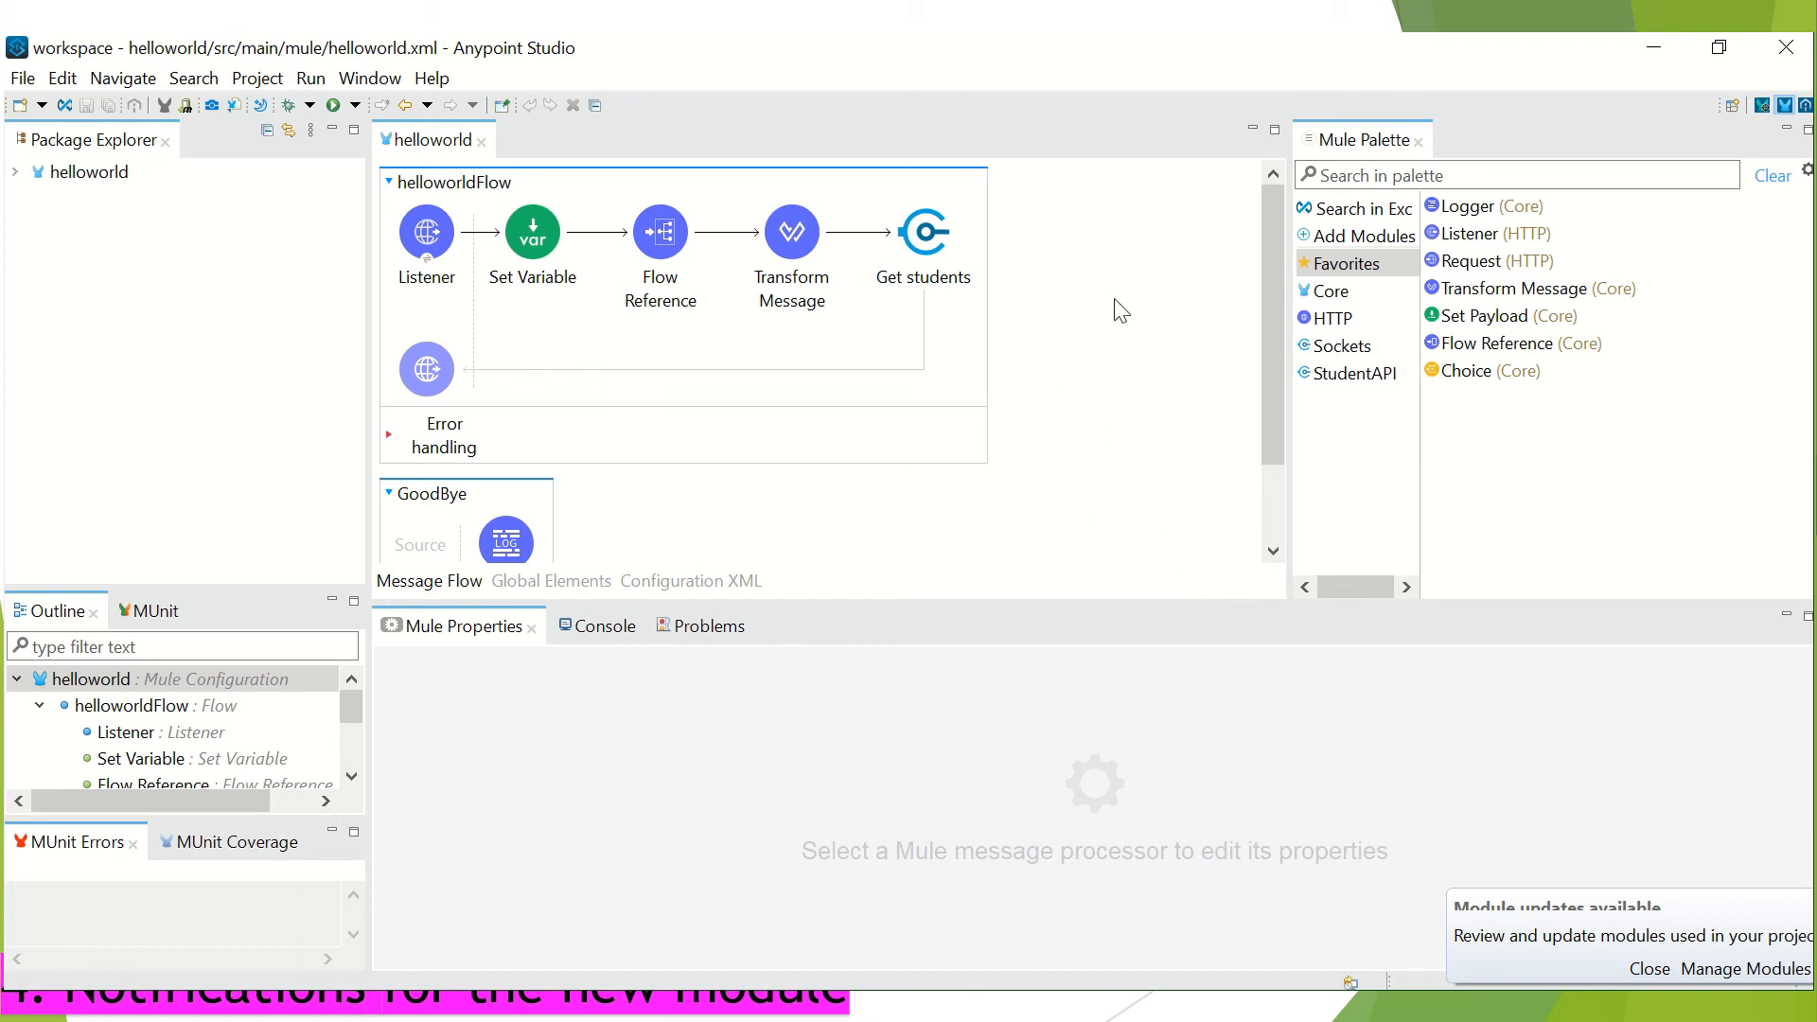
mouse_move(1669, 939)
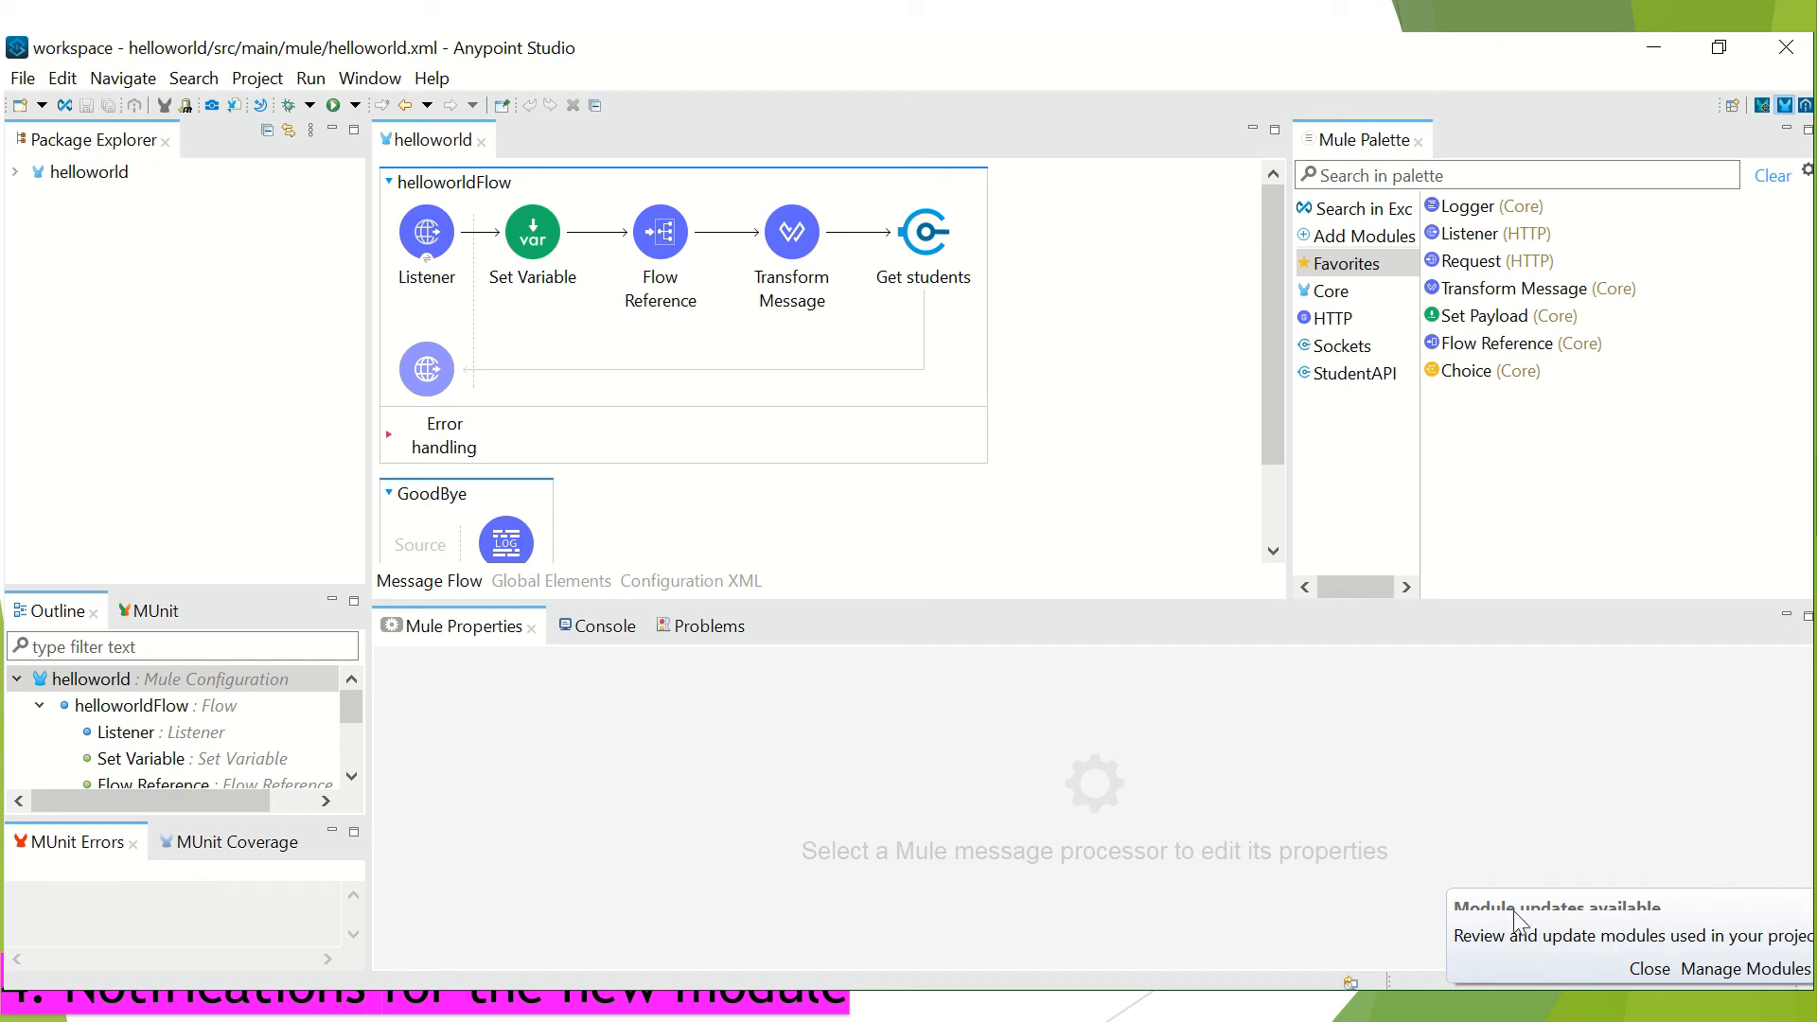
mouse_move(1590, 956)
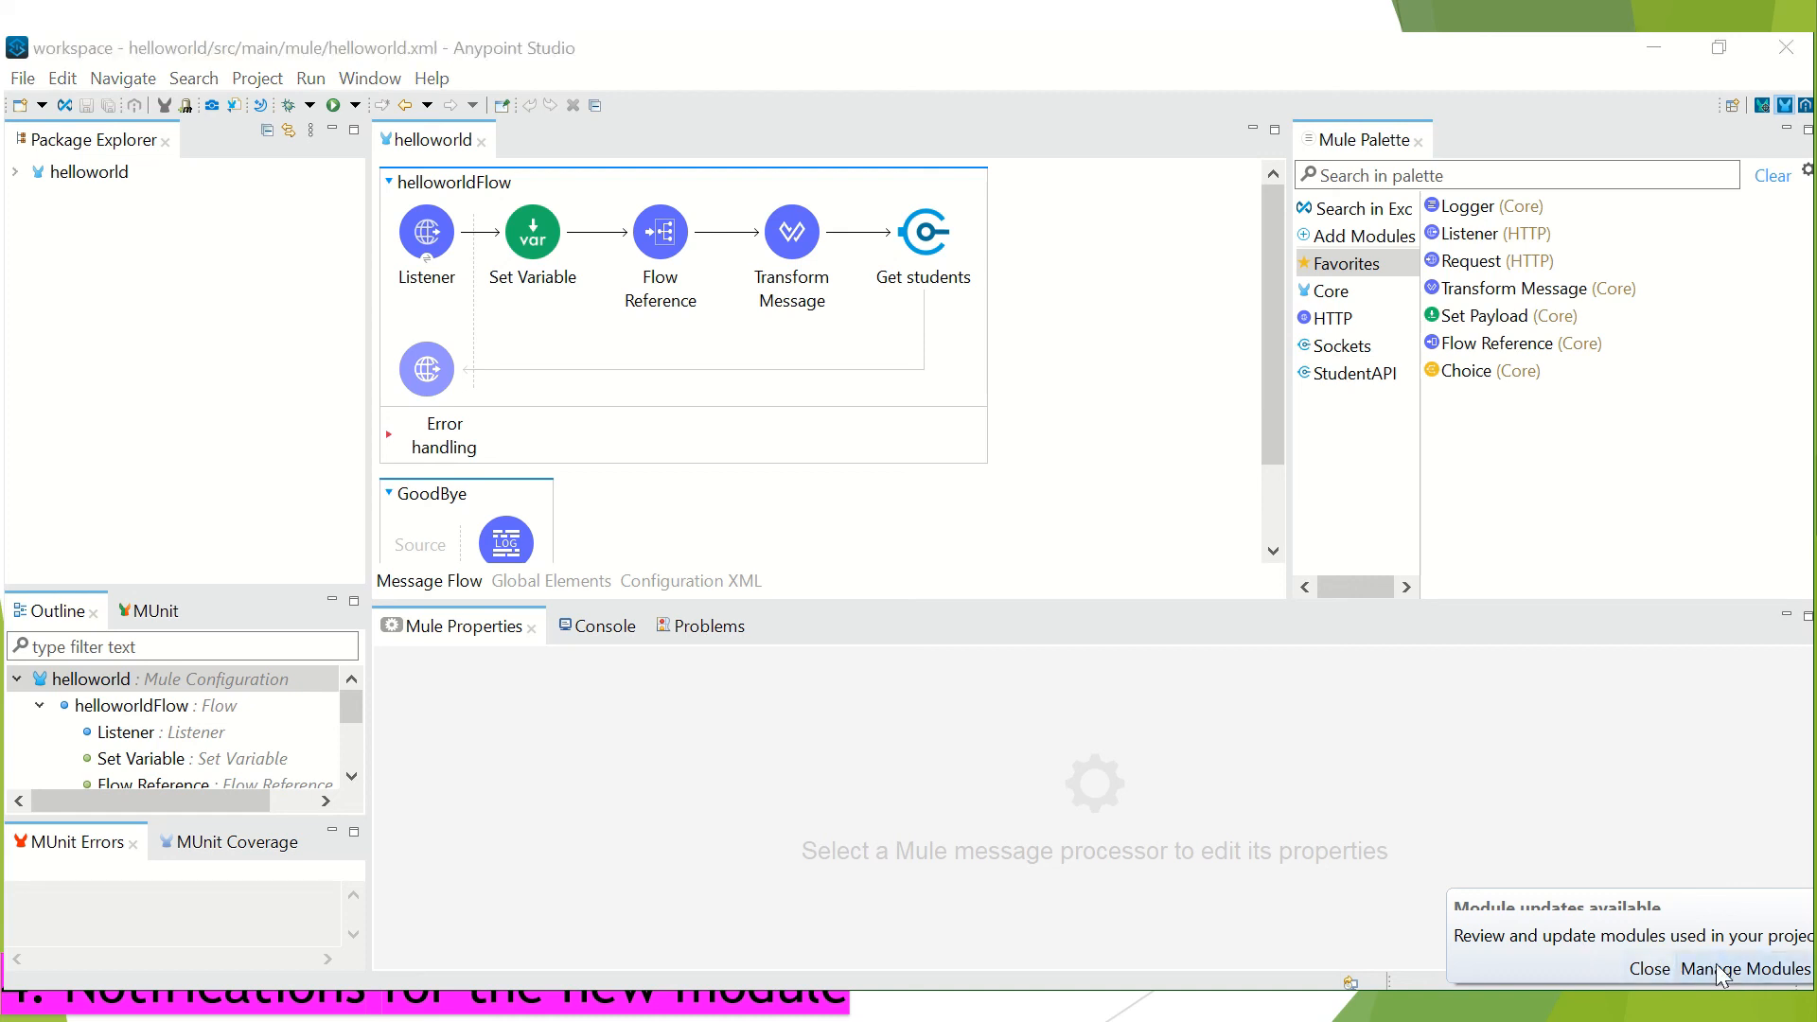
- Review the HTTP, Sockets and StudentAPI updates in Manage Modules and cancel without updating
click(1647, 970)
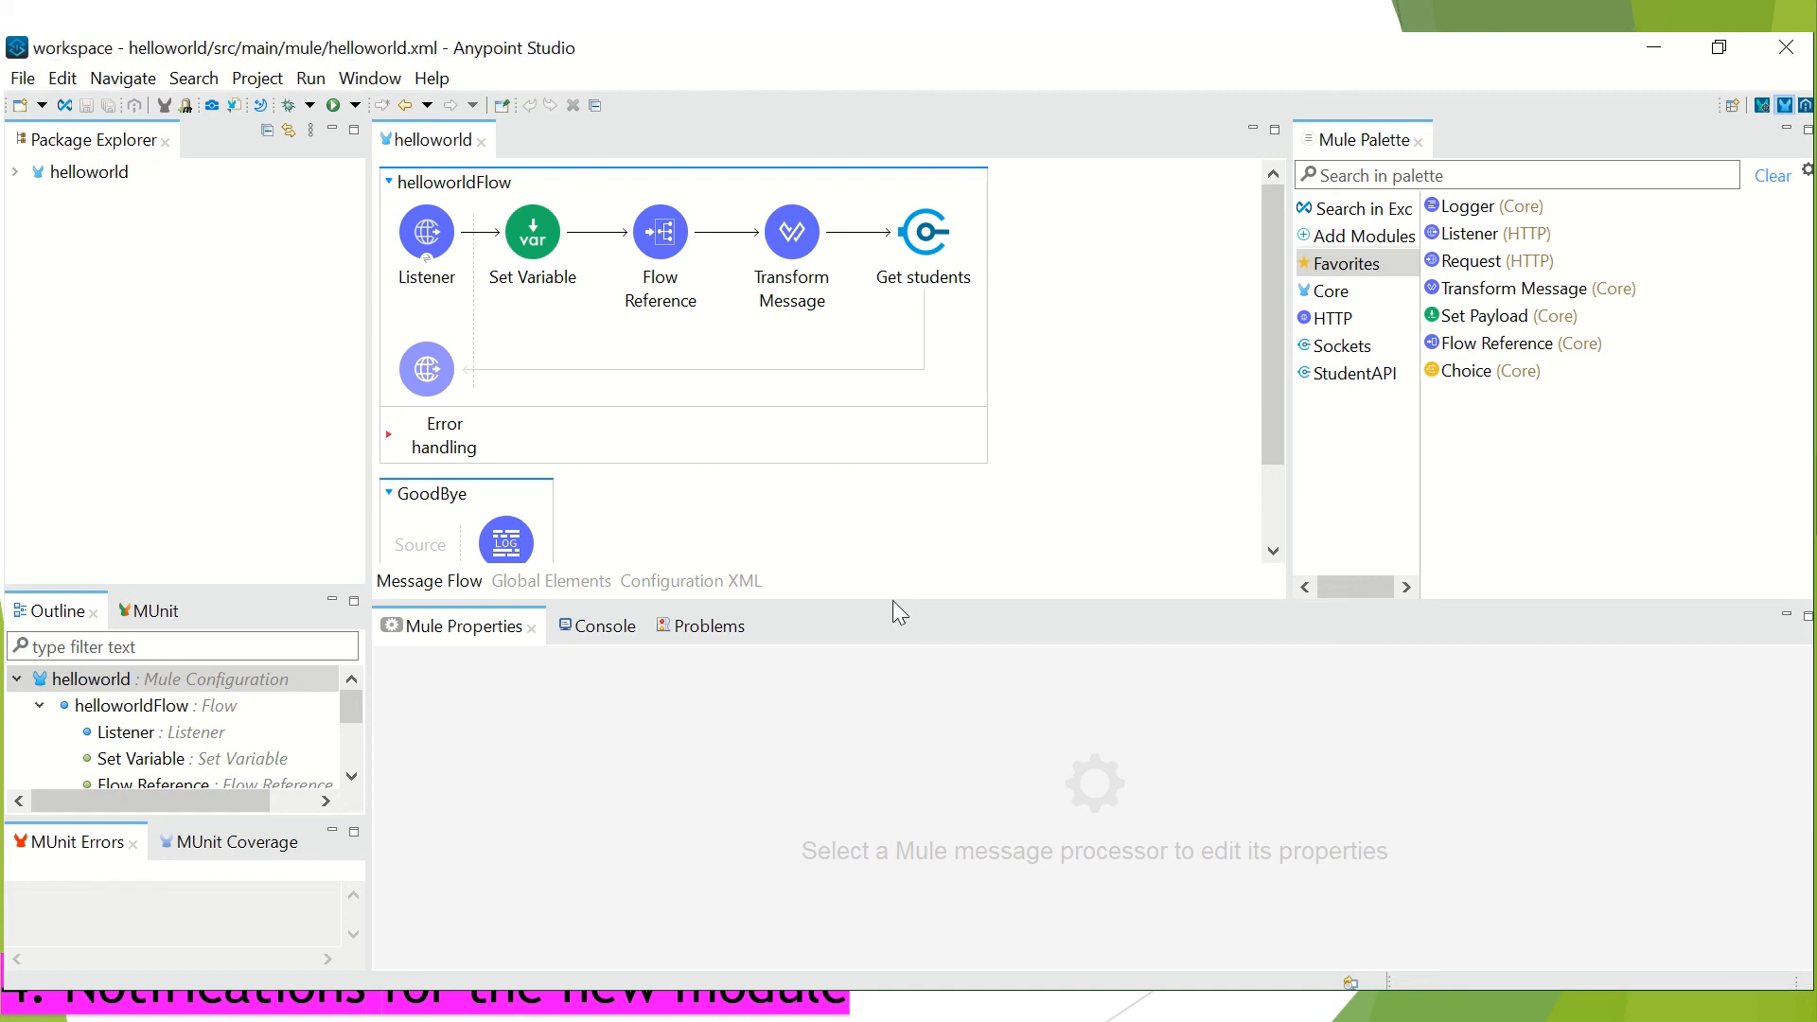
click(1363, 236)
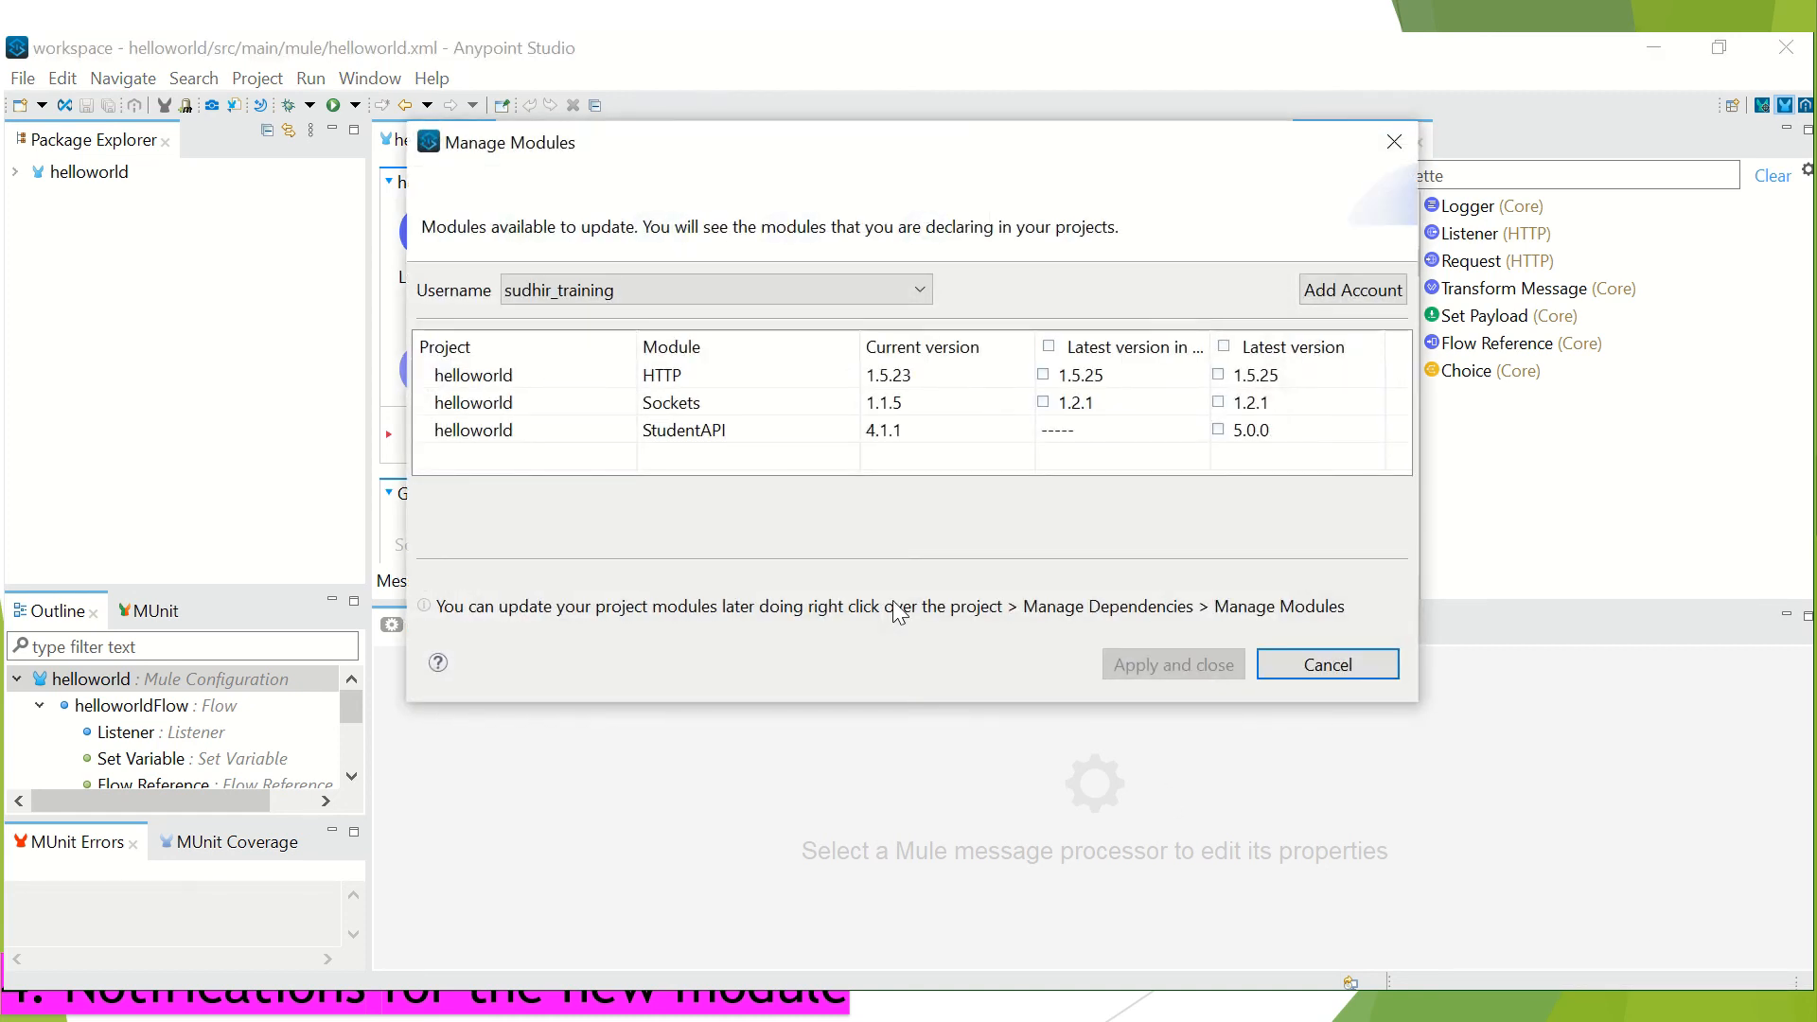
click(704, 402)
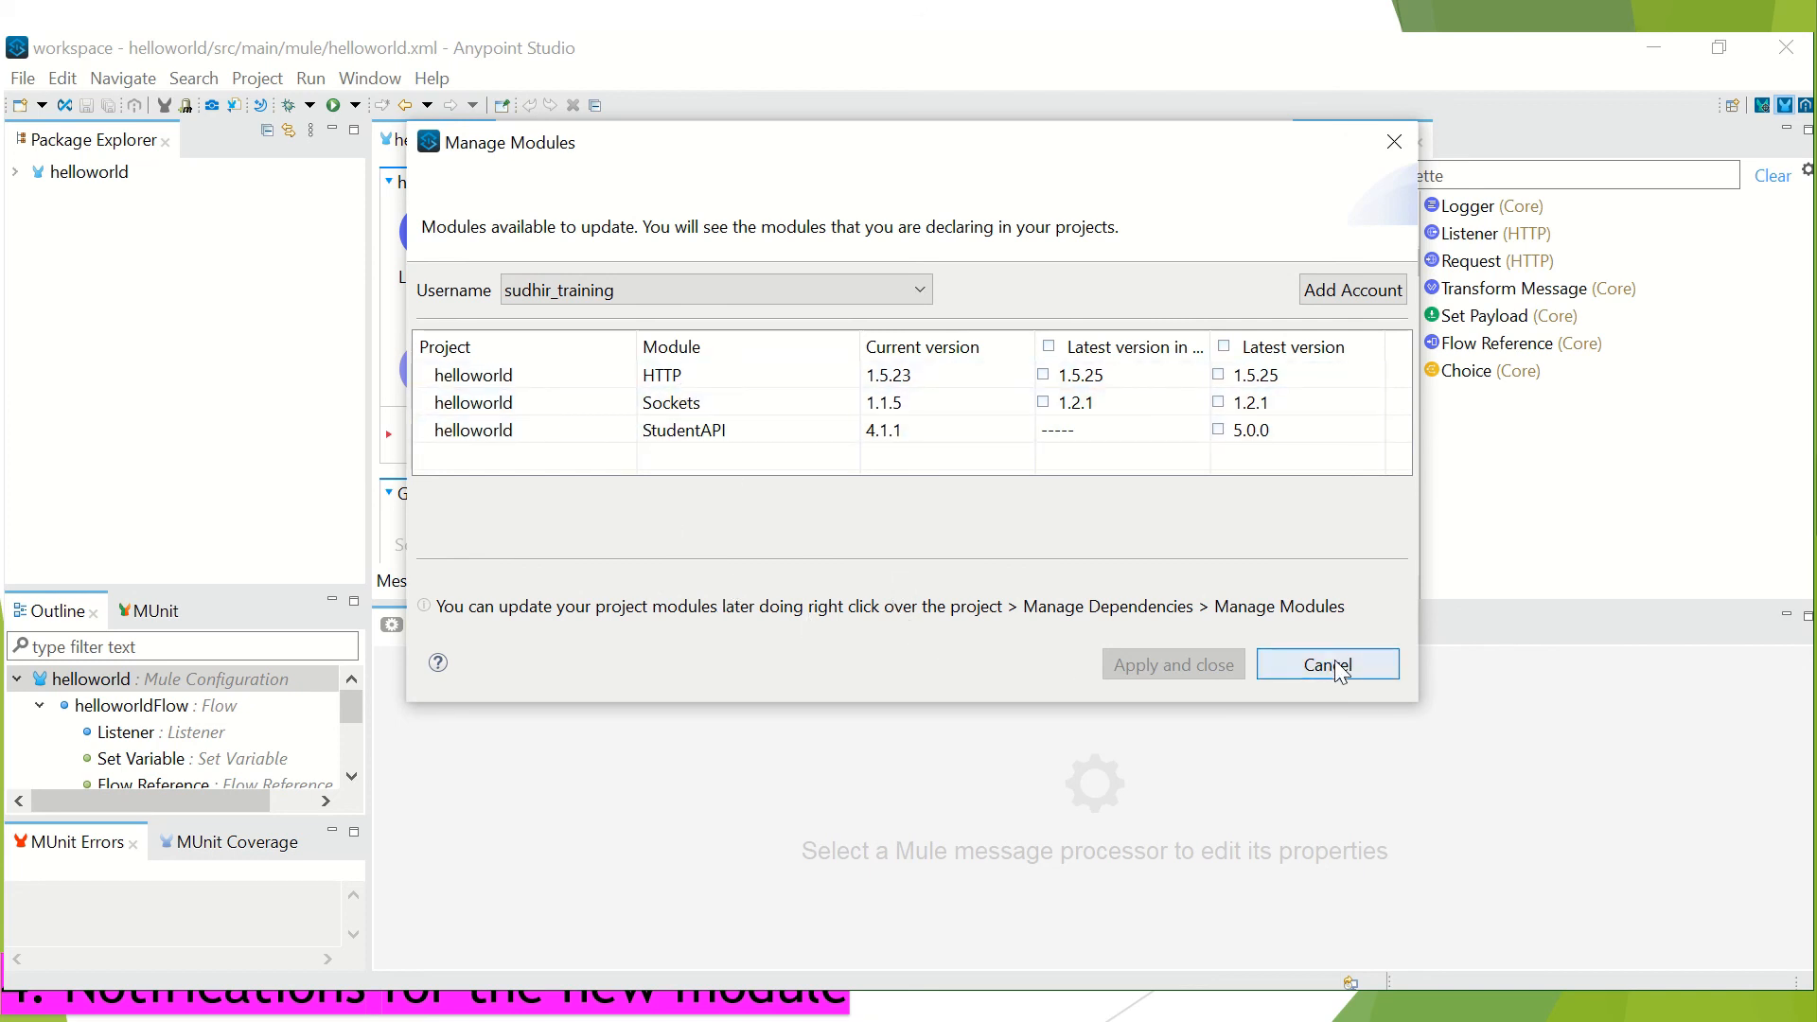
click(1326, 664)
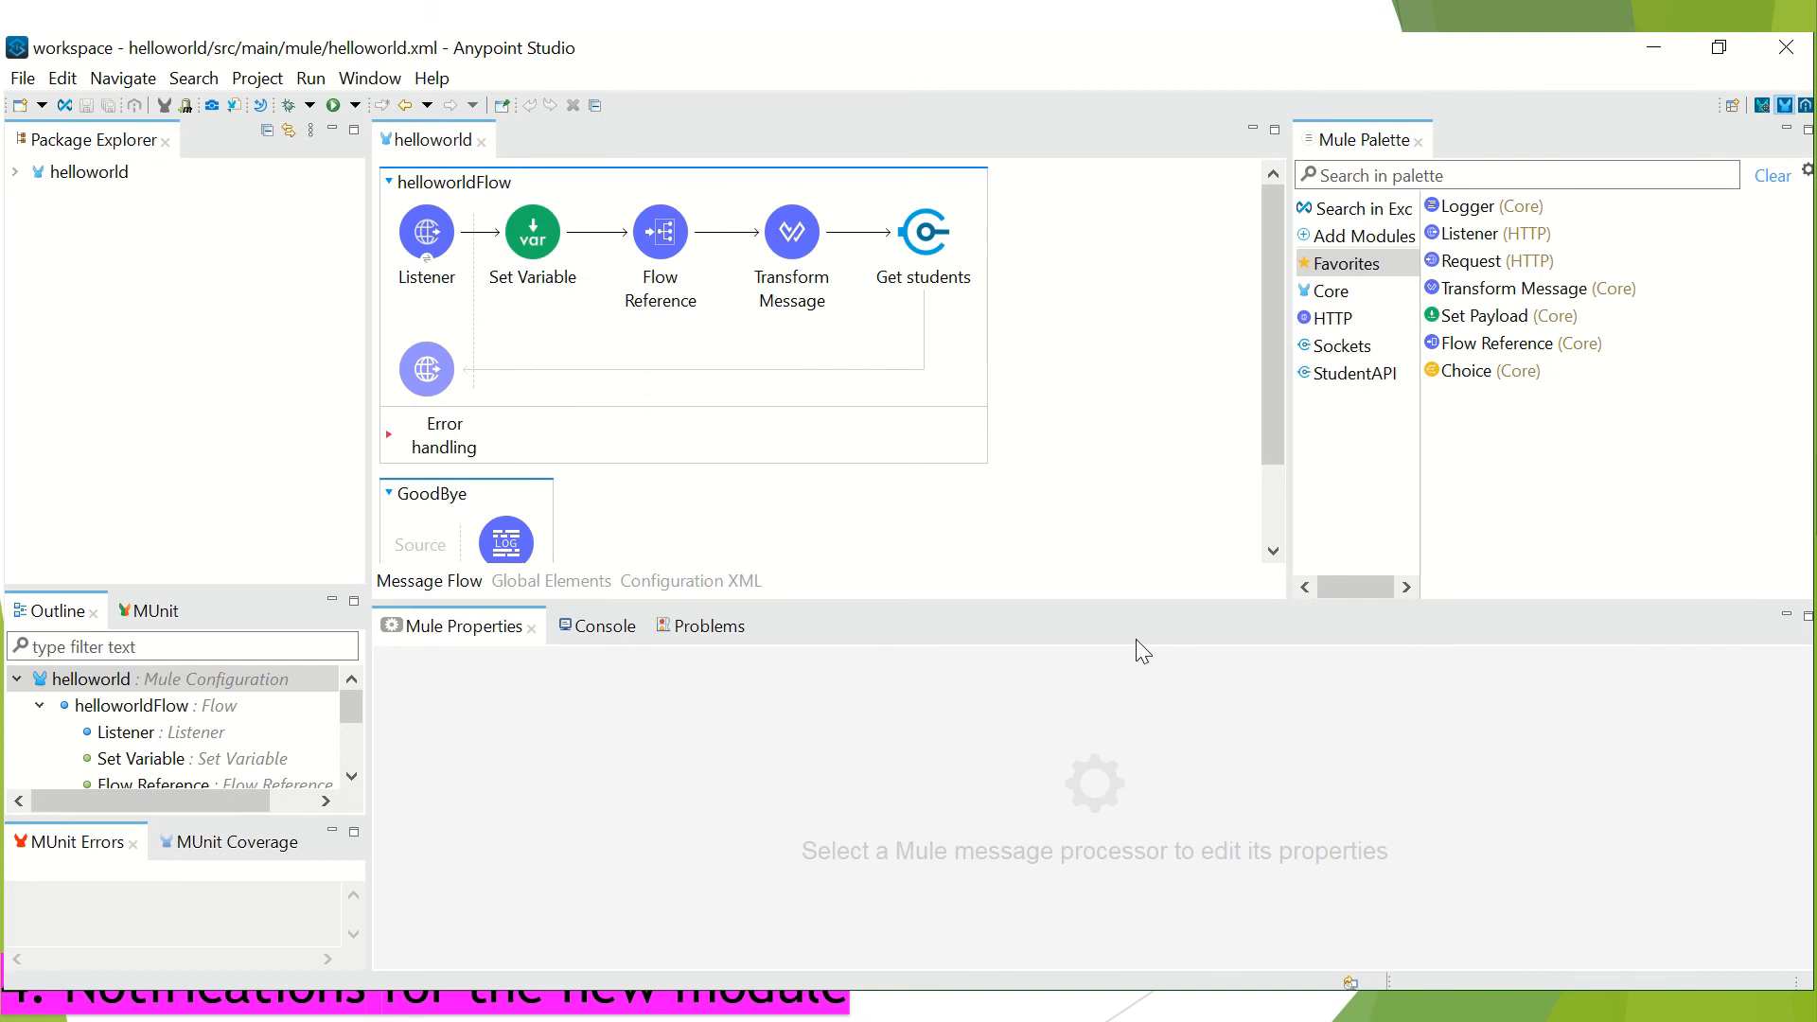
mouse_move(1669, 850)
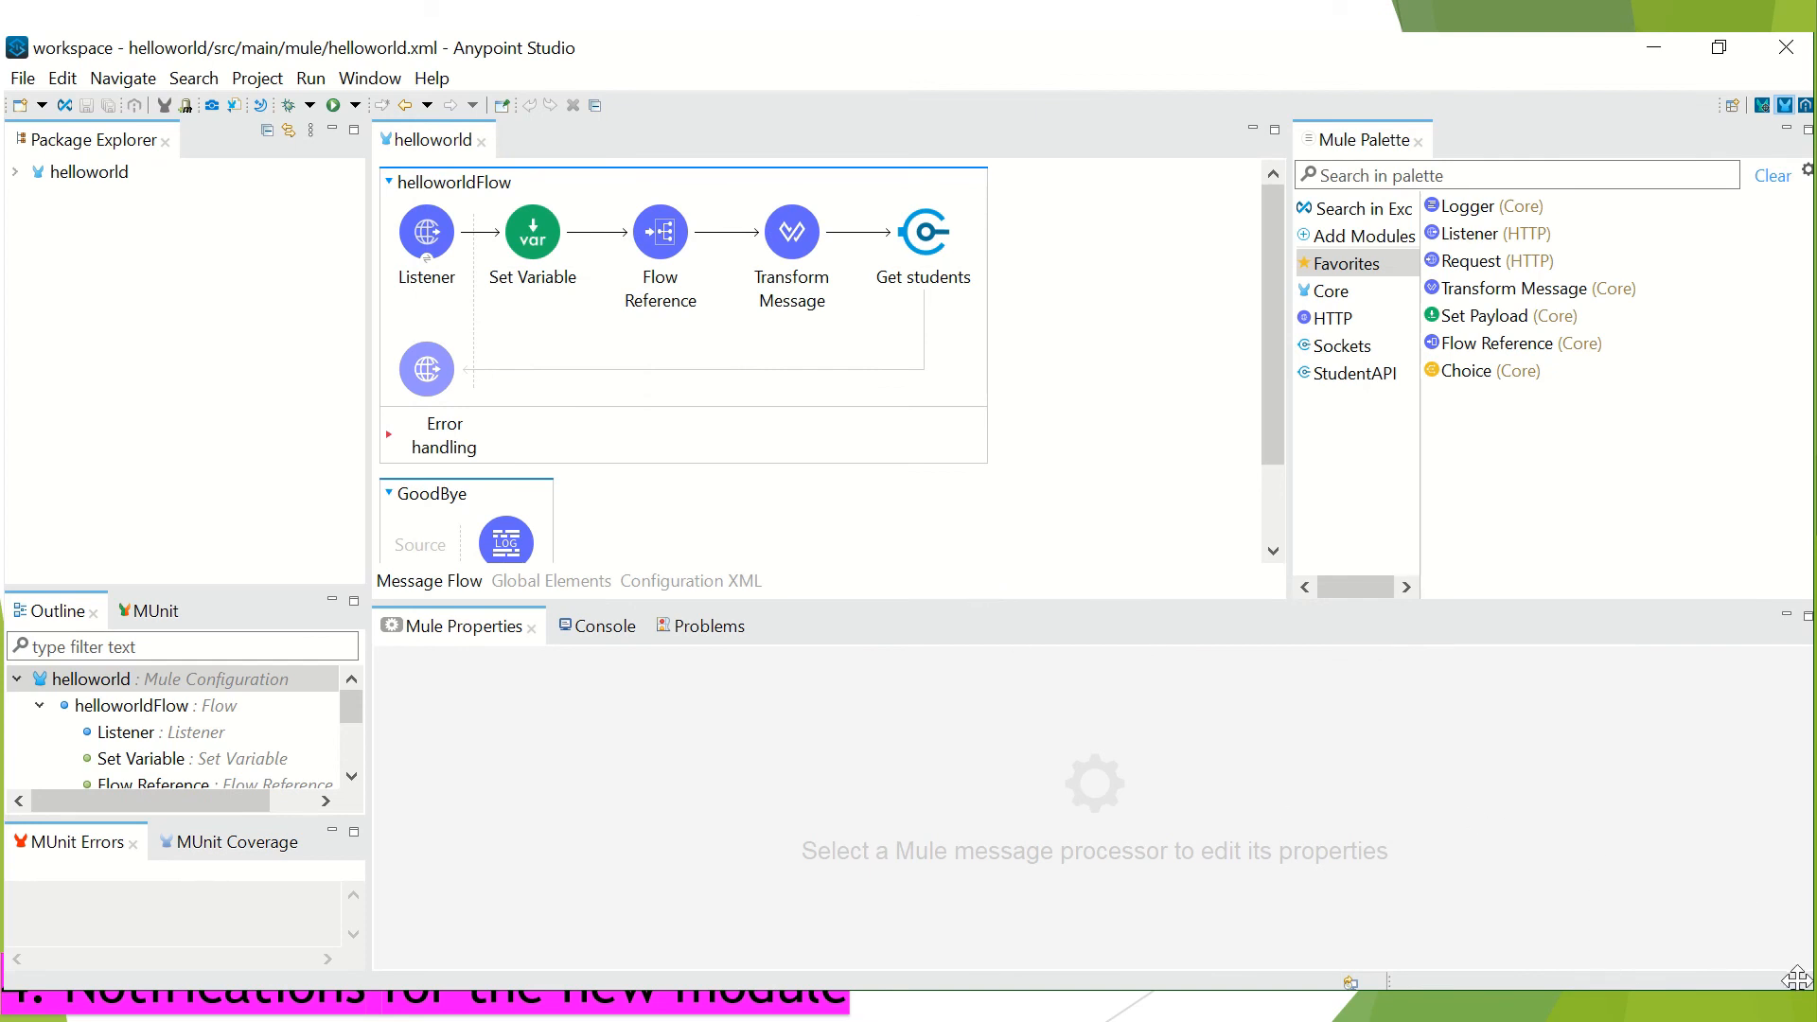
mouse_move(1685, 971)
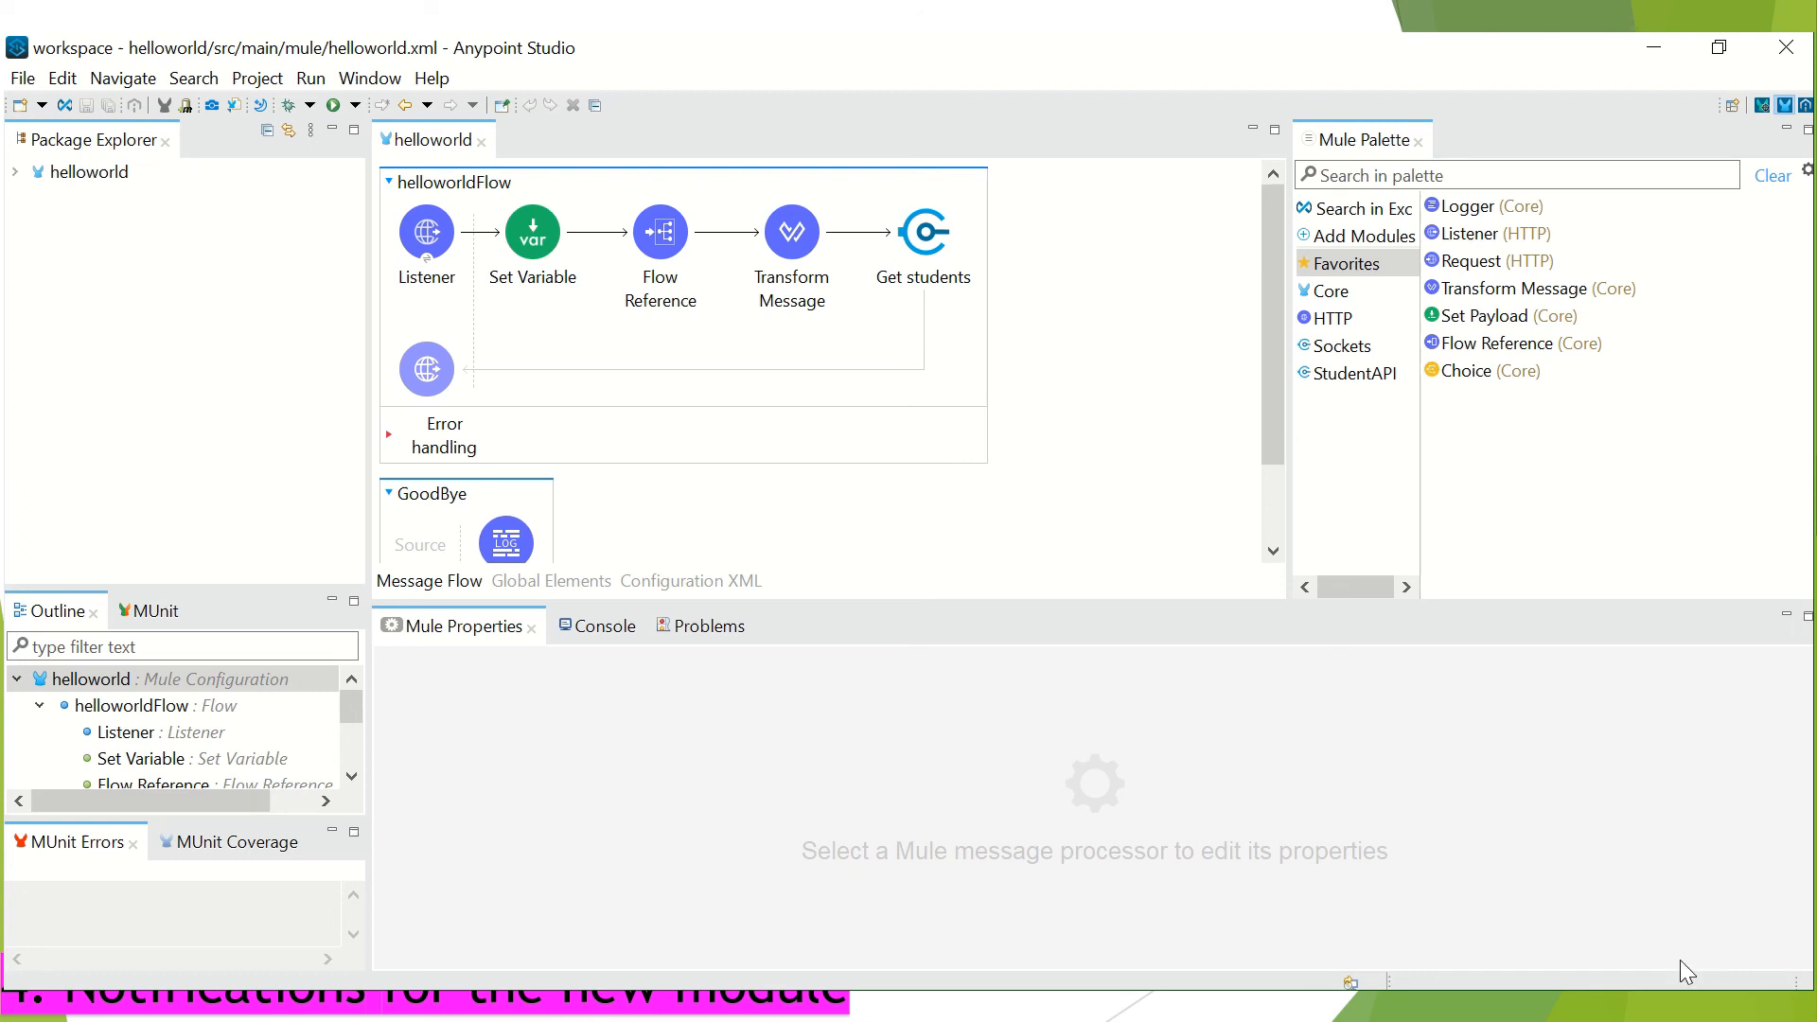
mouse_move(1760, 938)
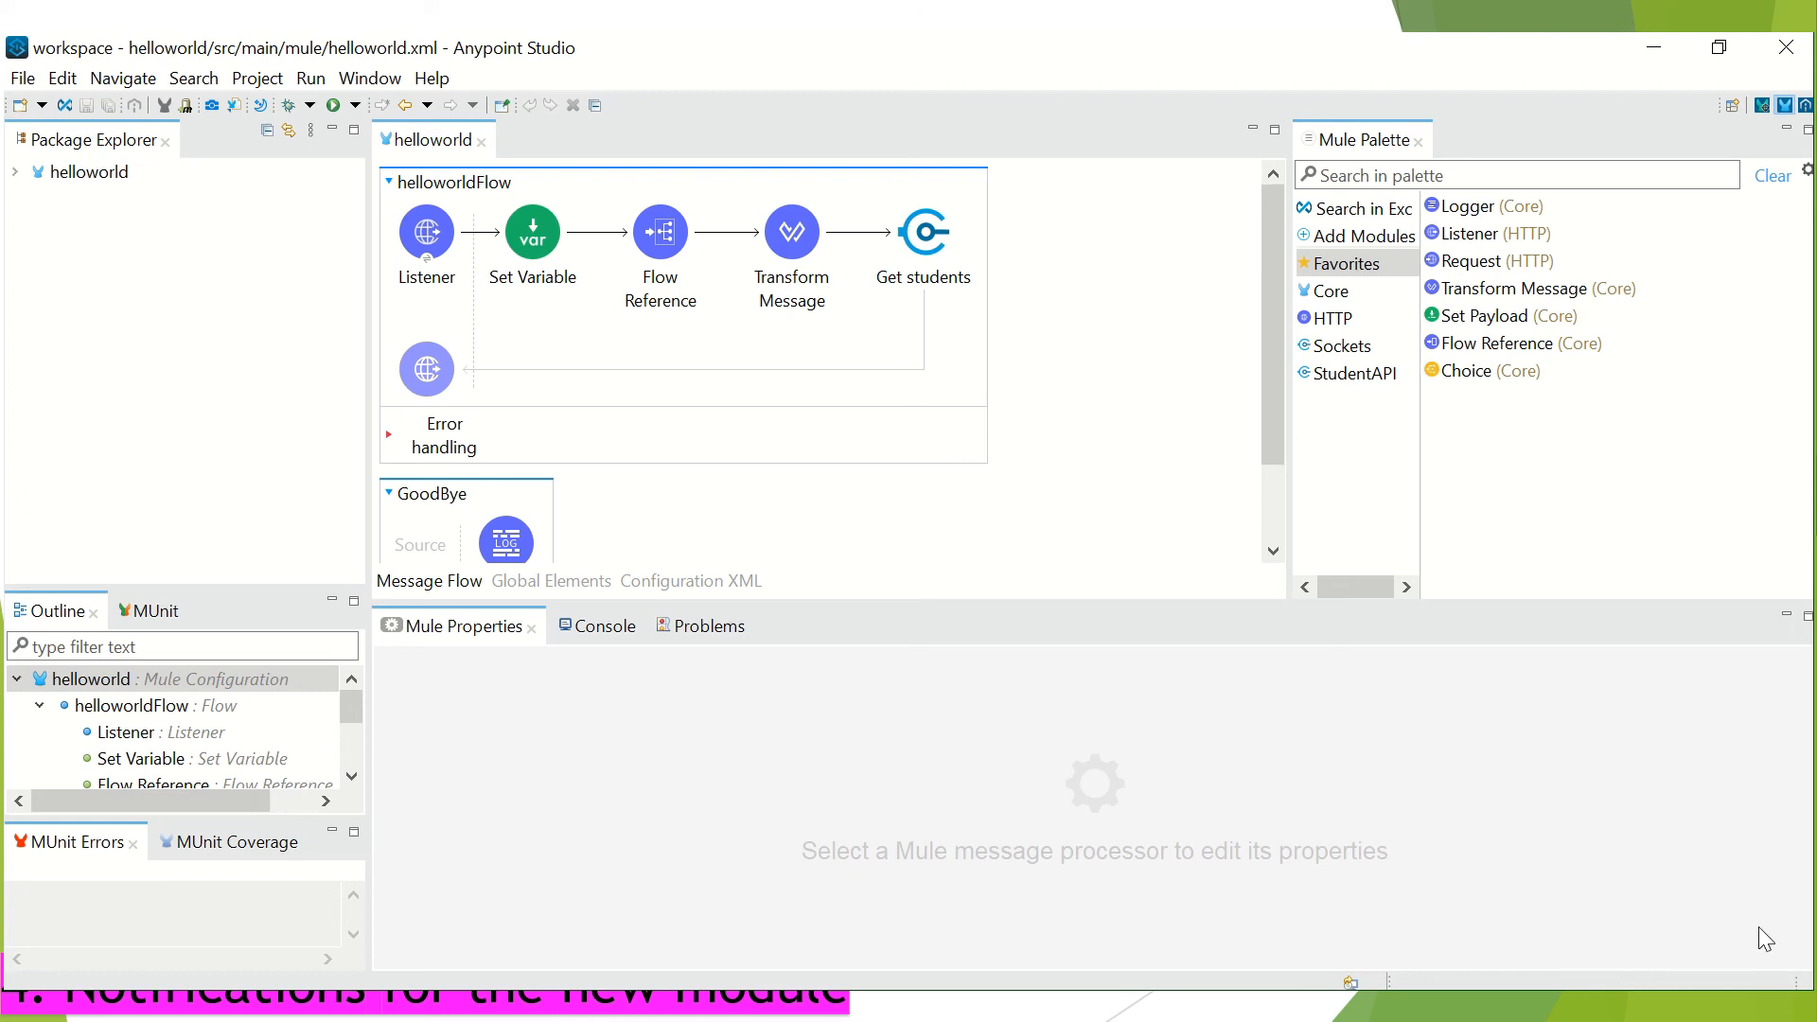
mouse_move(164, 104)
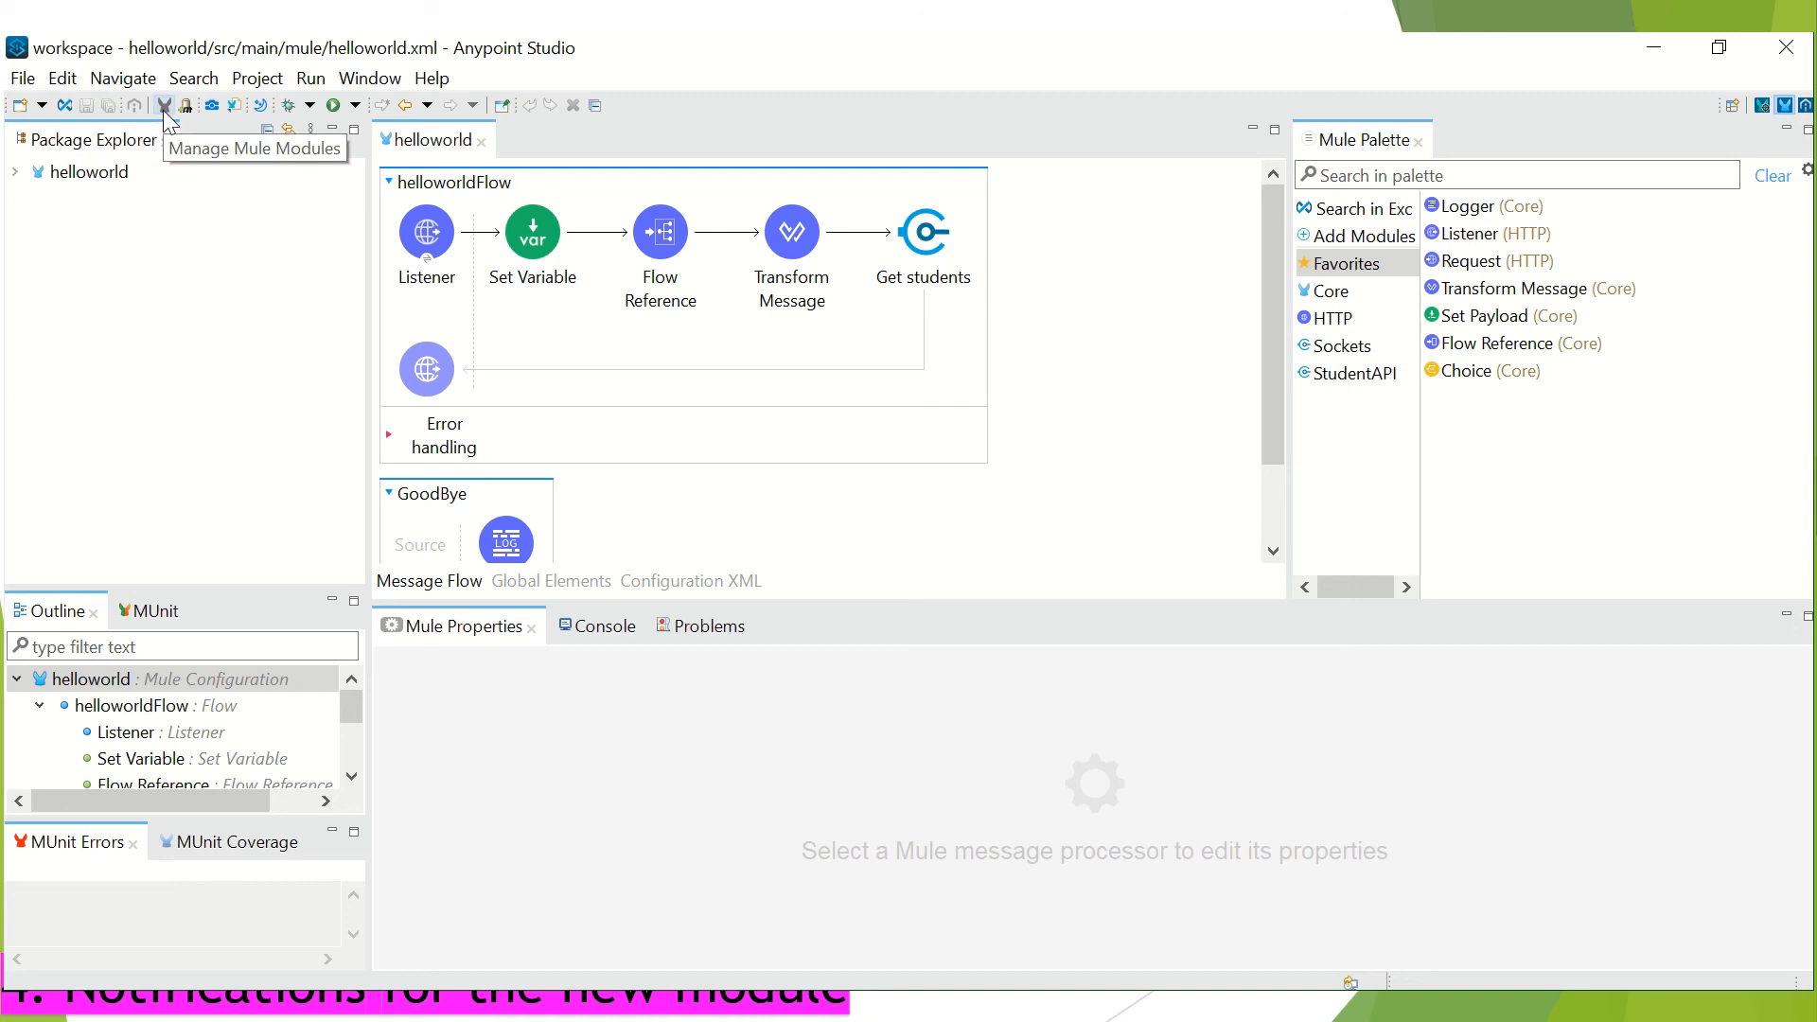
mouse_move(993, 296)
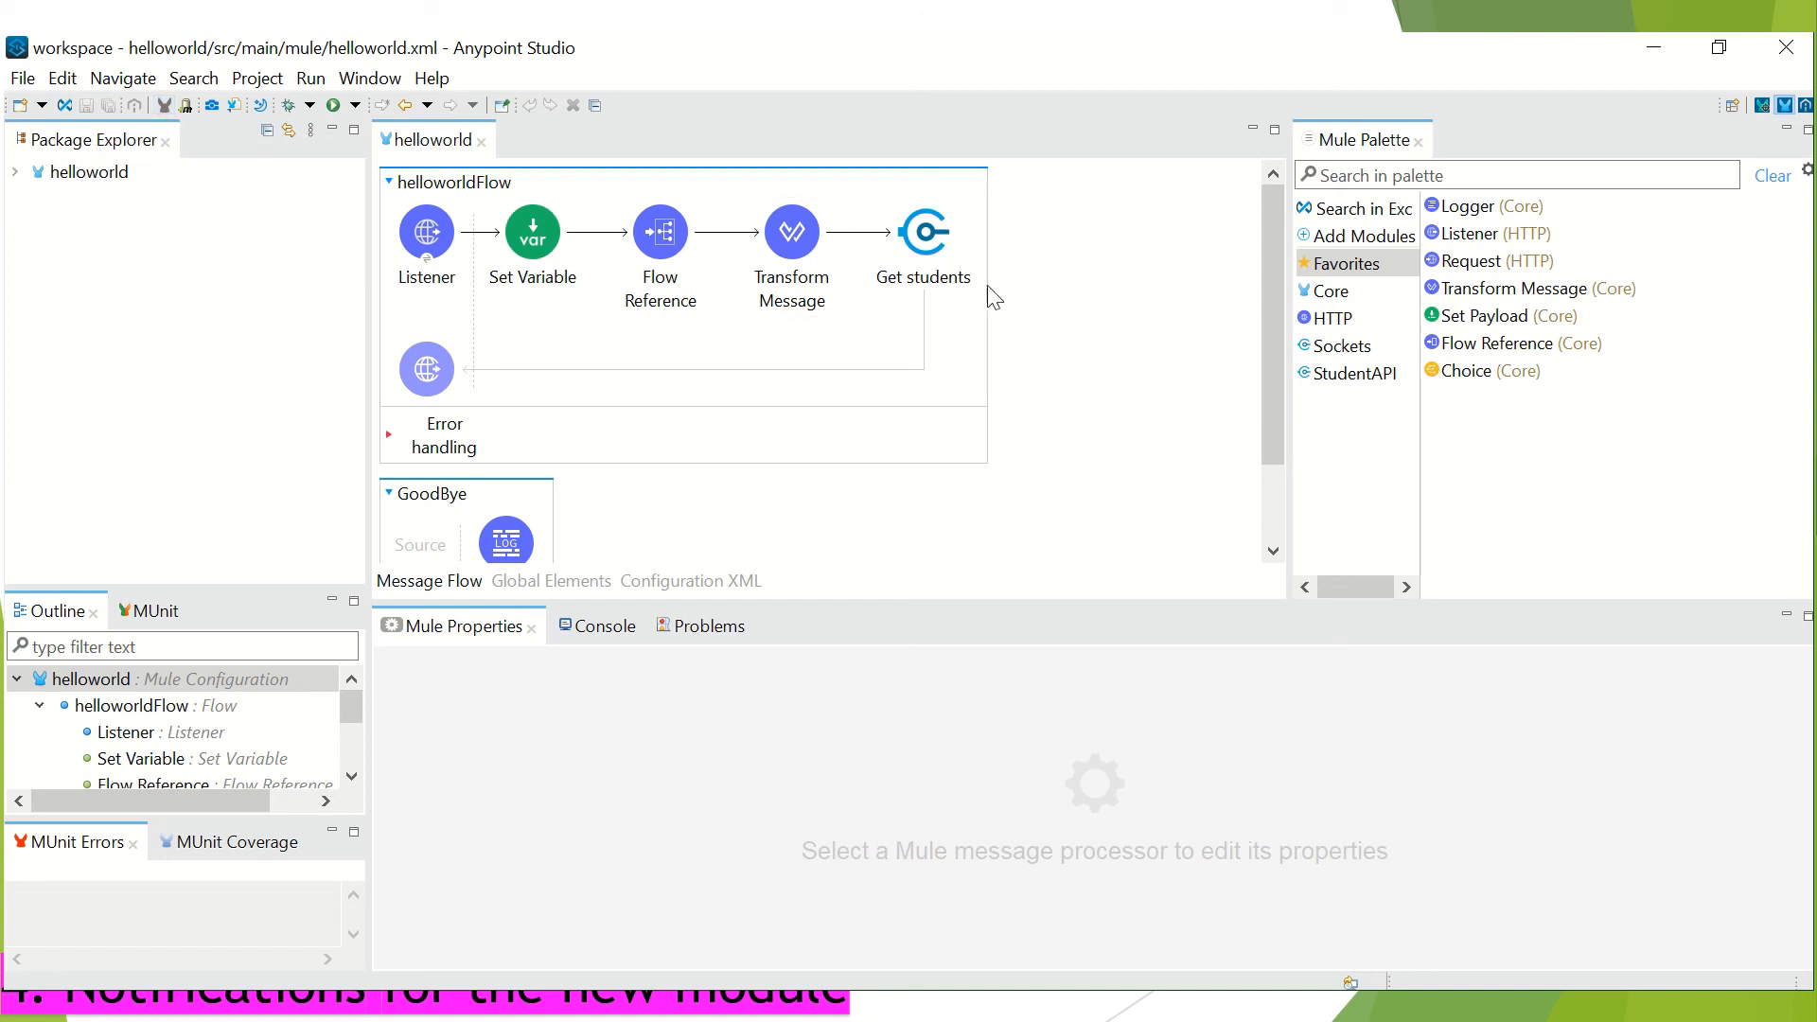